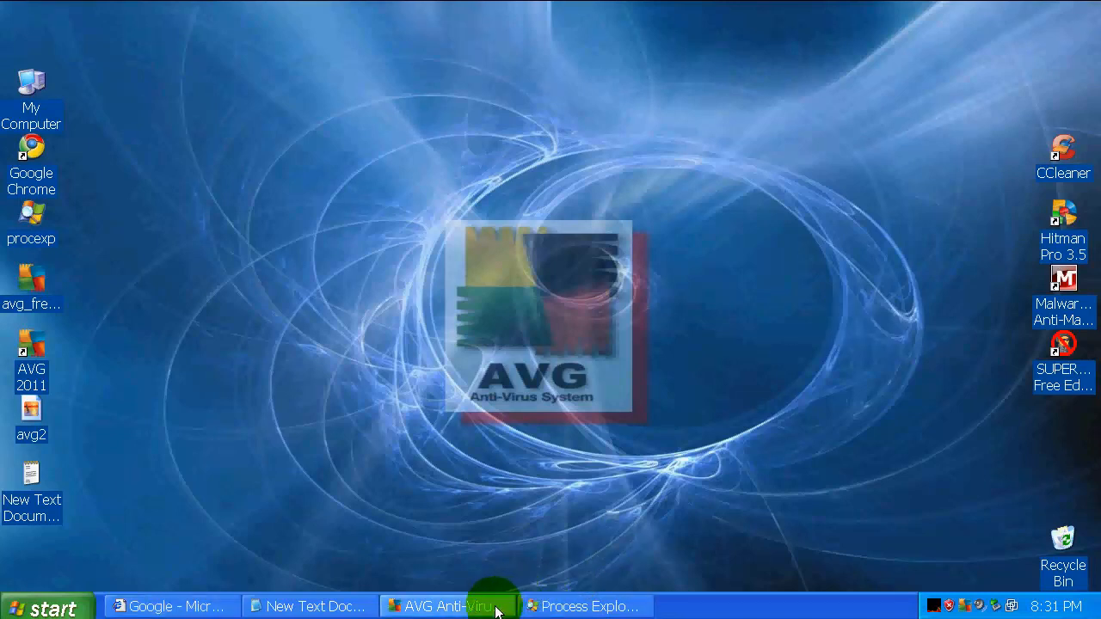
- Bring AVG back up and read the Anti-Virus, Resident Shield, PC Analyzer, Identity Protection and LinkScanner descriptions
{"action": "left_click", "coordinate": [464, 606]}
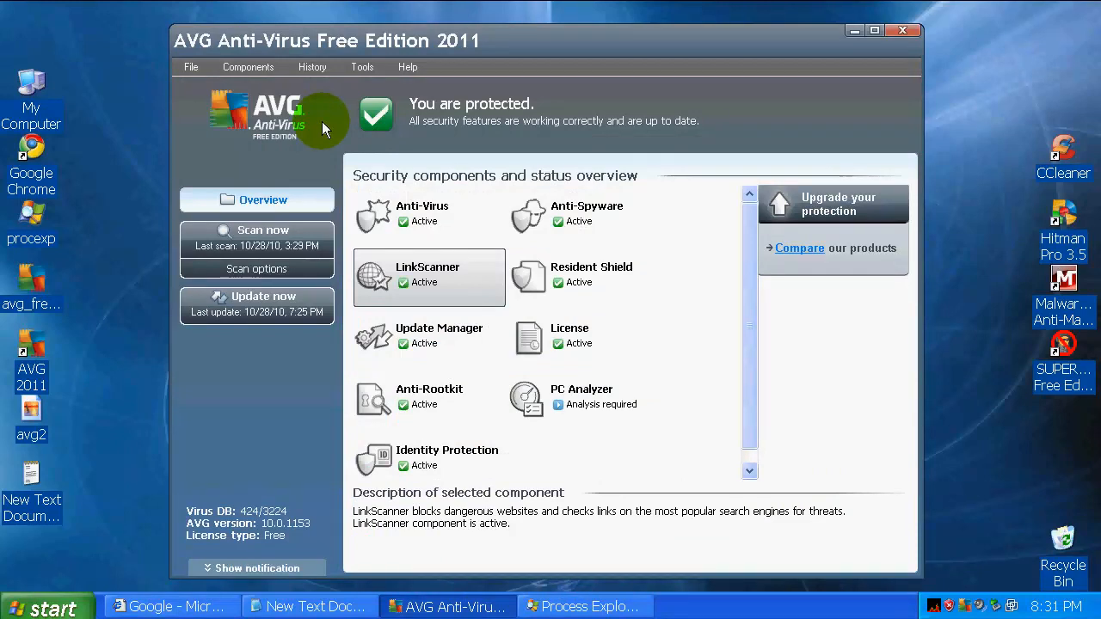
{"action": "mouse_move", "coordinate": [275, 245]}
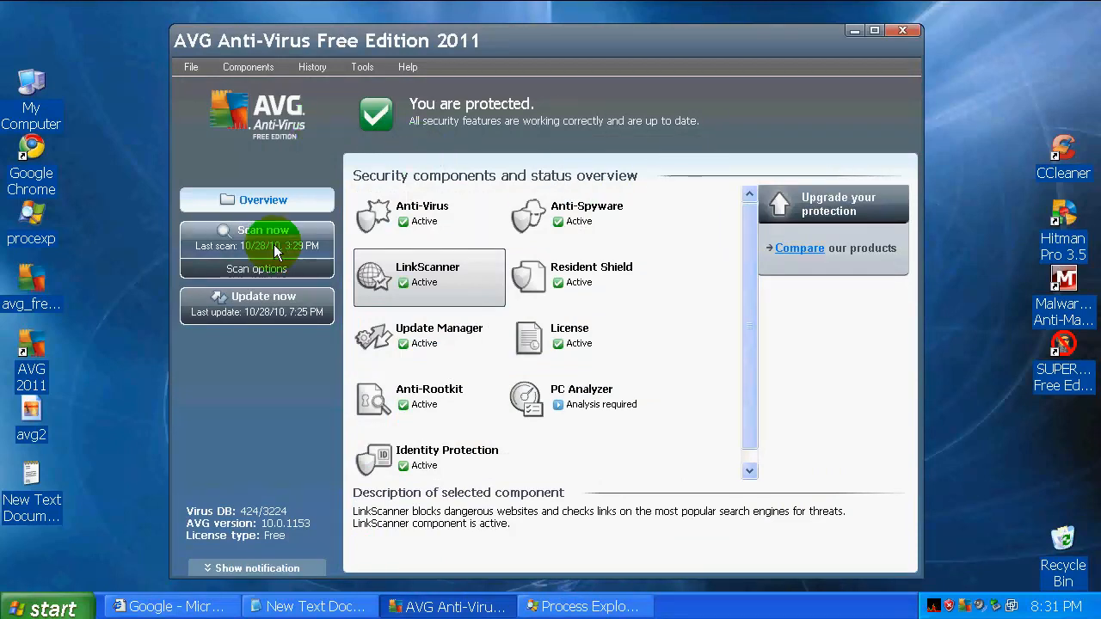
{"action": "left_click", "coordinate": [443, 214]}
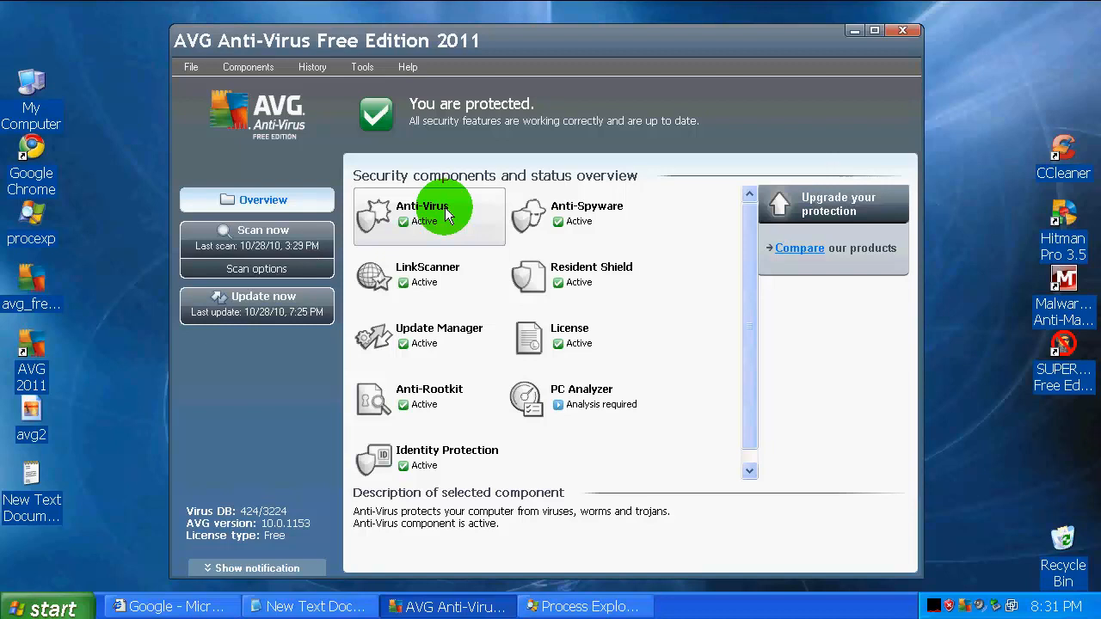
{"action": "mouse_move", "coordinate": [581, 213]}
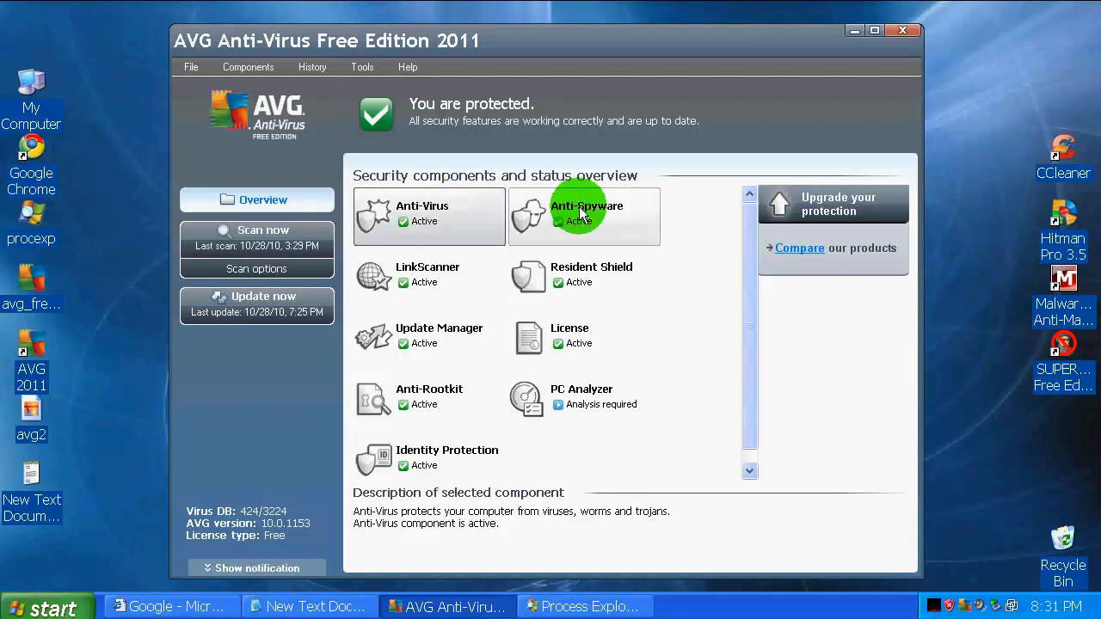
{"action": "mouse_move", "coordinate": [441, 226]}
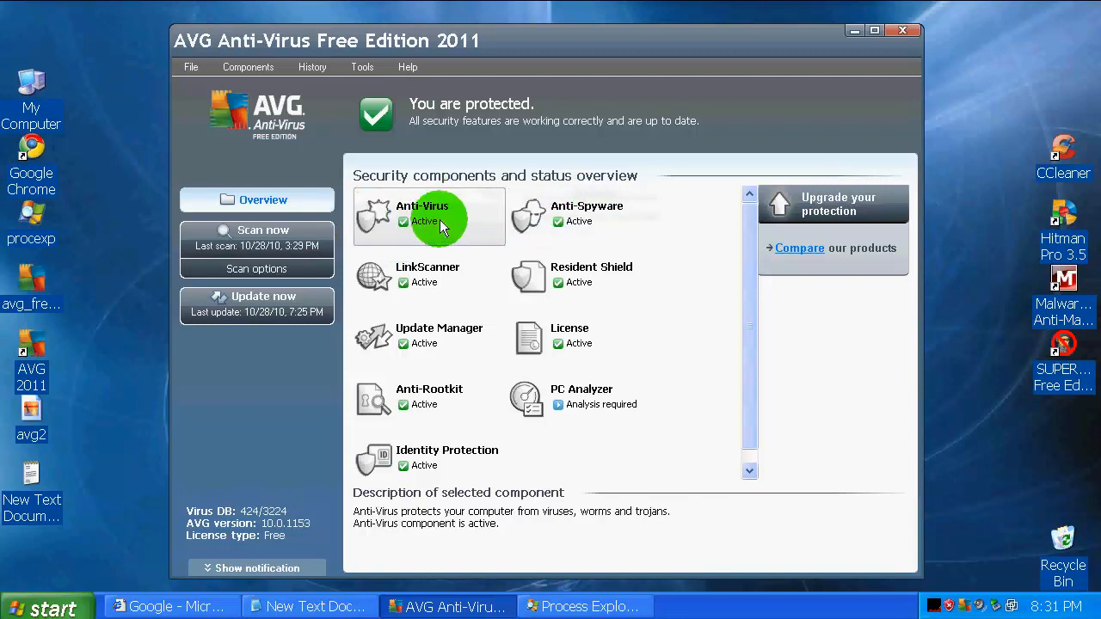
{"action": "left_click", "coordinate": [587, 277]}
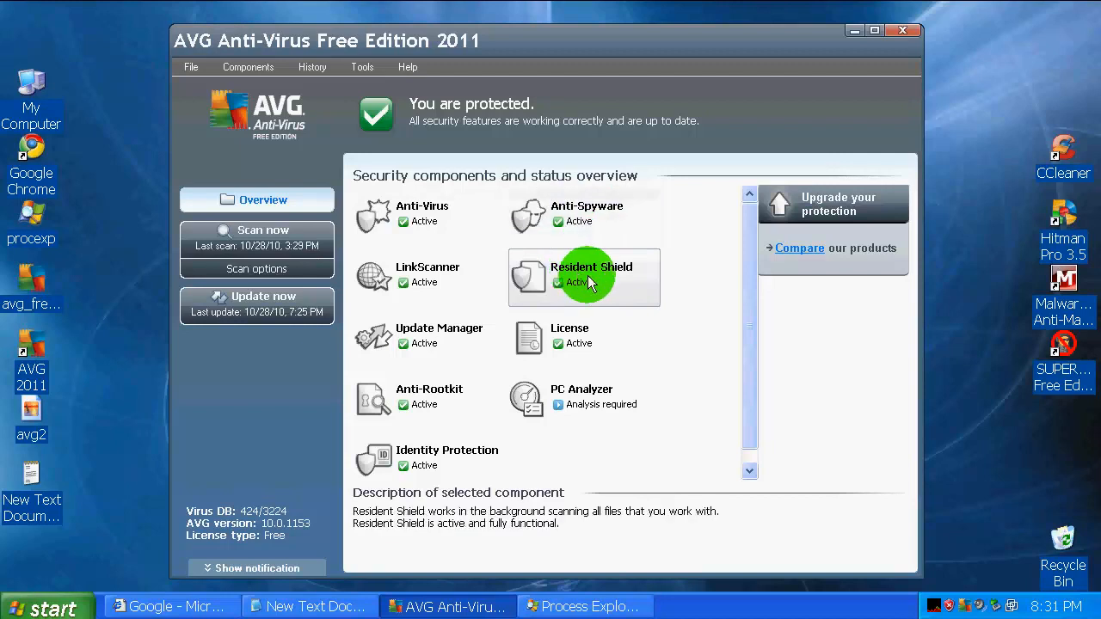
{"action": "mouse_move", "coordinate": [673, 204]}
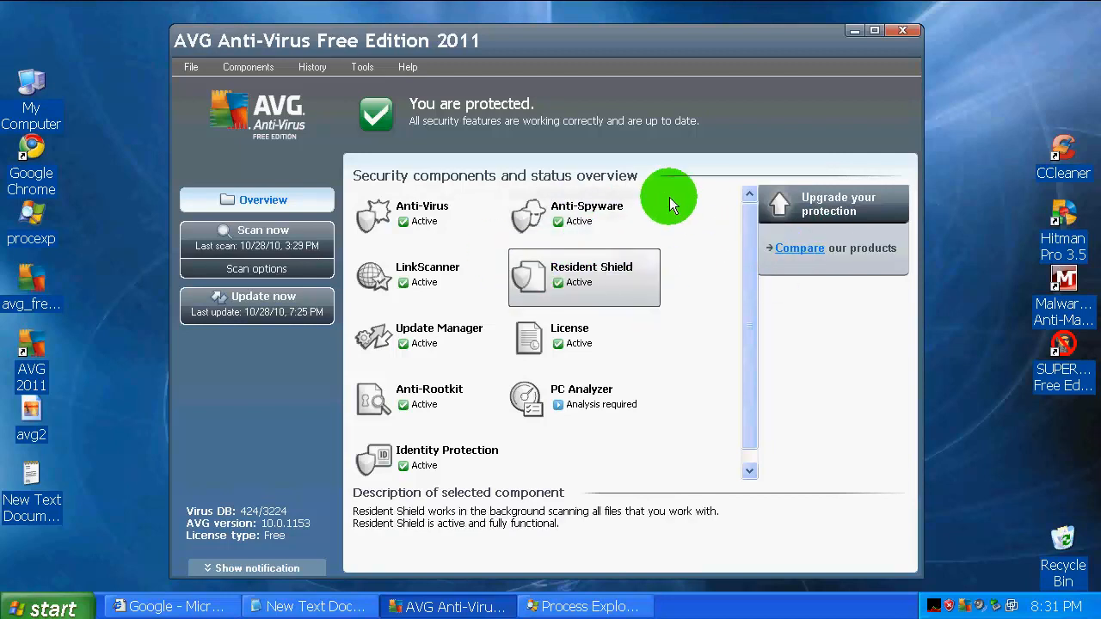
{"action": "mouse_move", "coordinate": [762, 323]}
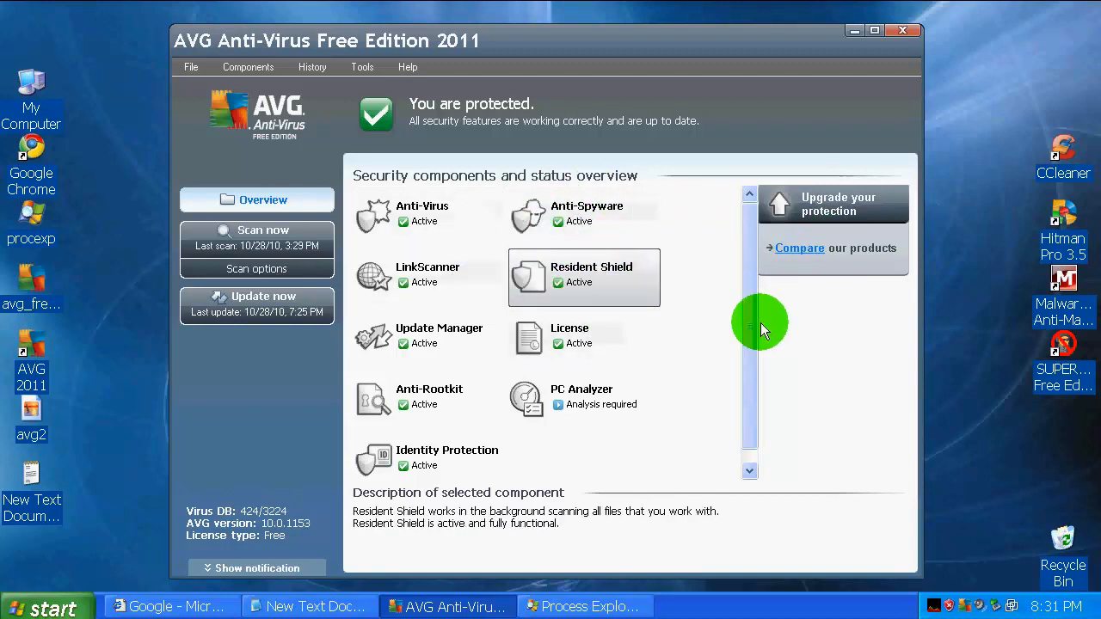
{"action": "left_click", "coordinate": [602, 400]}
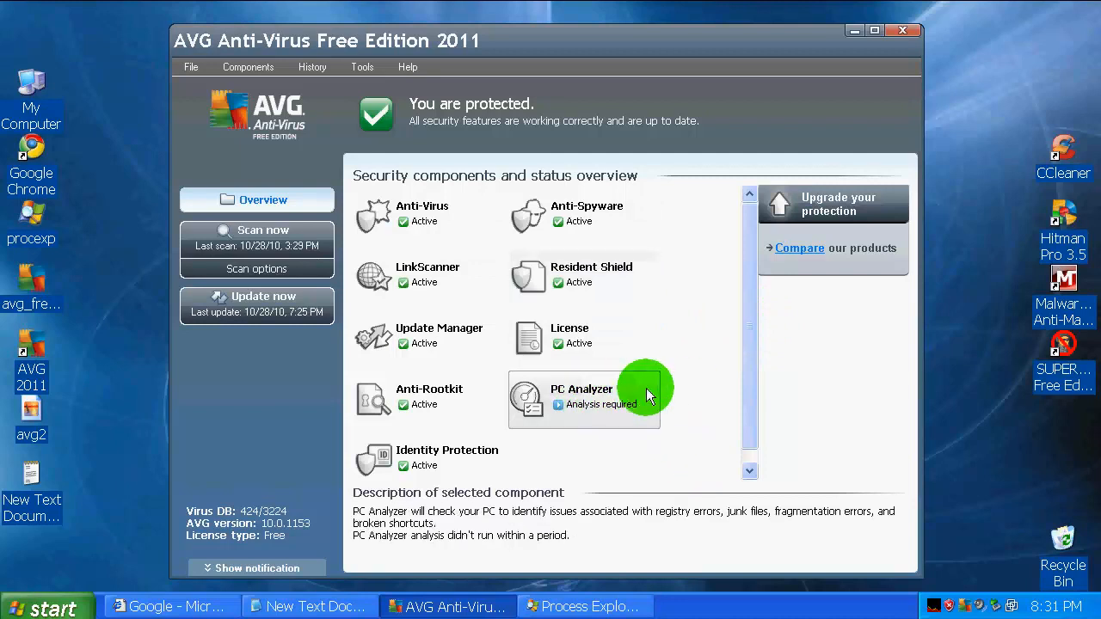
{"action": "mouse_move", "coordinate": [559, 471]}
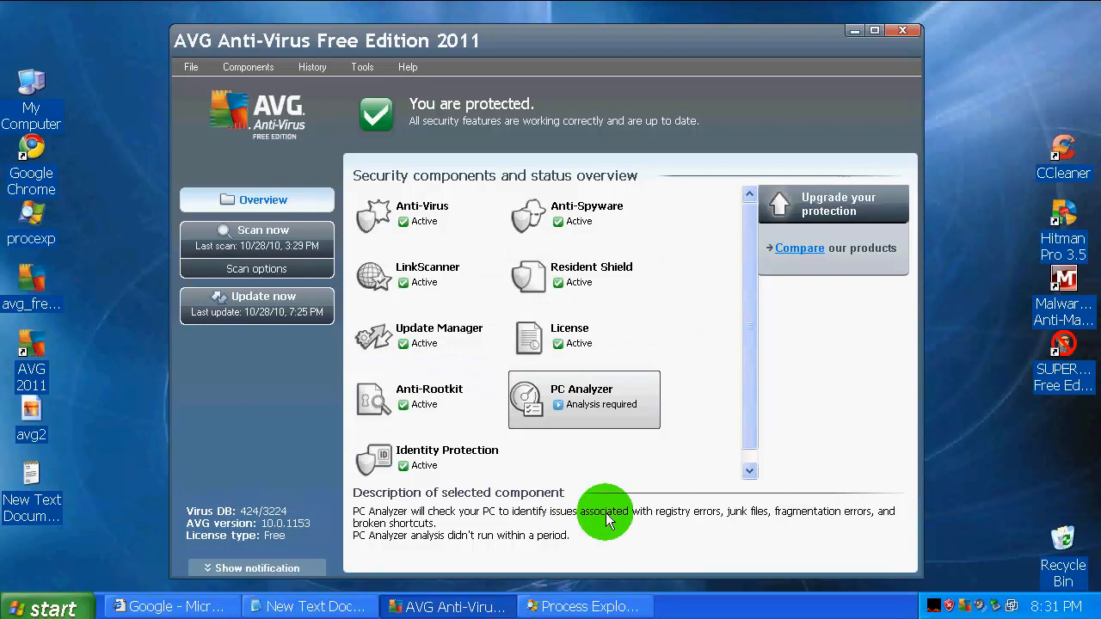
{"action": "mouse_move", "coordinate": [581, 455]}
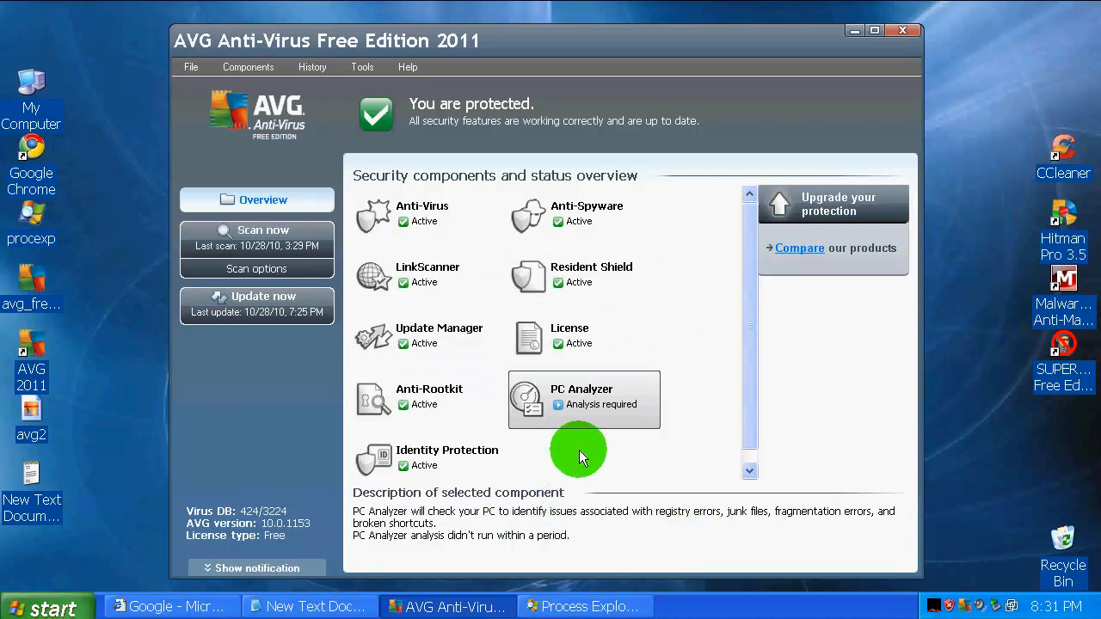
{"action": "left_click", "coordinate": [430, 458]}
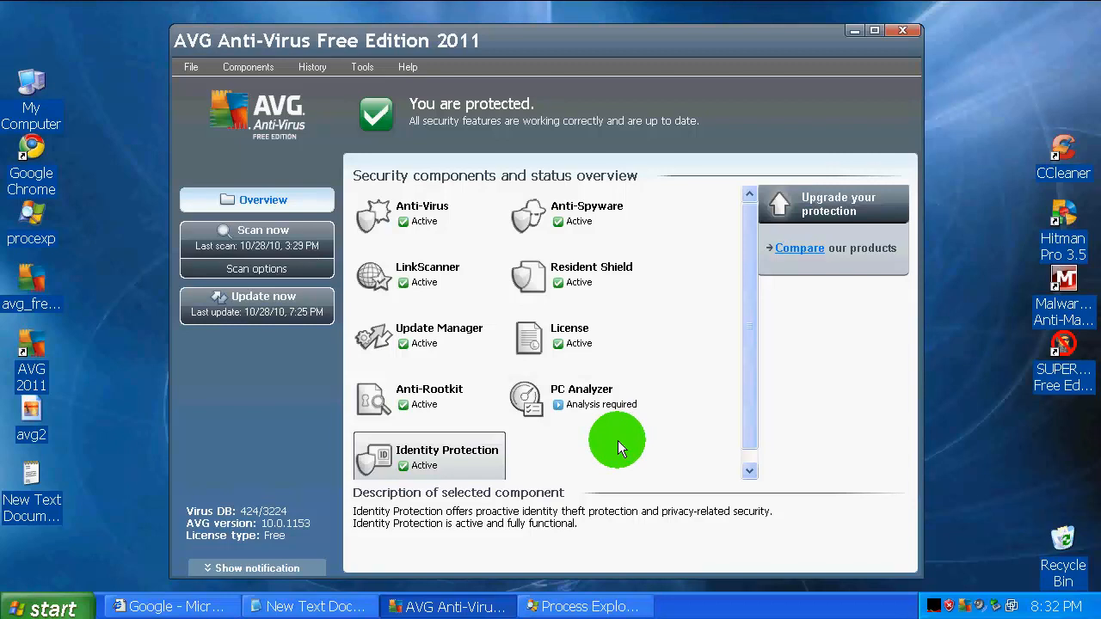
{"action": "mouse_move", "coordinate": [560, 463]}
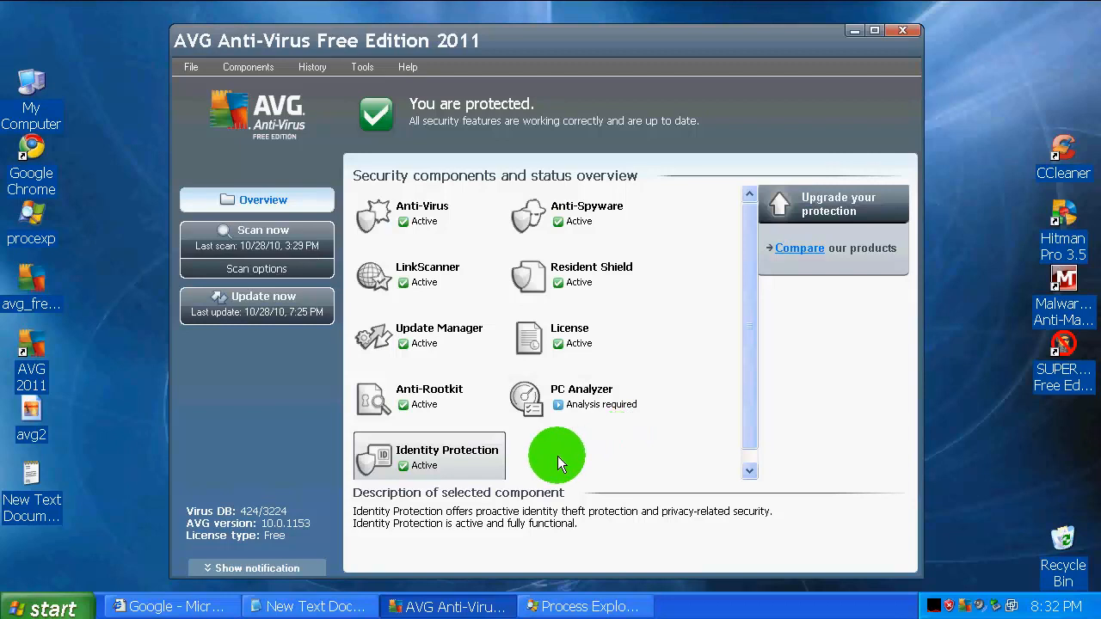
{"action": "mouse_move", "coordinate": [688, 385]}
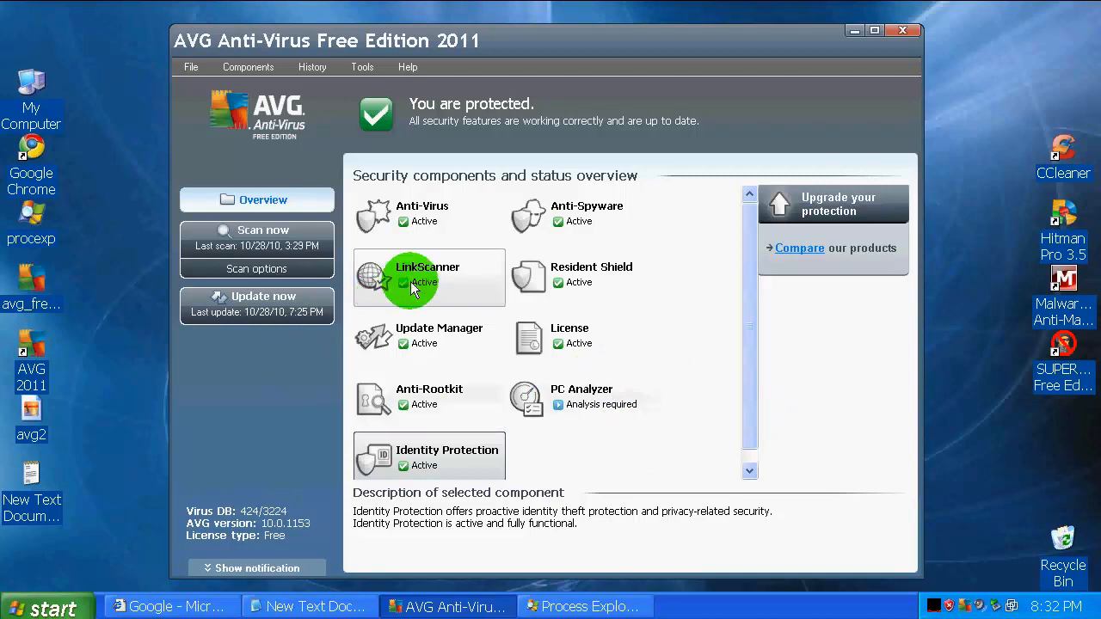
{"action": "left_click", "coordinate": [426, 275]}
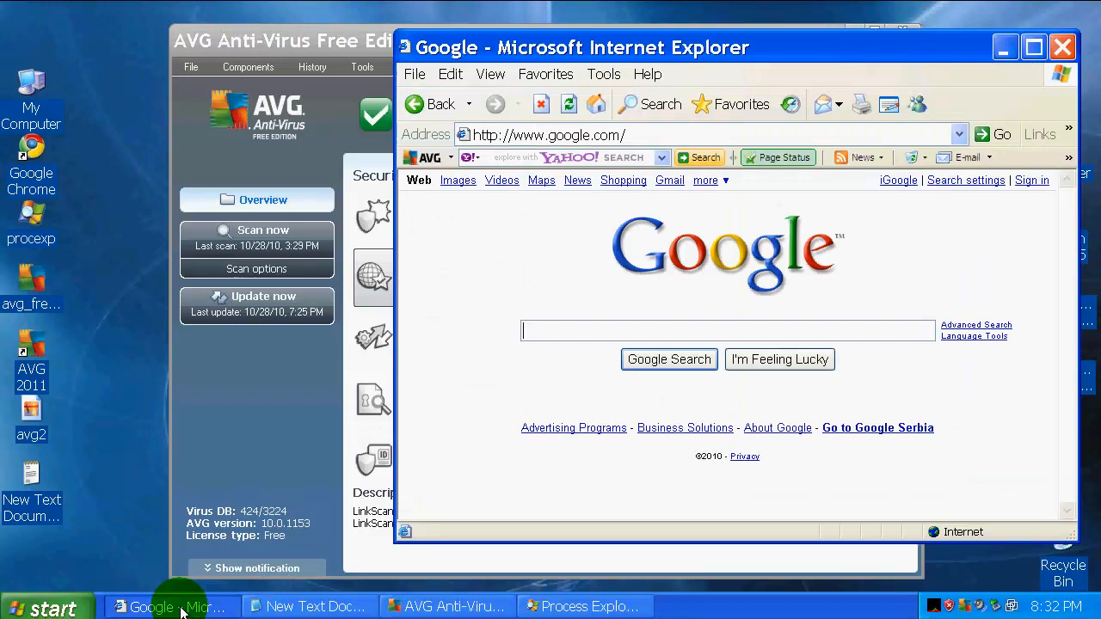
{"action": "mouse_move", "coordinate": [475, 188]}
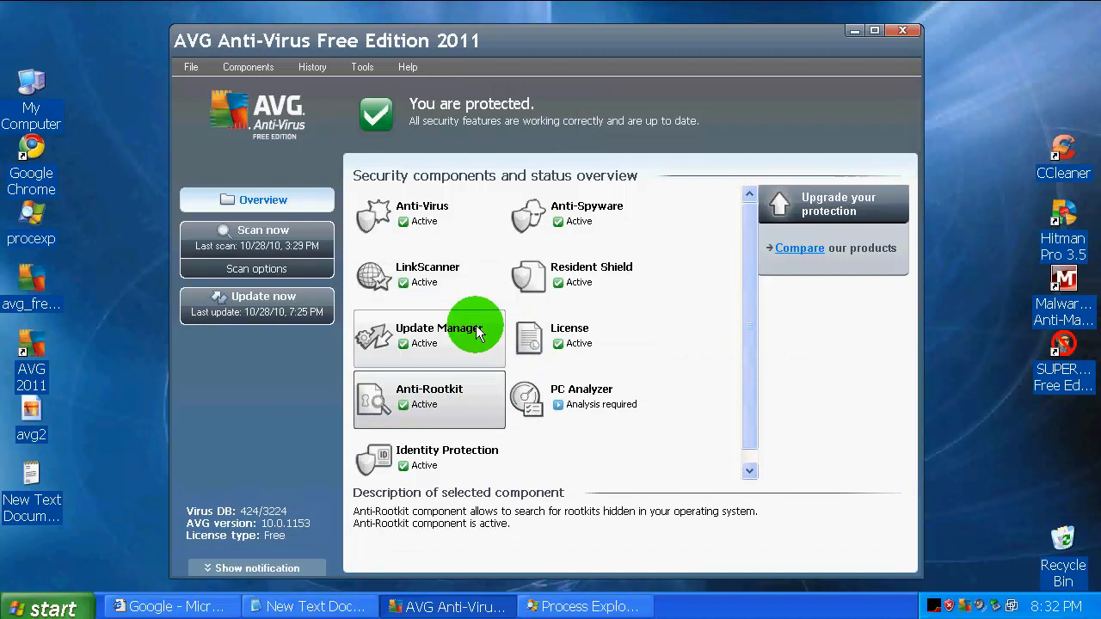
{"action": "mouse_move", "coordinate": [555, 430]}
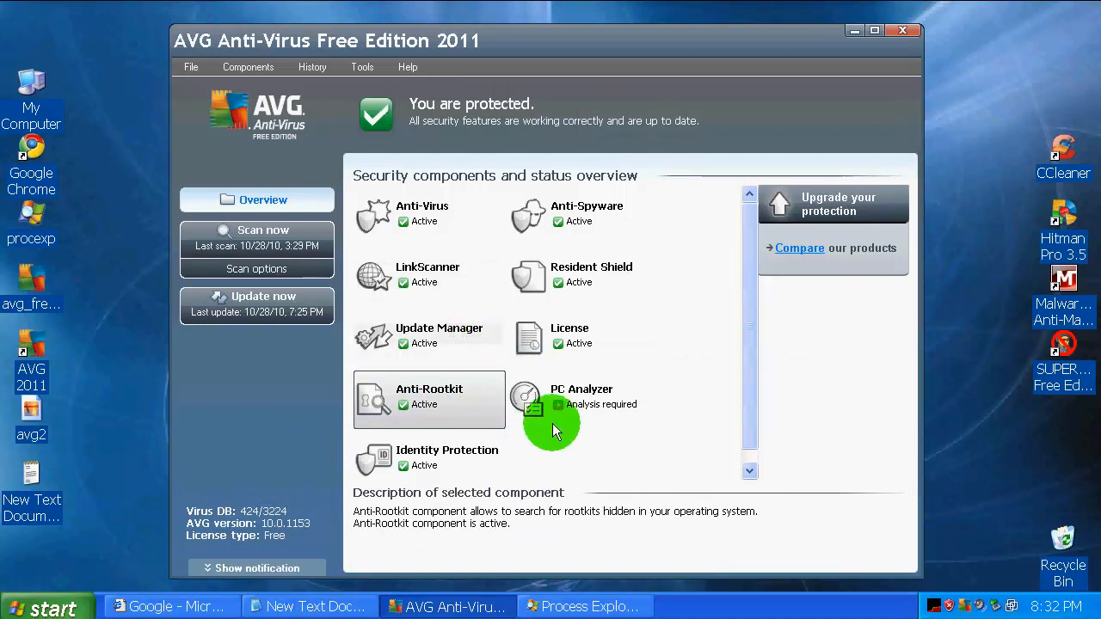
{"action": "mouse_move", "coordinate": [517, 363]}
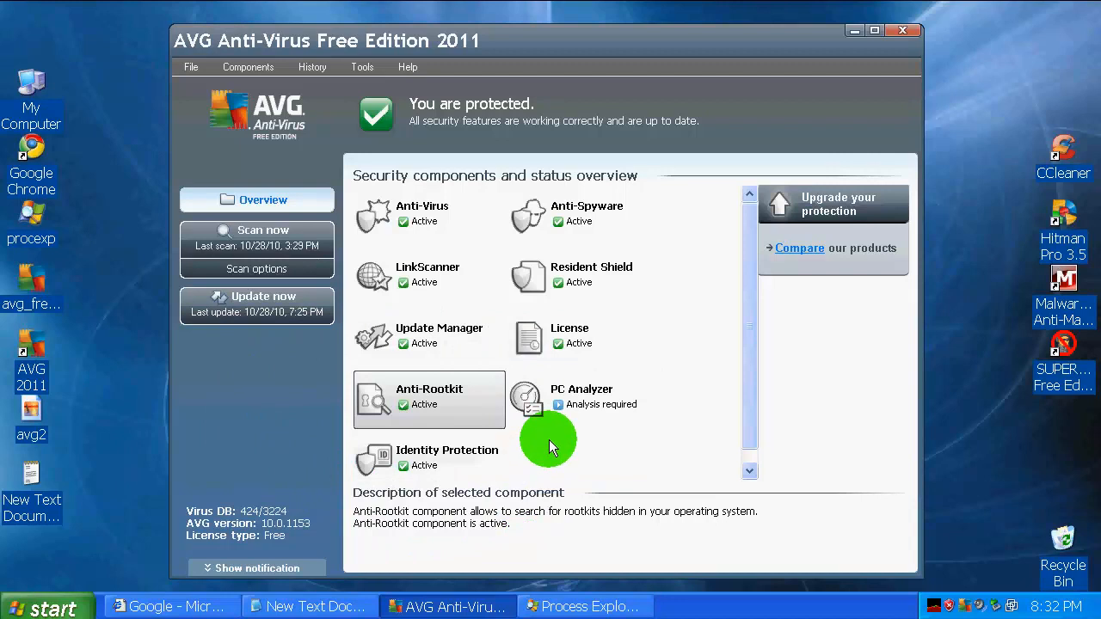
{"action": "mouse_move", "coordinate": [316, 372]}
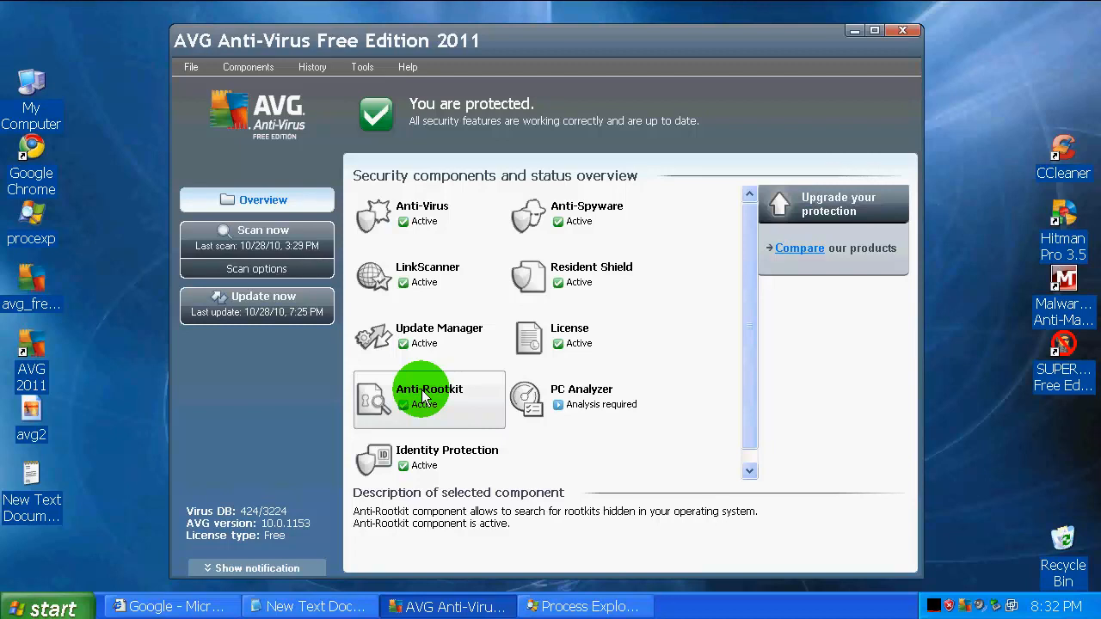
{"action": "mouse_move", "coordinate": [443, 210]}
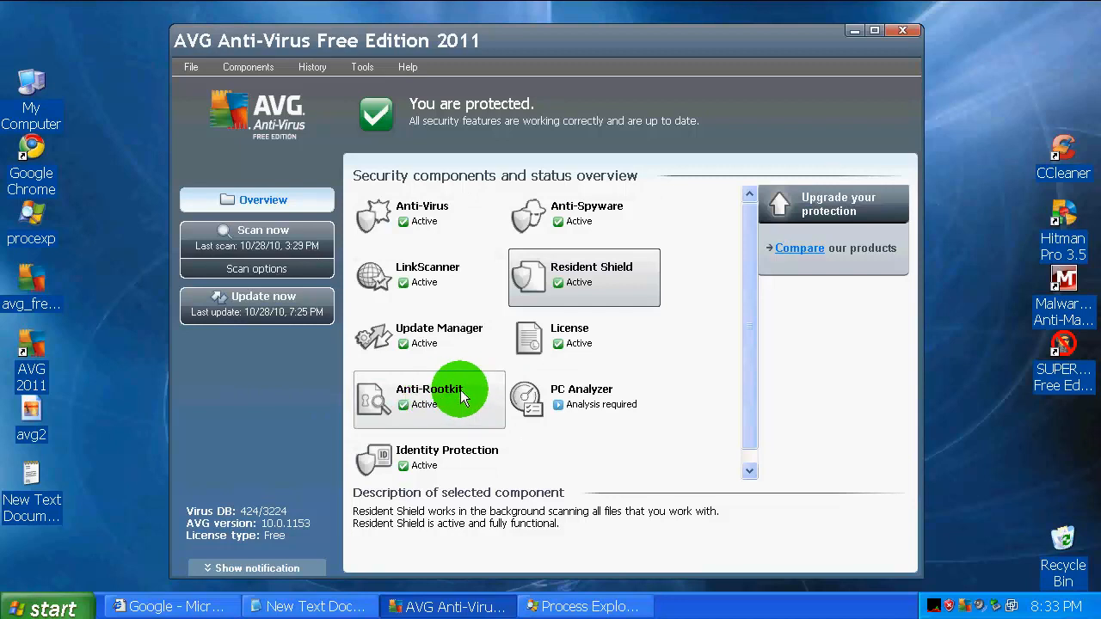
- Review the Anti-Rootkit and Resident Shield descriptions, then open Advanced AVG Settings
{"action": "left_click", "coordinate": [429, 215]}
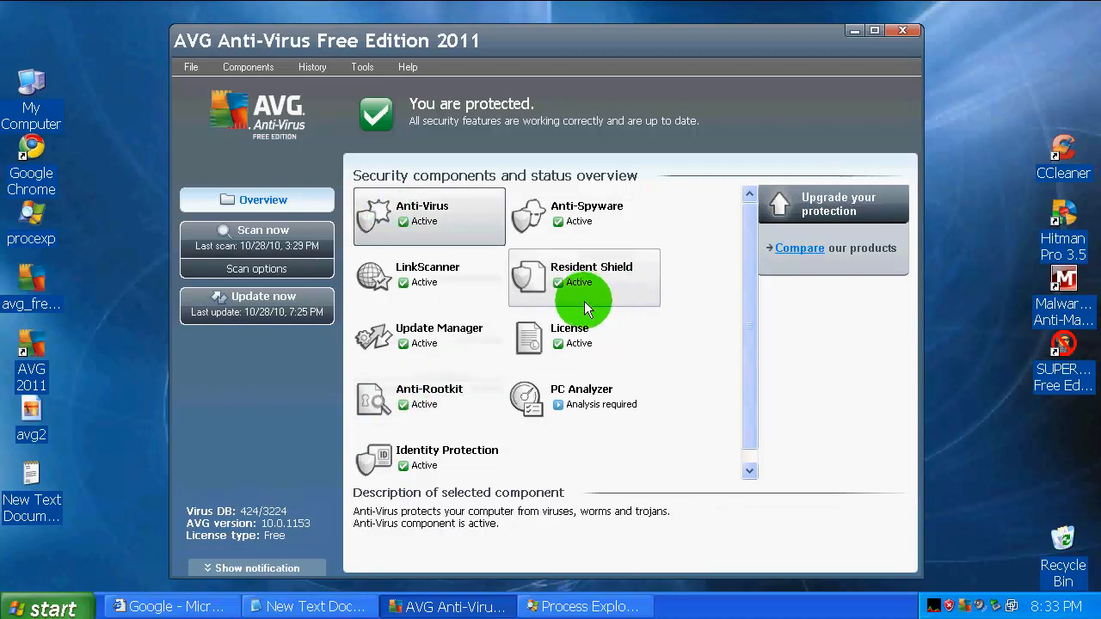
{"action": "left_click", "coordinate": [361, 67]}
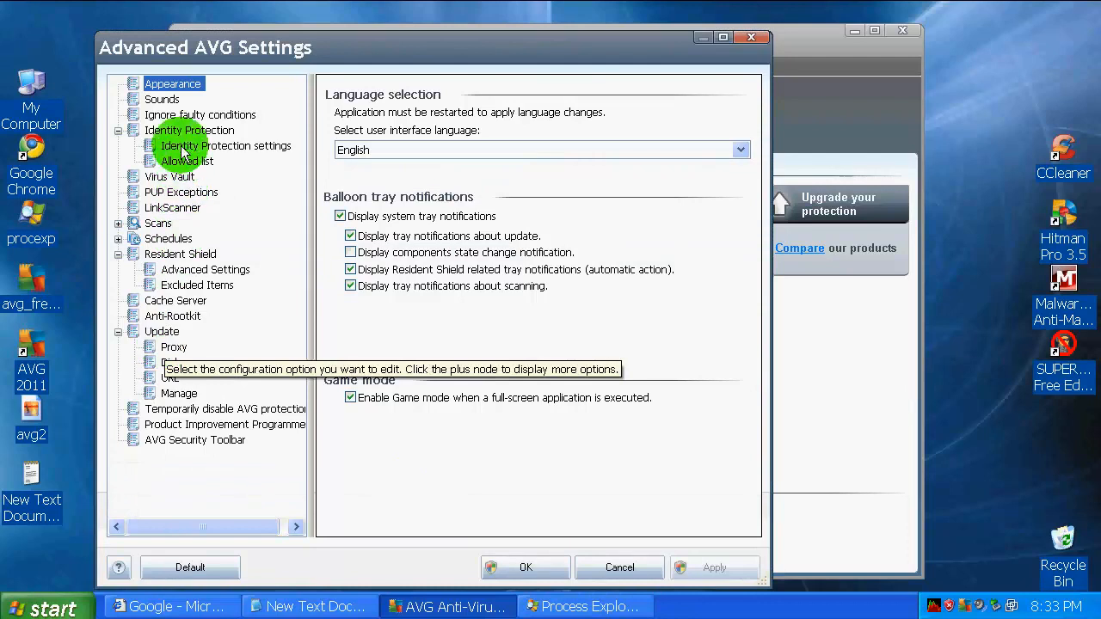
- Browse the Sounds and Identity Protection settings pages, then close Advanced Settings unchanged
{"action": "left_click", "coordinate": [161, 99]}
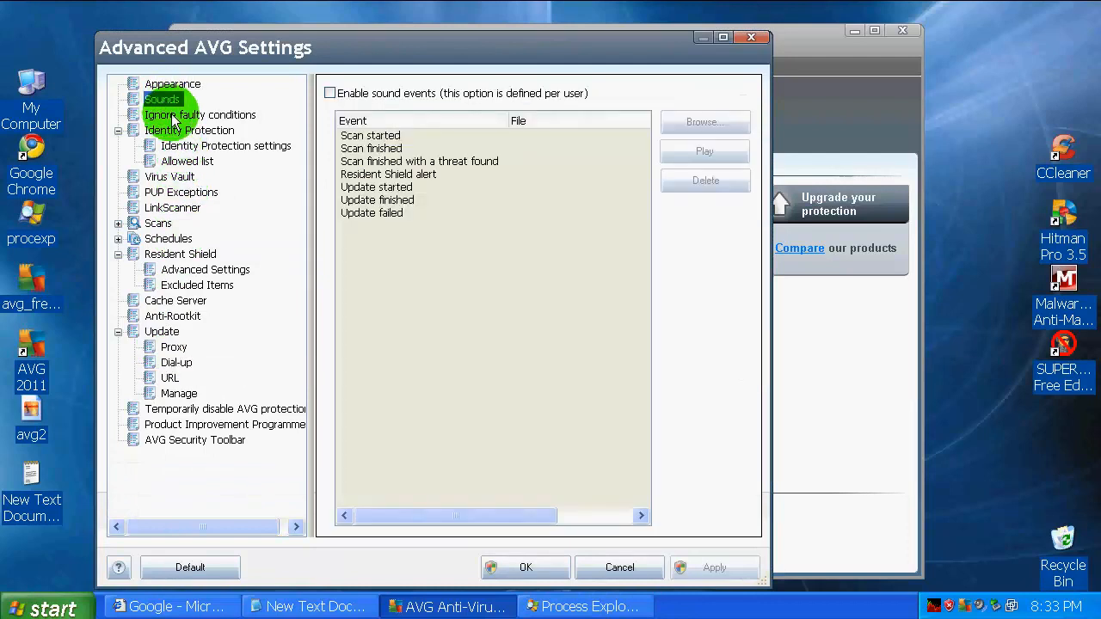
{"action": "left_click", "coordinate": [190, 130]}
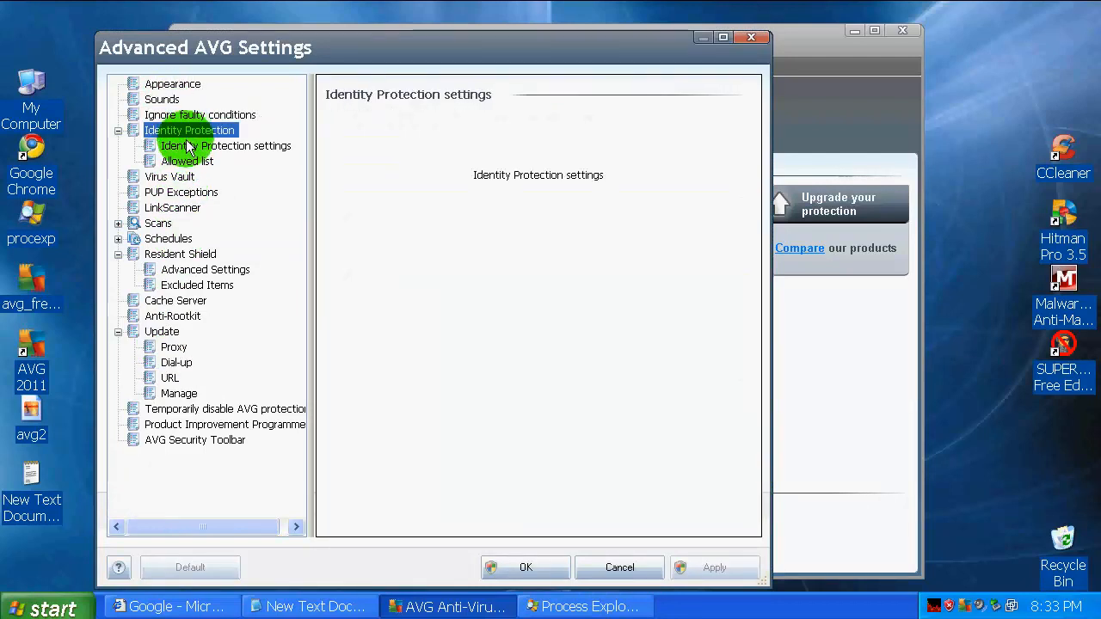
{"action": "left_click", "coordinate": [226, 145]}
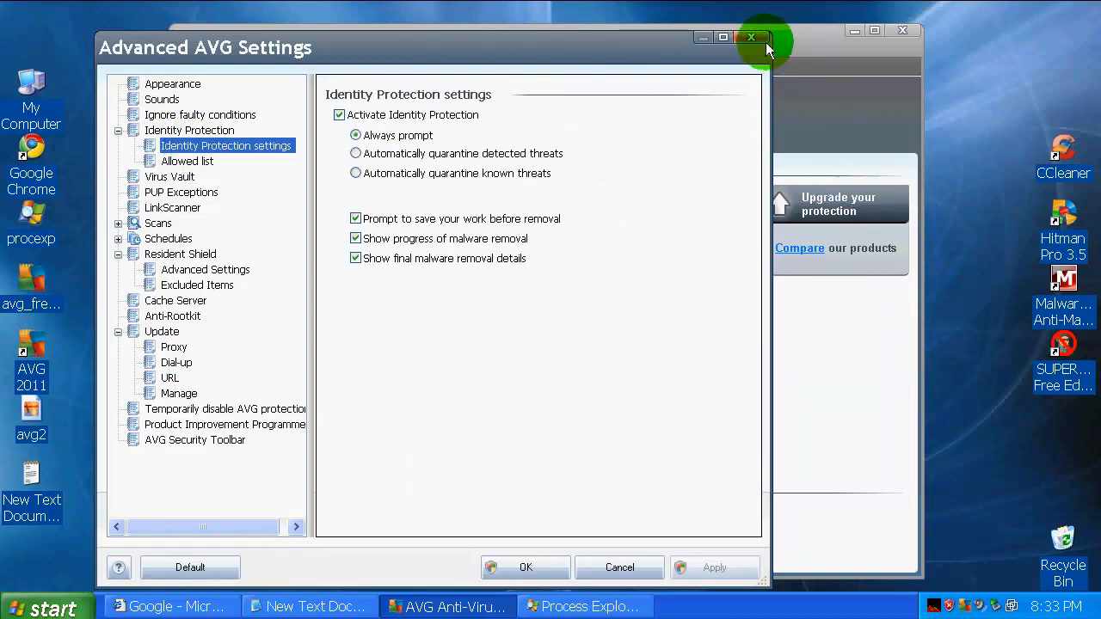
{"action": "left_click", "coordinate": [753, 33]}
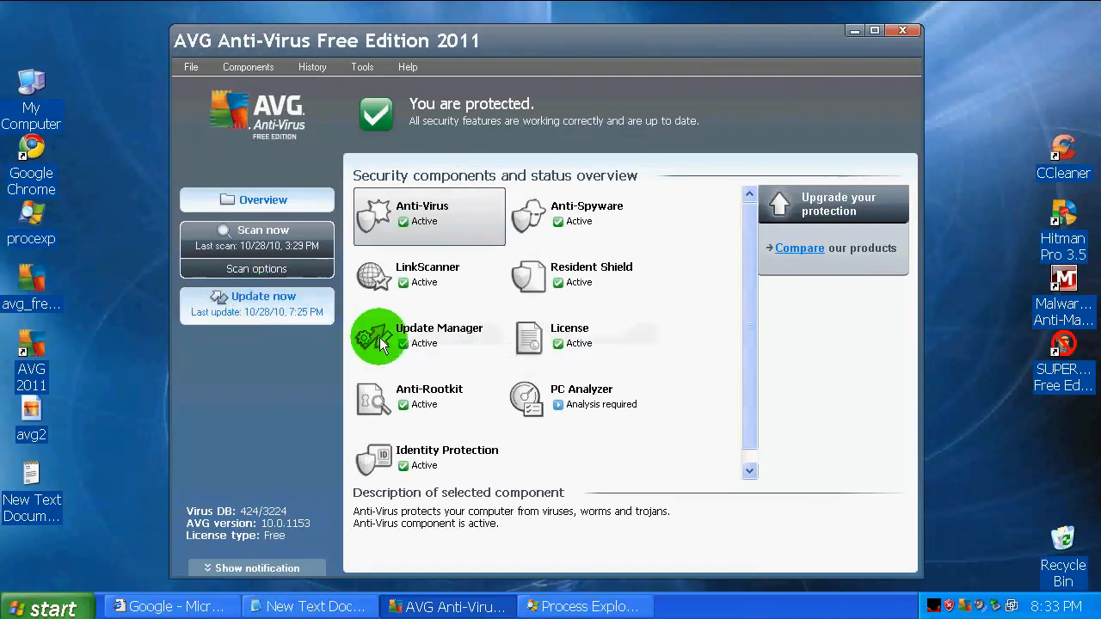
- Run an AVG update until it shows Finished, then close the main window
{"action": "left_click", "coordinate": [256, 296]}
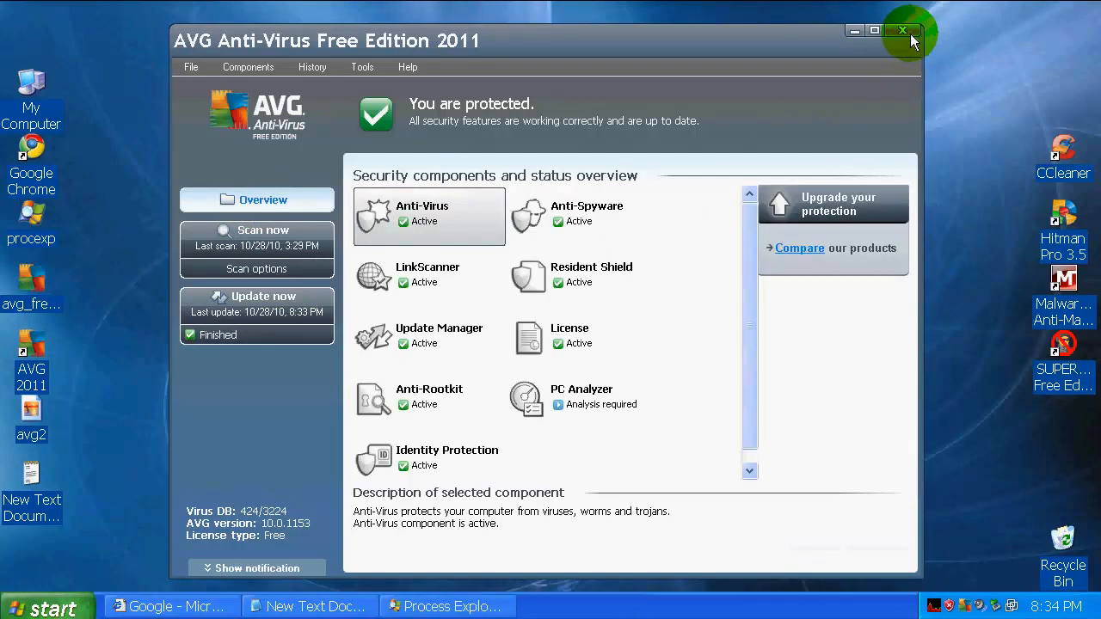
{"action": "left_click", "coordinate": [903, 30]}
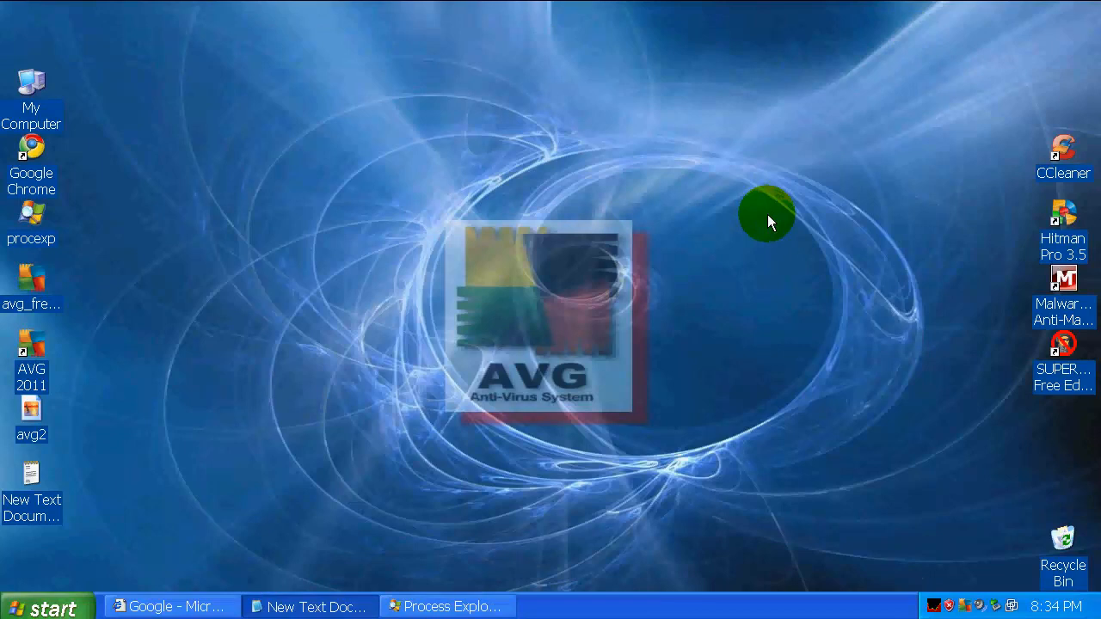
{"action": "mouse_move", "coordinate": [499, 605]}
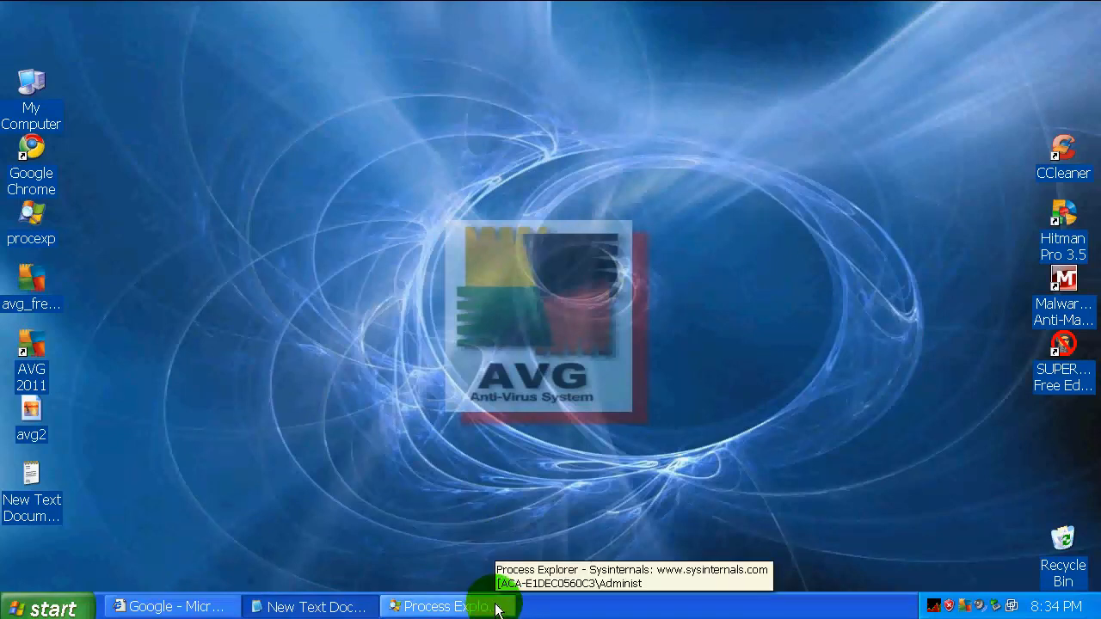
- Review Process Explorer's list of running AVG services, then minimize it
{"action": "left_click", "coordinate": [453, 607]}
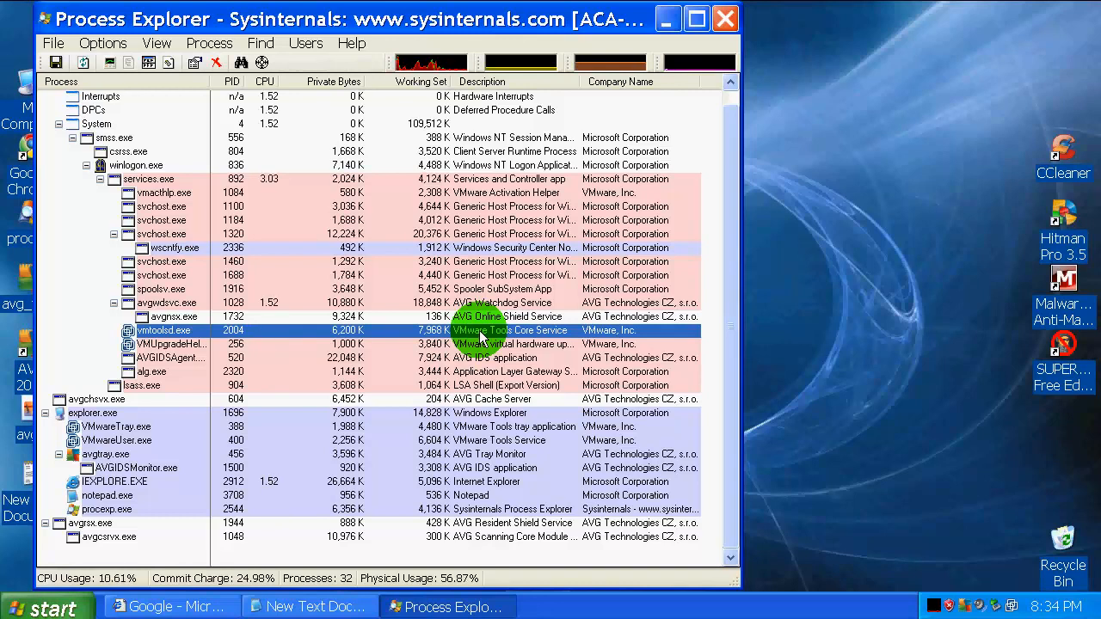
{"action": "left_click", "coordinate": [666, 24]}
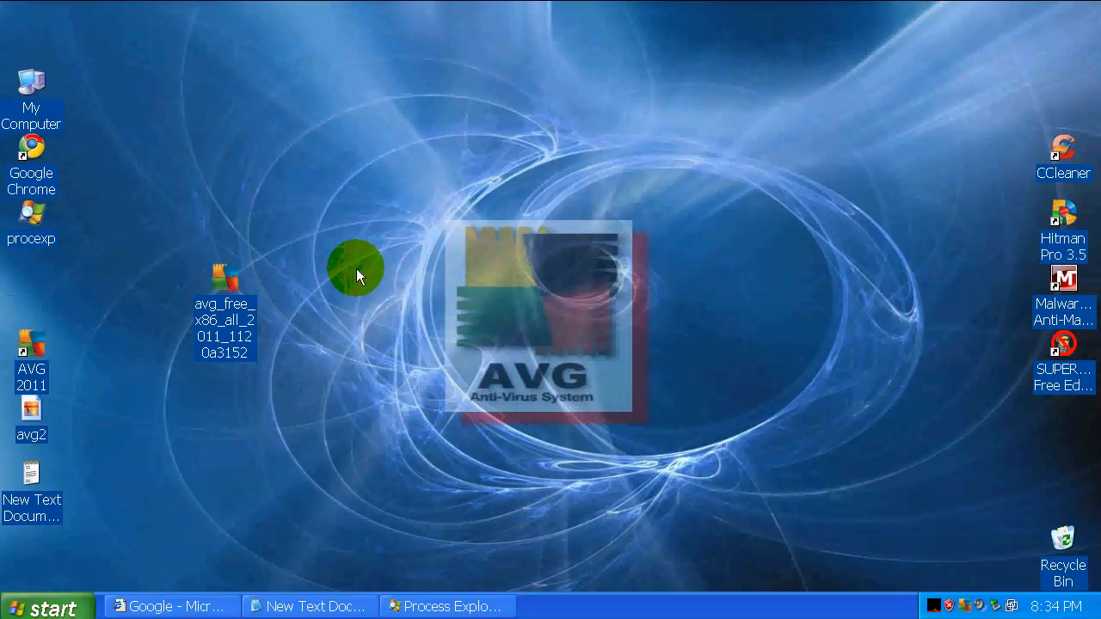
{"action": "mouse_move", "coordinate": [230, 284]}
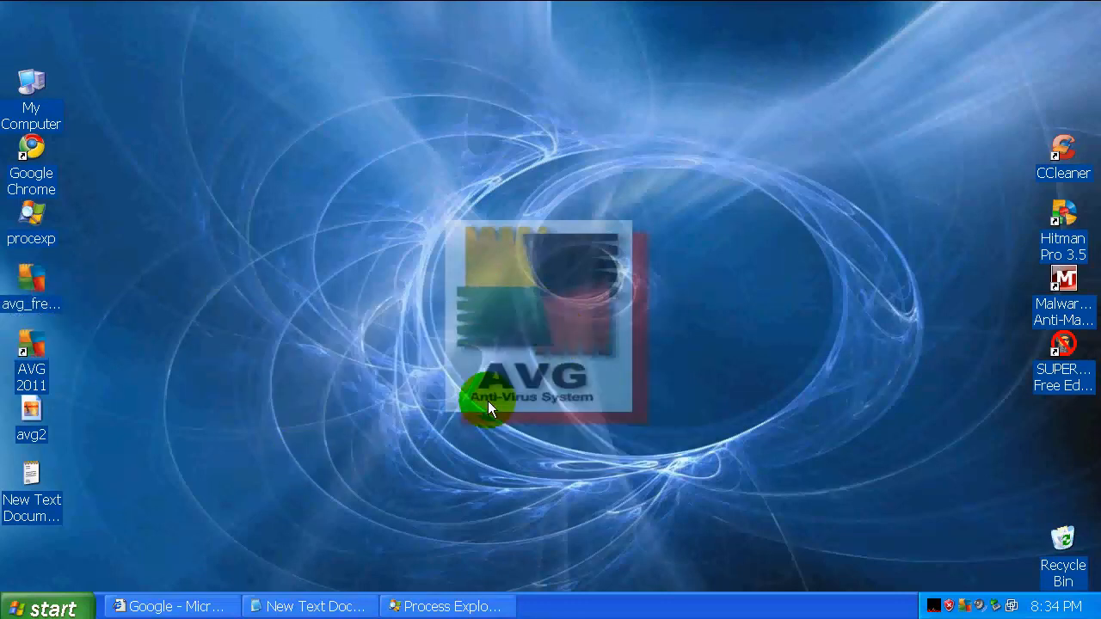
{"action": "mouse_move", "coordinate": [176, 607]}
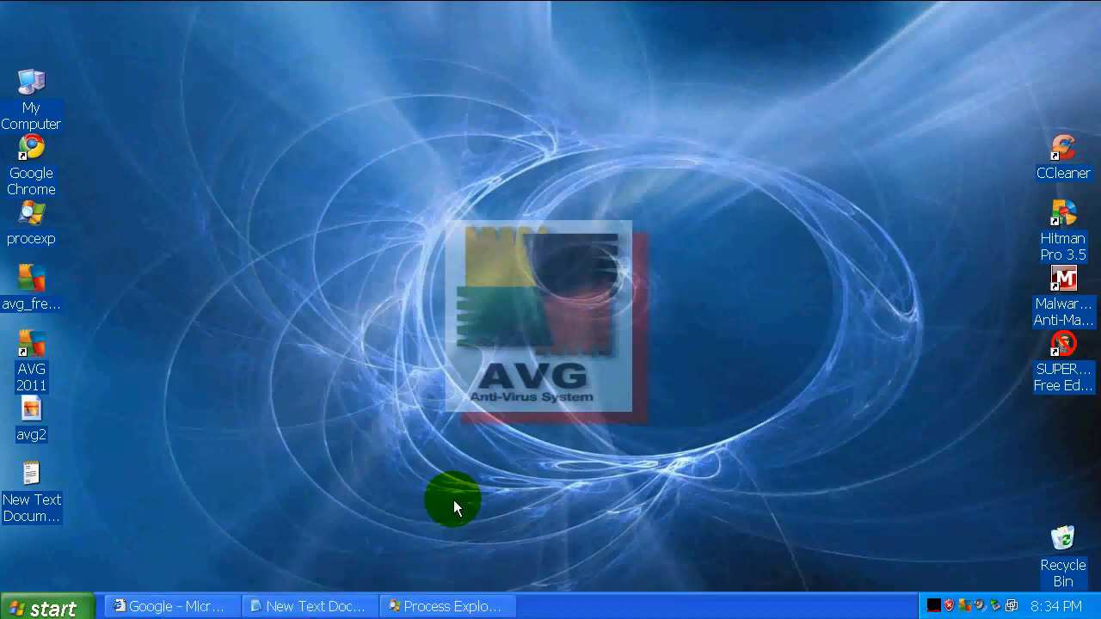
- Bring up the browser and URL list and load the Flash Player update link
{"action": "left_click", "coordinate": [176, 605]}
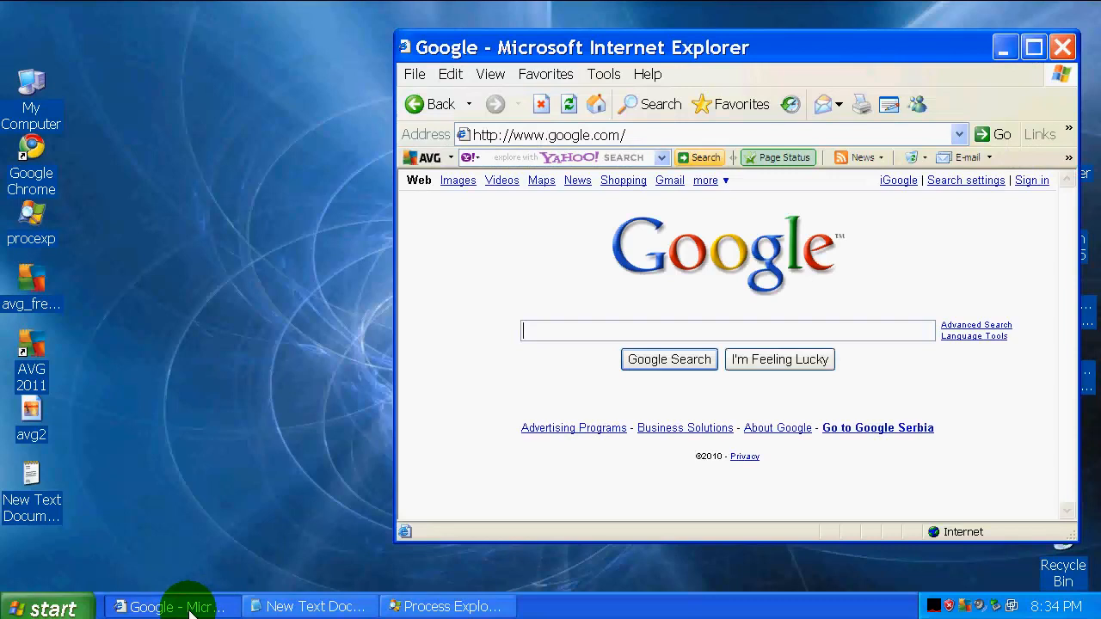
{"action": "left_click", "coordinate": [309, 607]}
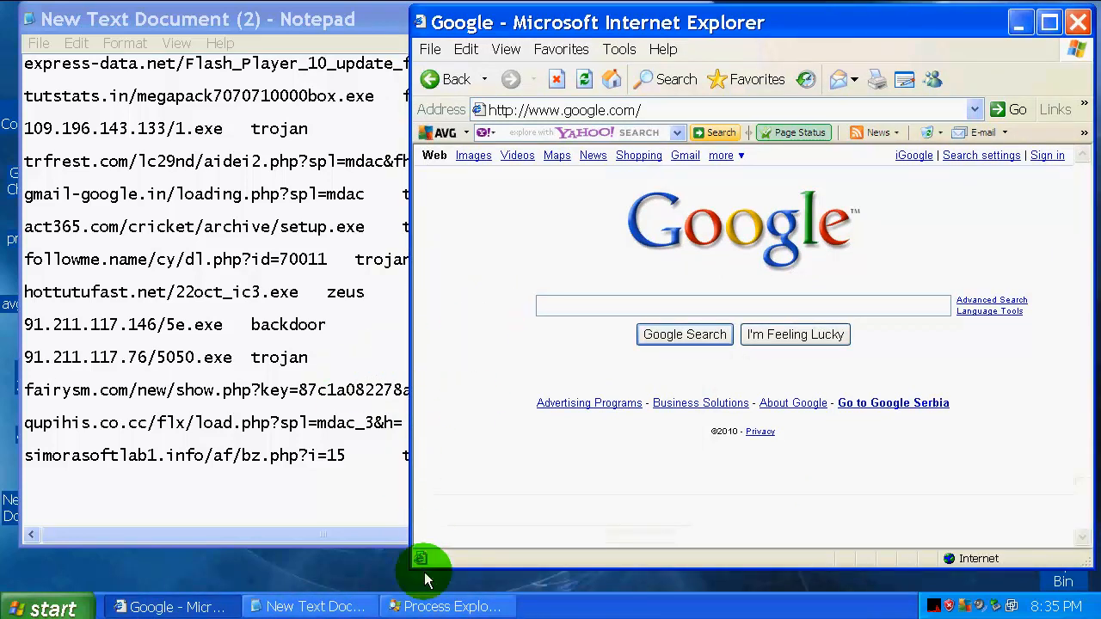
{"action": "left_click", "coordinate": [309, 607]}
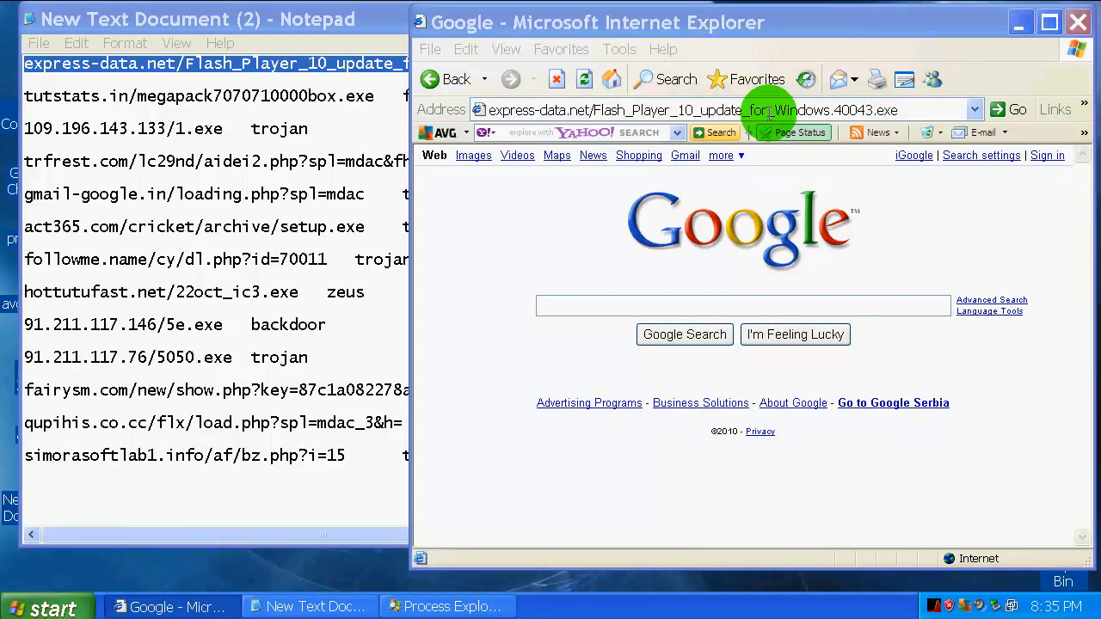
{"action": "left_click", "coordinate": [1018, 110]}
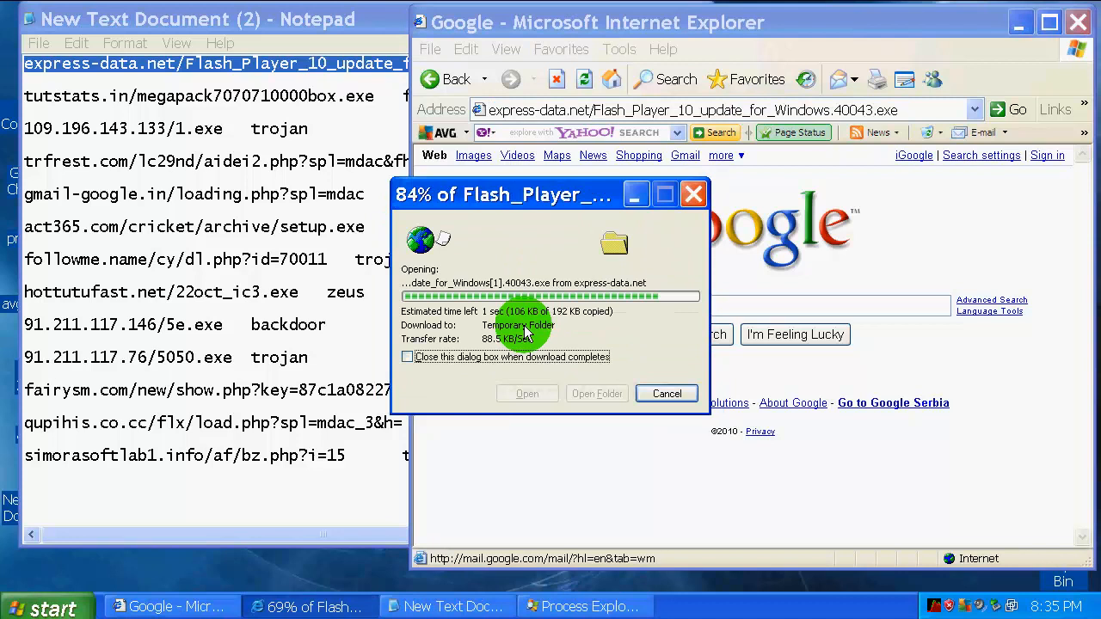
{"action": "left_click", "coordinate": [666, 393]}
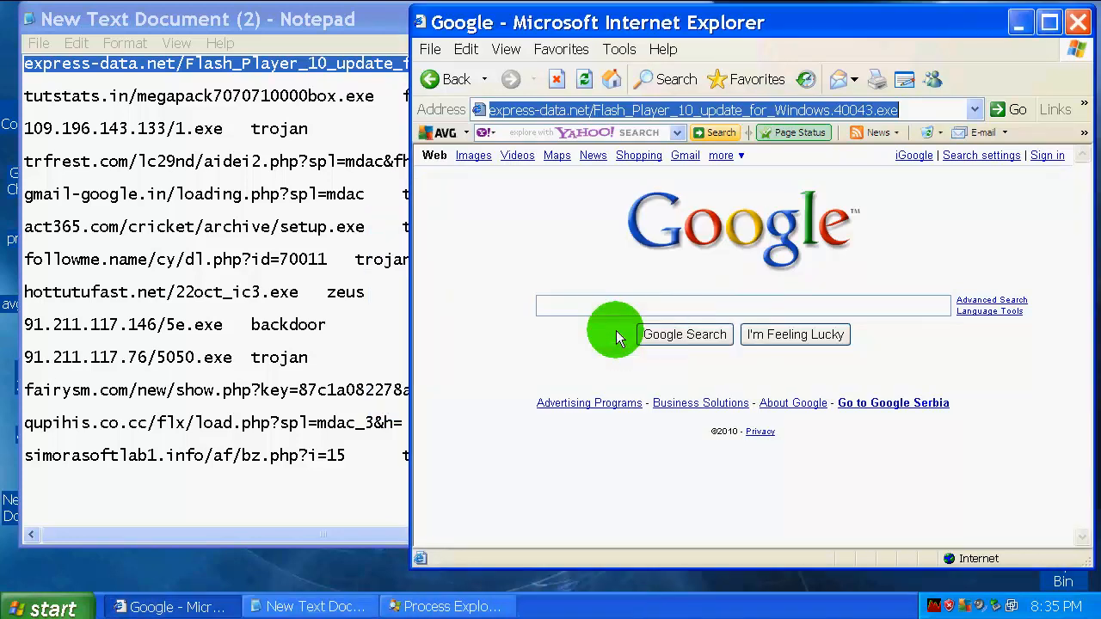
{"action": "left_click", "coordinate": [449, 605]}
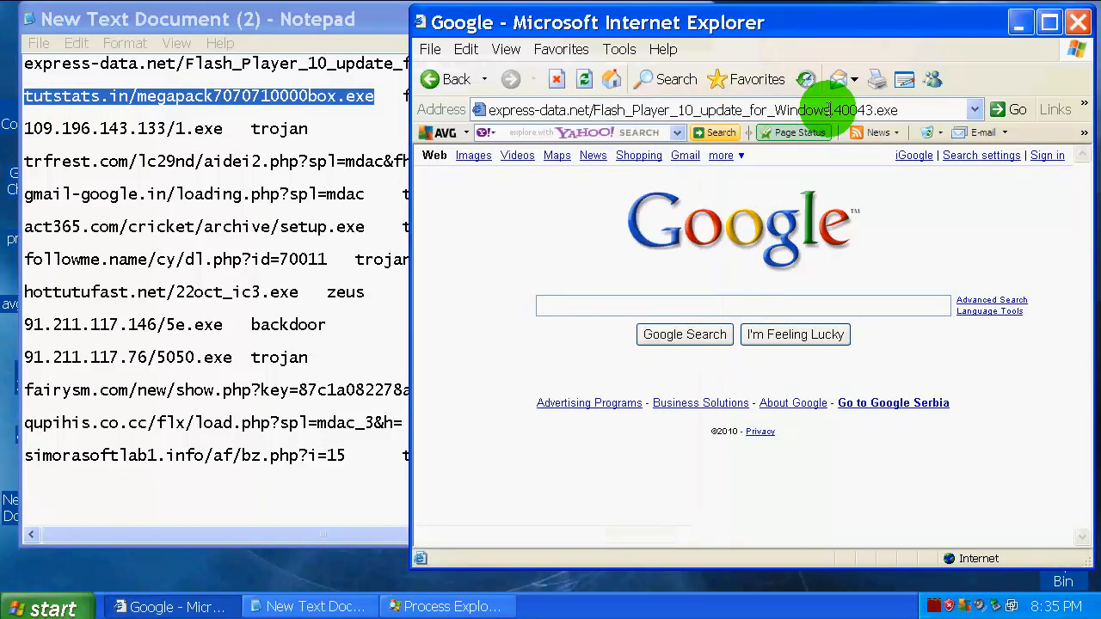
{"action": "type", "text": "tutstats.in/megapack7070710000box.exe"}
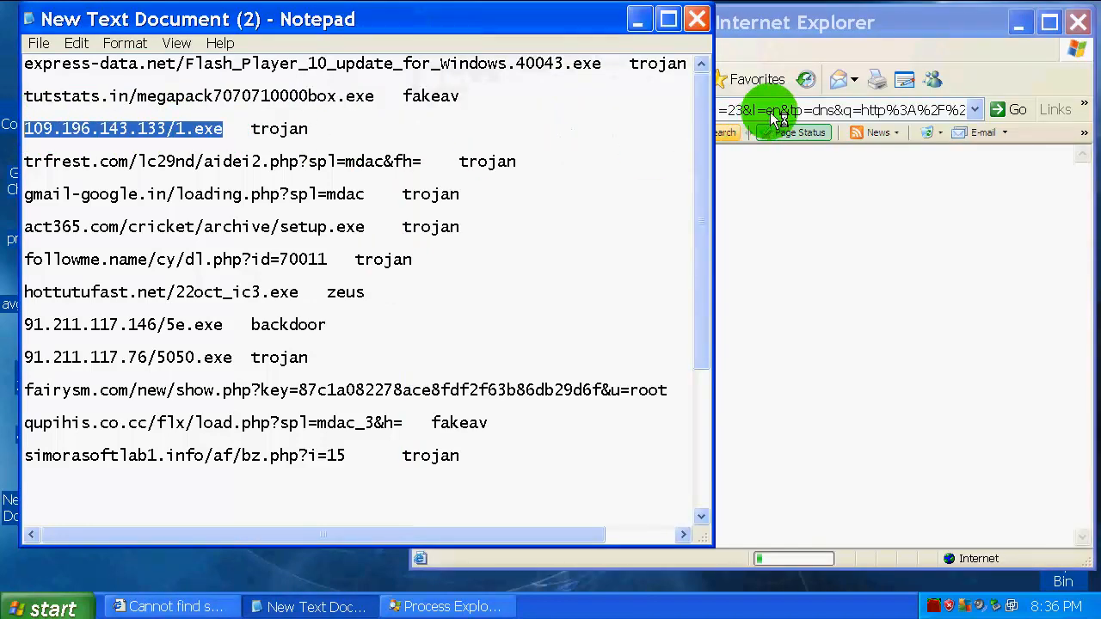
{"action": "left_click", "coordinate": [1003, 109]}
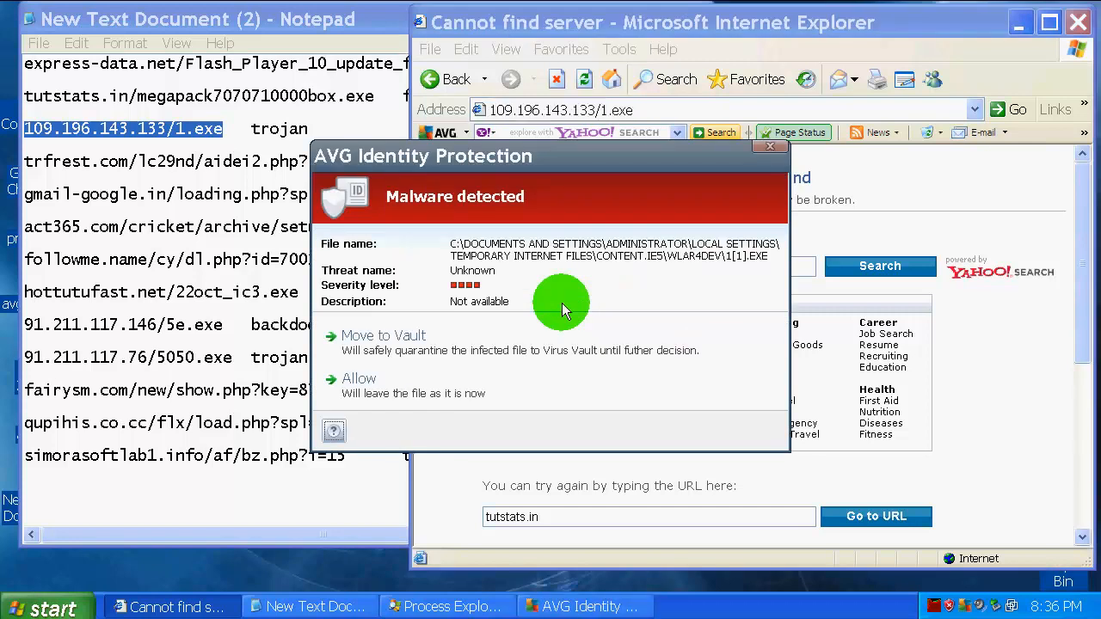
{"action": "mouse_move", "coordinate": [531, 198]}
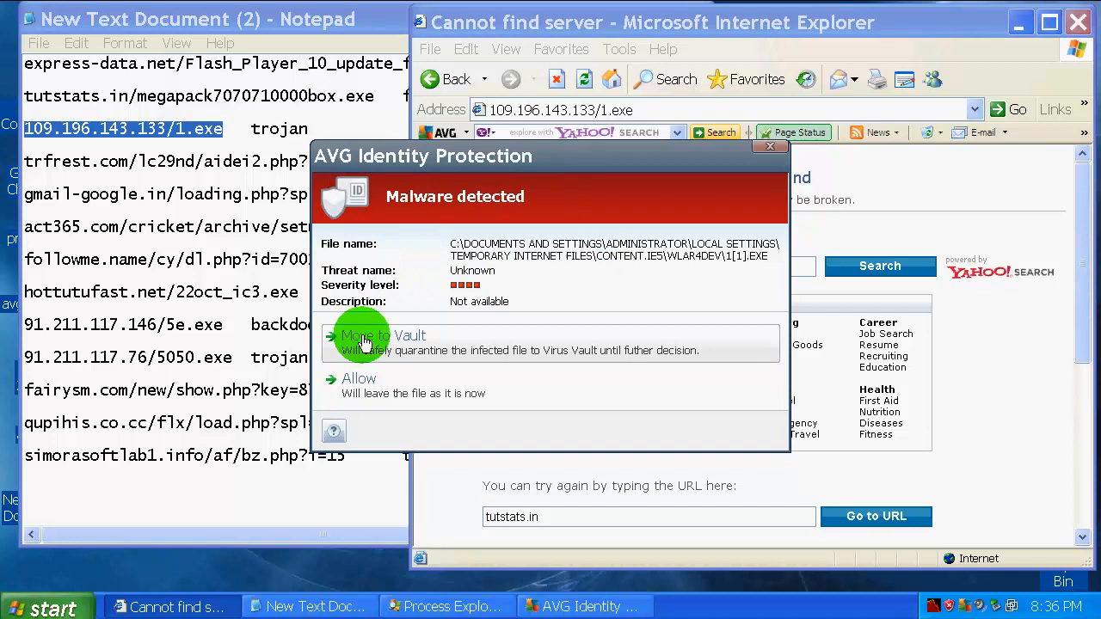
{"action": "left_click", "coordinate": [363, 335]}
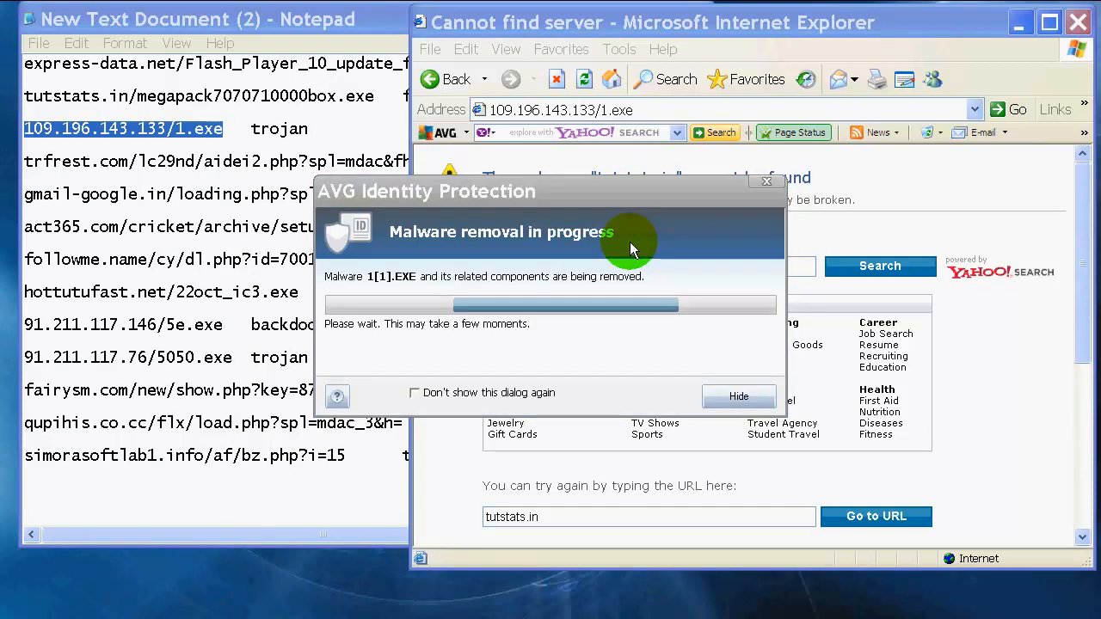
{"action": "left_click", "coordinate": [739, 396]}
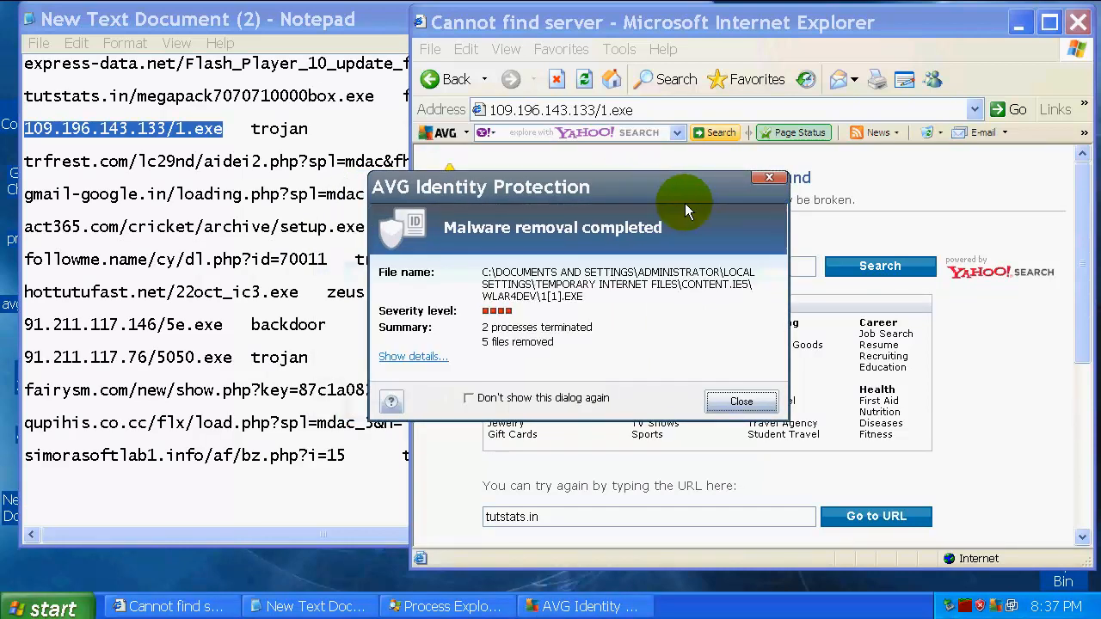
{"action": "left_click", "coordinate": [742, 401]}
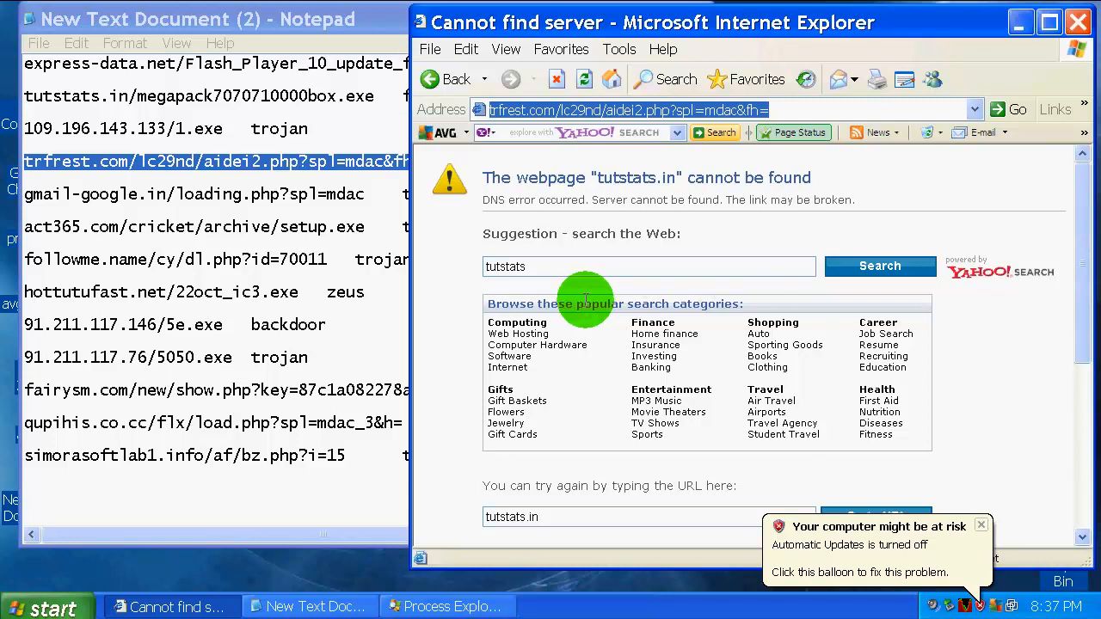
- Load trfrest.com, vault the SVCHOST.EXE:EXT.EXE detection, and cancel the restart prompt
{"action": "left_click", "coordinate": [446, 606]}
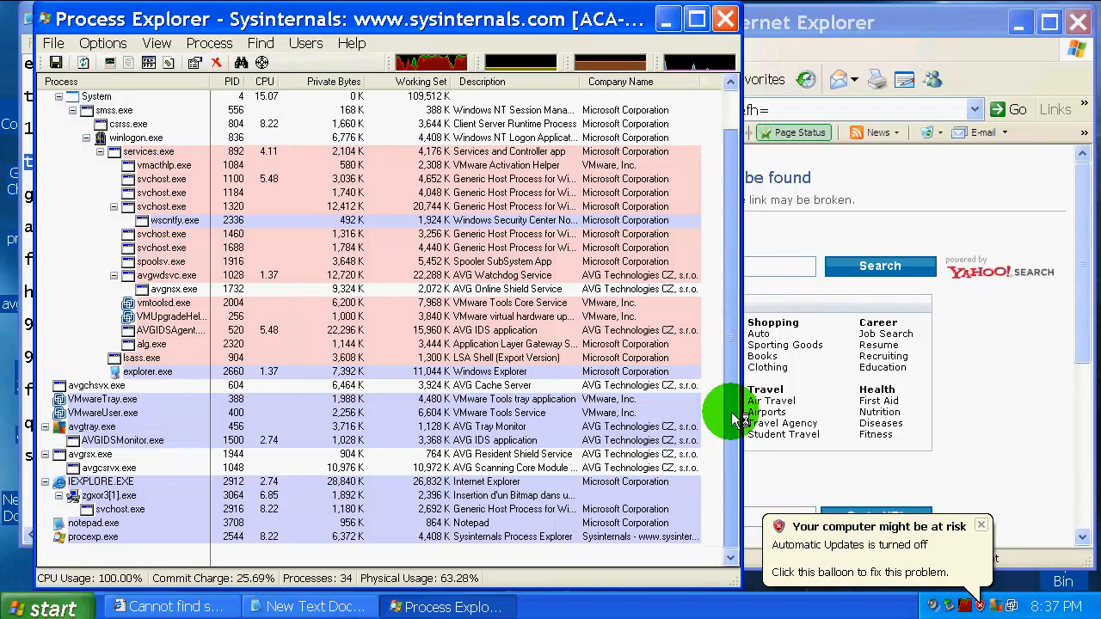
{"action": "mouse_move", "coordinate": [137, 522]}
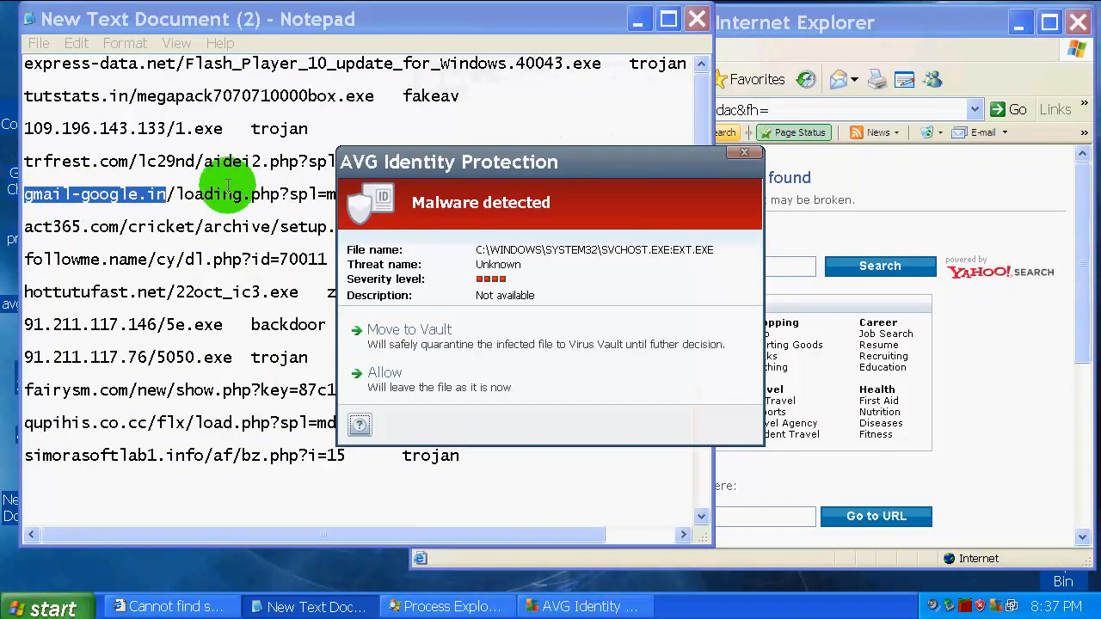
{"action": "mouse_move", "coordinate": [370, 168]}
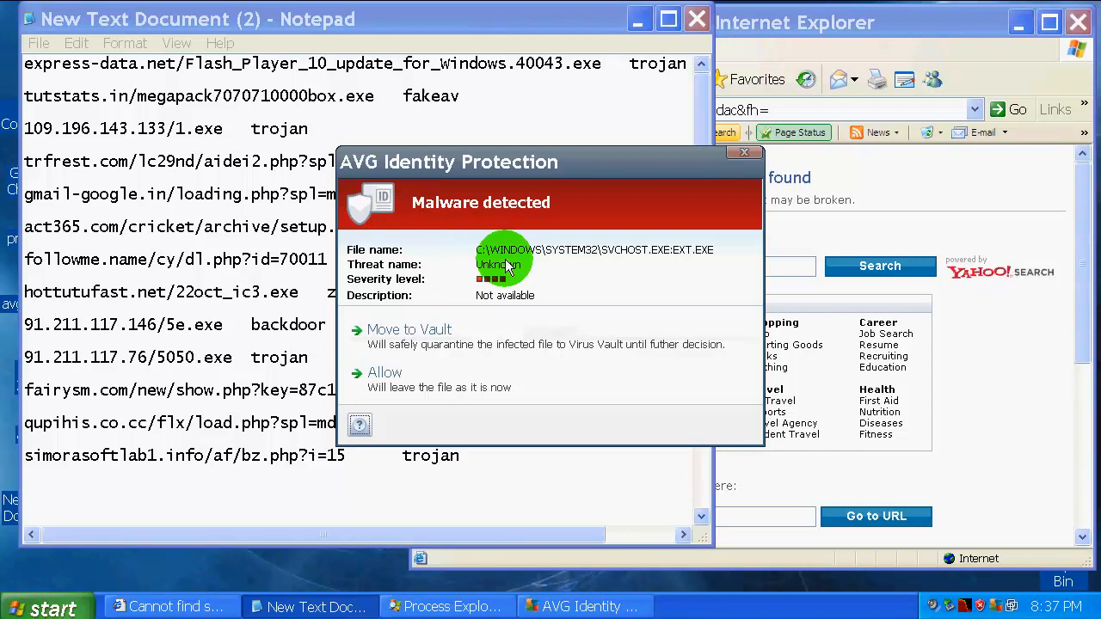
{"action": "mouse_move", "coordinate": [641, 263]}
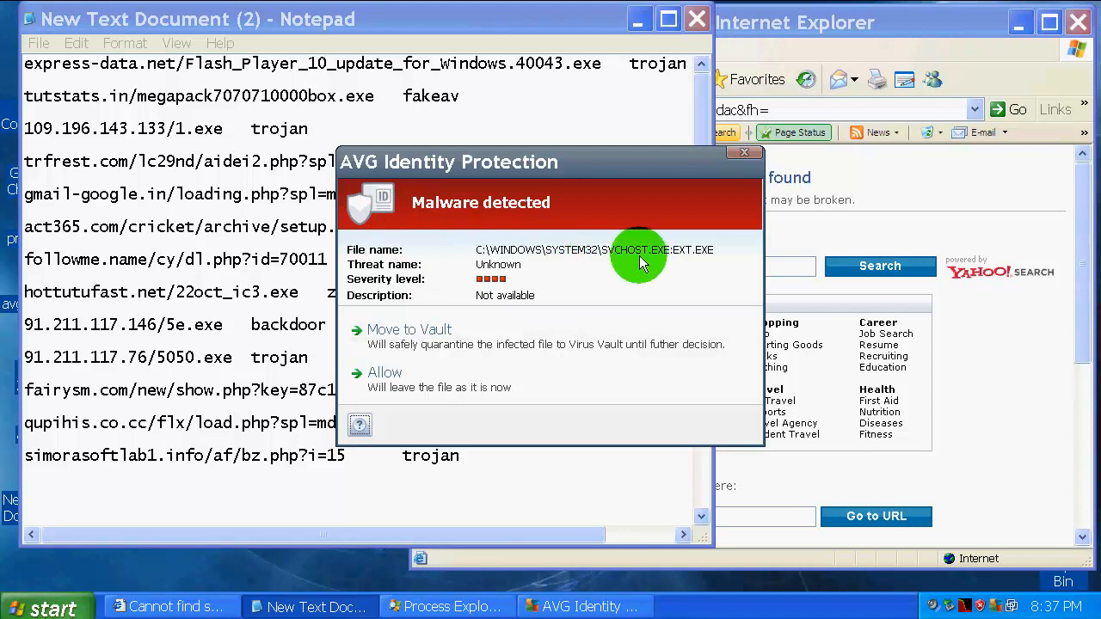
{"action": "mouse_move", "coordinate": [557, 268]}
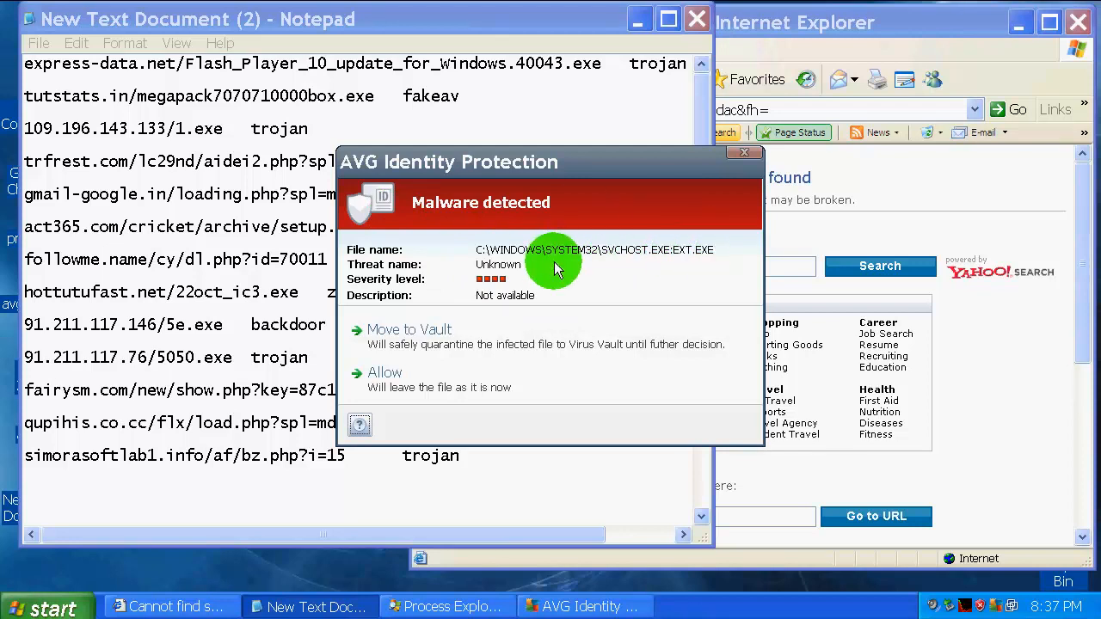
{"action": "mouse_move", "coordinate": [409, 329]}
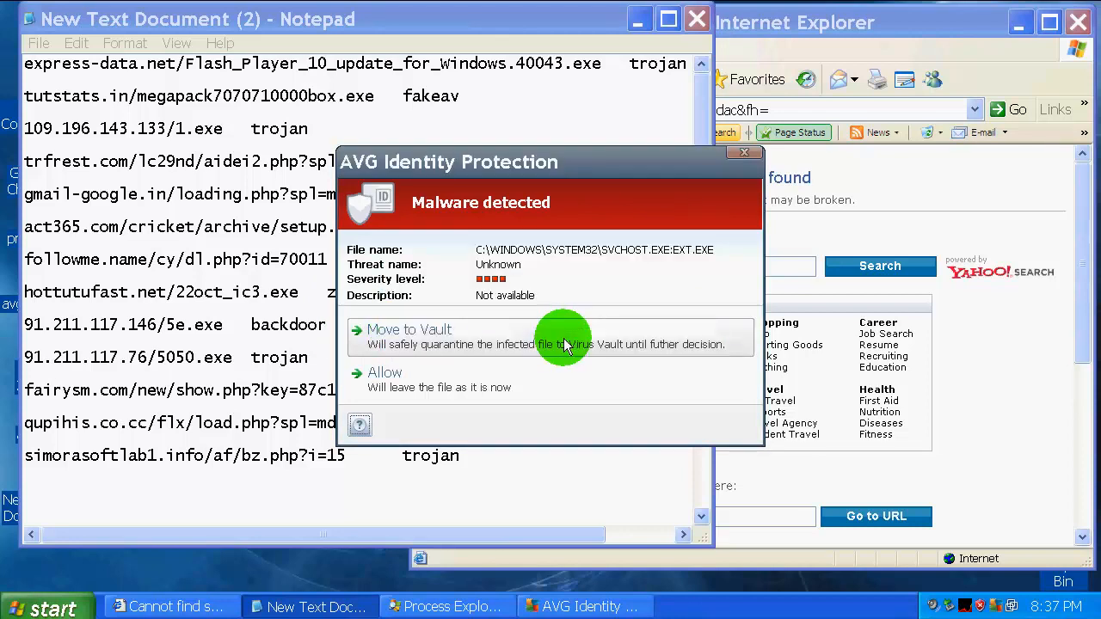
{"action": "left_click", "coordinate": [408, 330]}
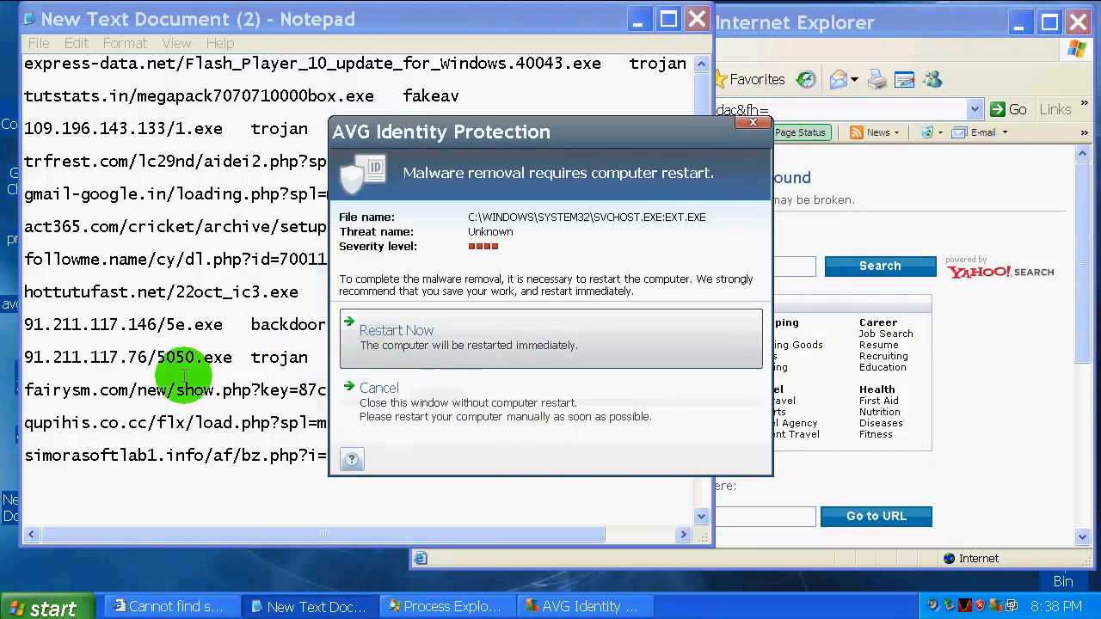
{"action": "mouse_move", "coordinate": [433, 422]}
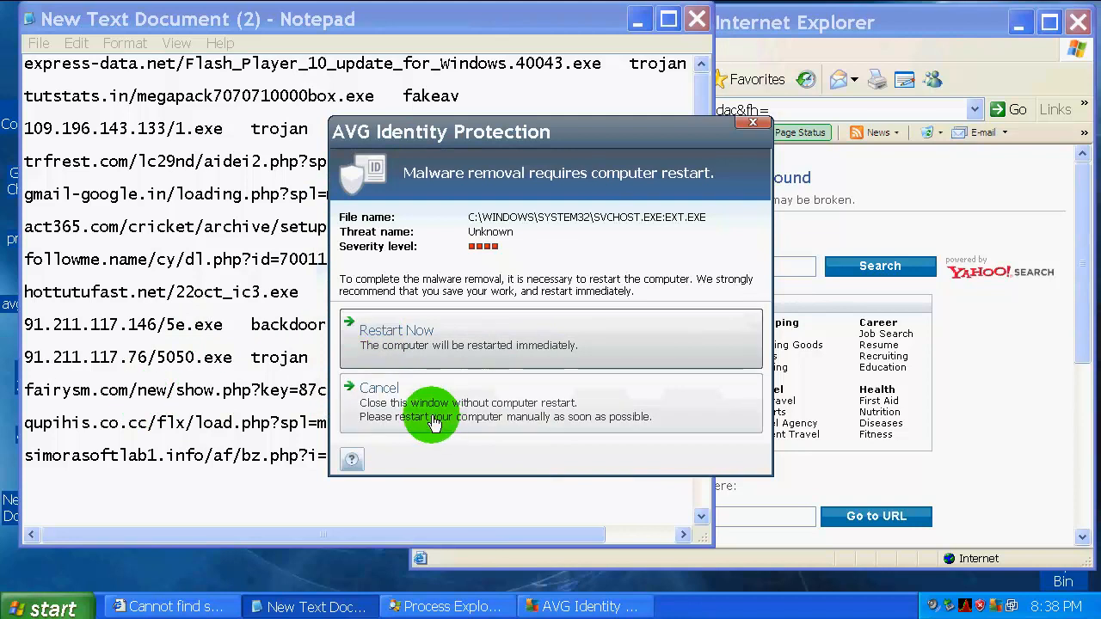
{"action": "left_click", "coordinate": [379, 388]}
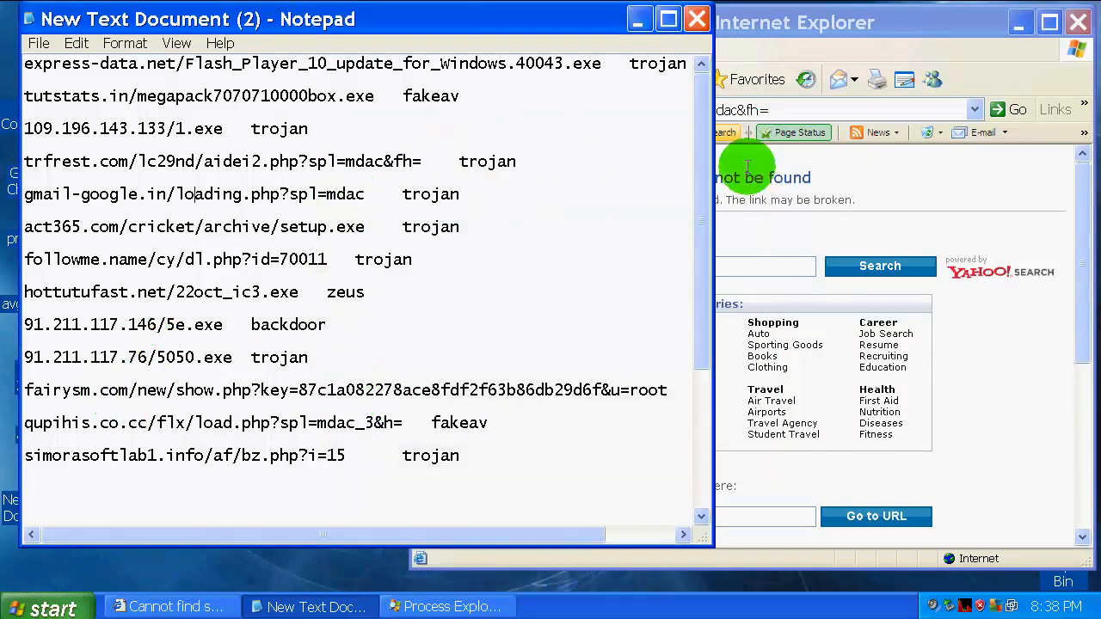
{"action": "mouse_move", "coordinate": [382, 192]}
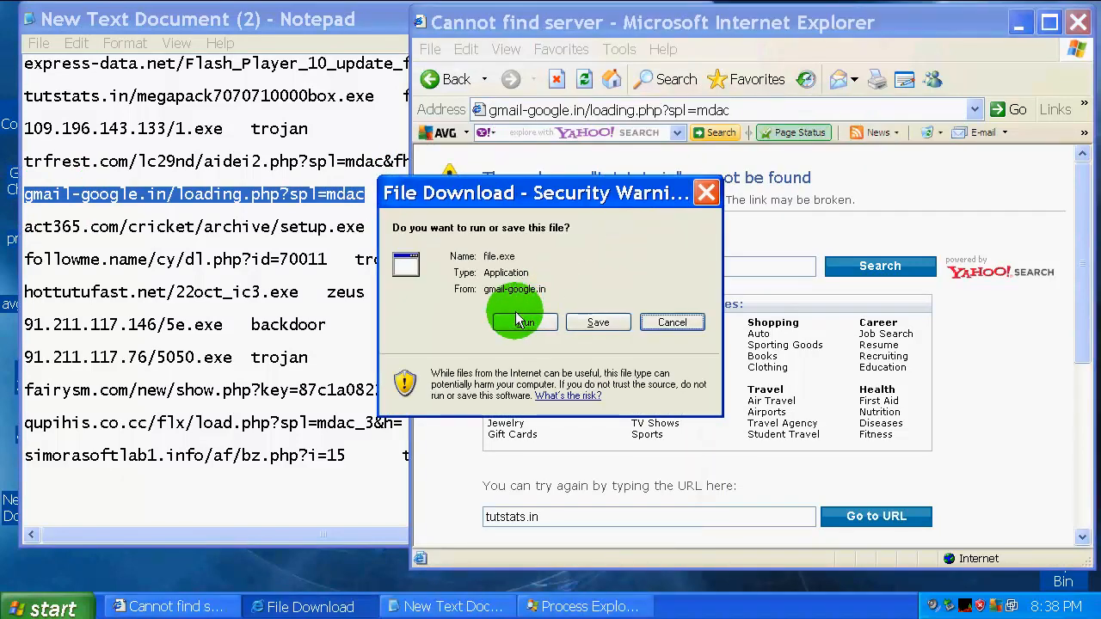
- Run file.exe, then load the act365.com setup.exe URL and dismiss its run prompt
{"action": "left_click", "coordinate": [520, 323]}
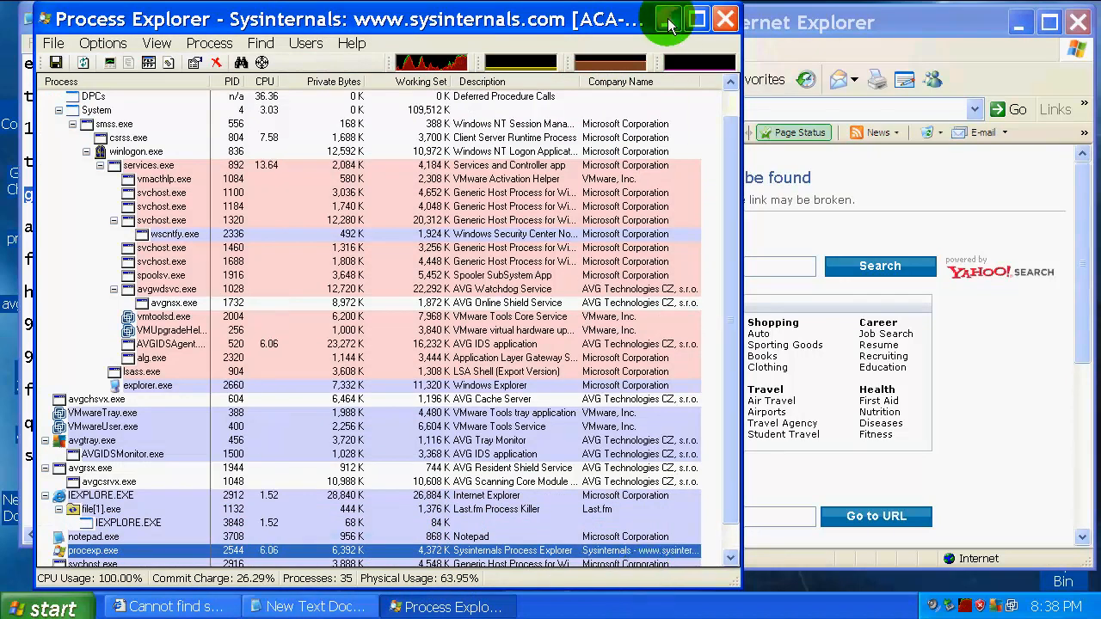
{"action": "left_click", "coordinate": [659, 19]}
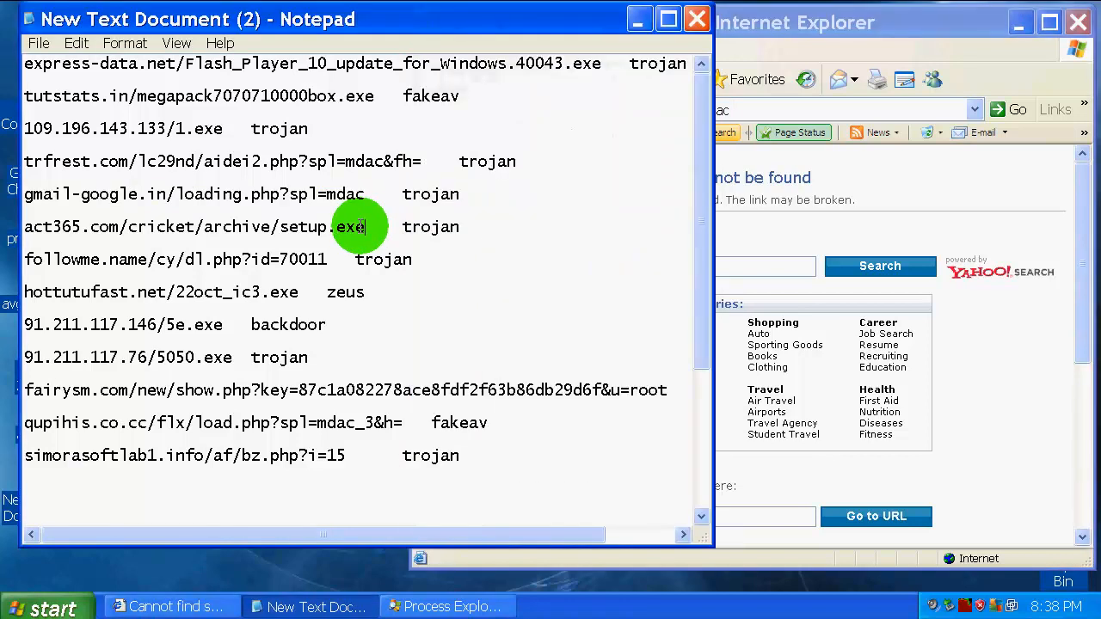
{"action": "left_click_drag", "start_coordinate": [364, 226], "coordinate": [24, 226]}
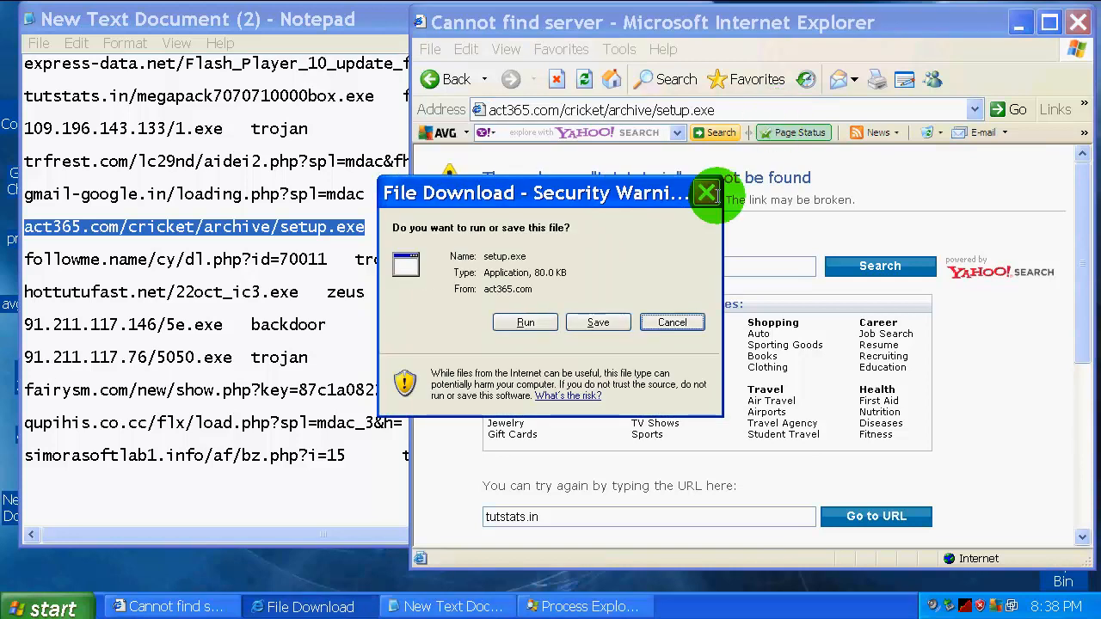
{"action": "left_click", "coordinate": [706, 192]}
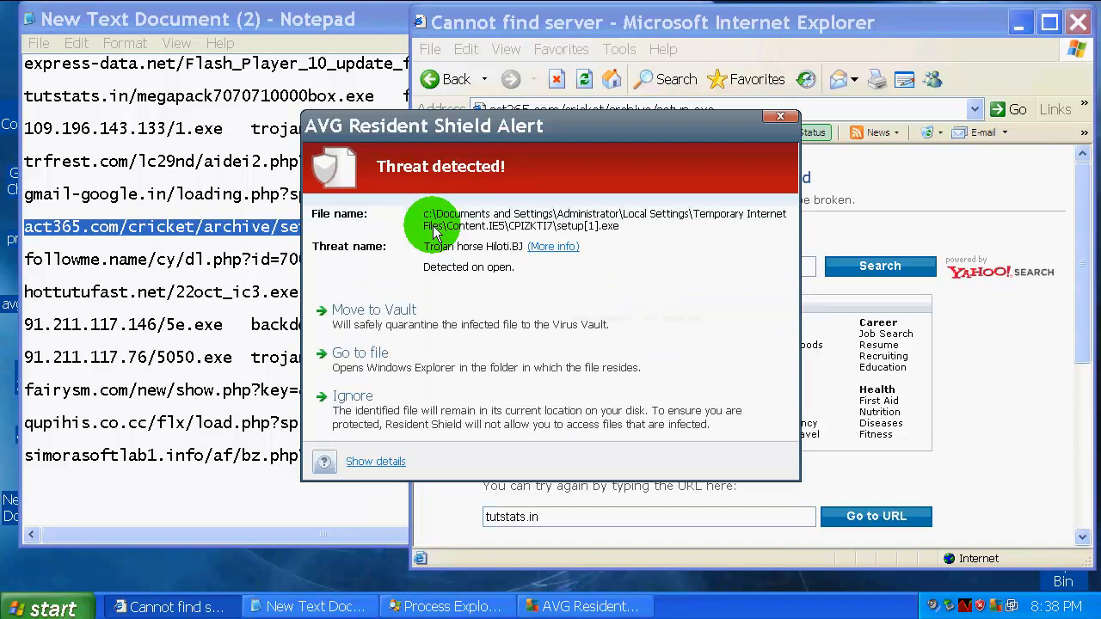
{"action": "mouse_move", "coordinate": [370, 316]}
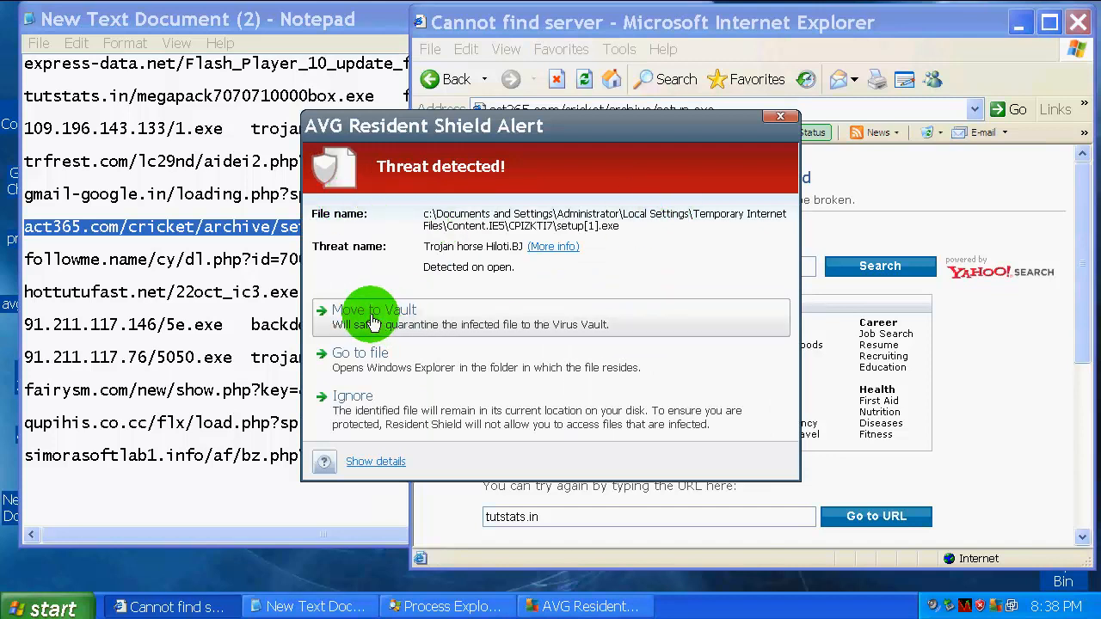
- Attempt to vault the Hiloti.BJ trojan in setup.exe and acknowledge the failure
{"action": "left_click", "coordinate": [373, 310]}
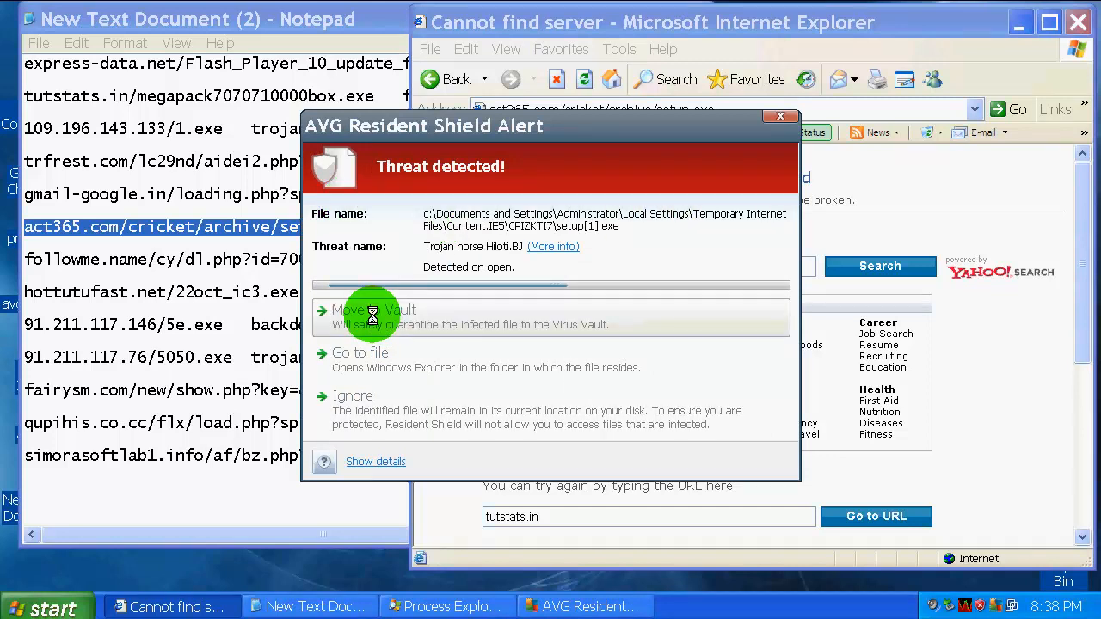
{"action": "left_click", "coordinate": [373, 315]}
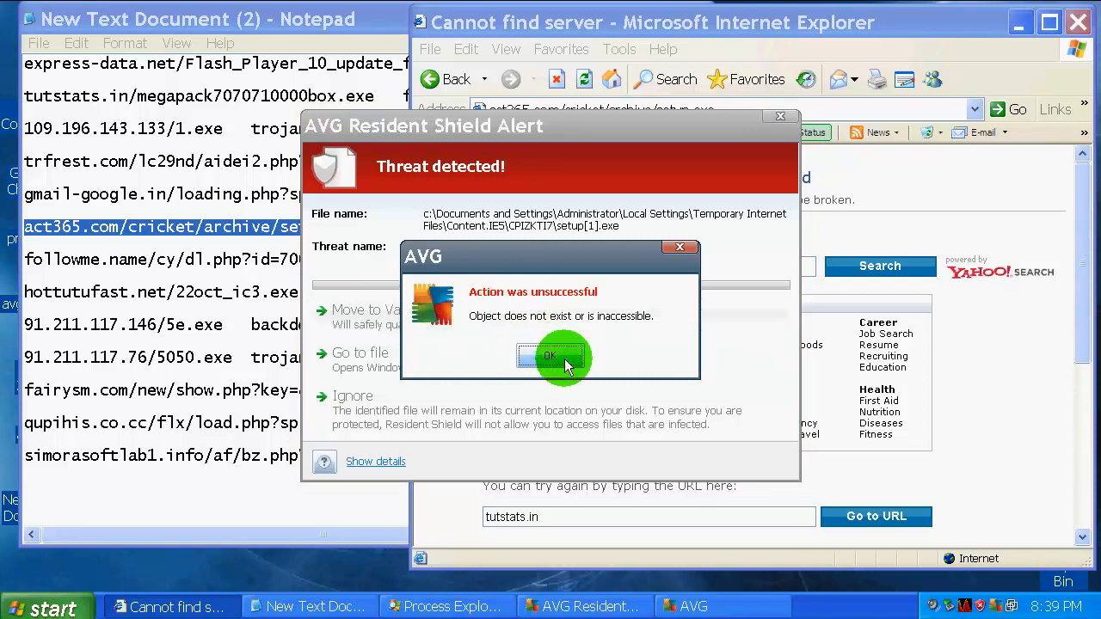
{"action": "left_click", "coordinate": [549, 356]}
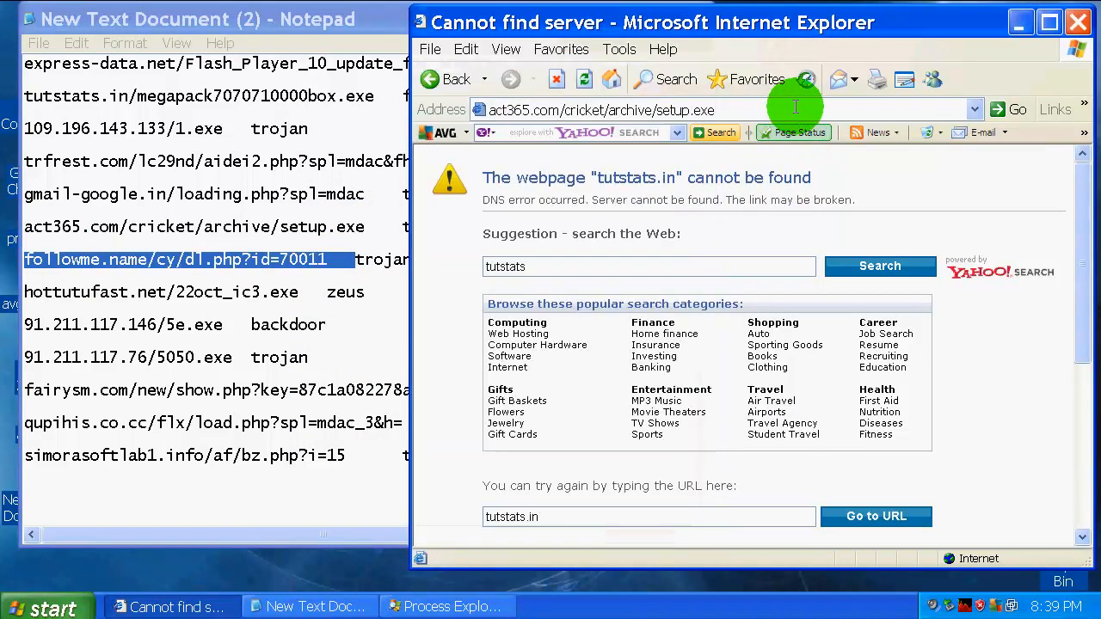
- Load followme.name/cy/dl.php?id=70011, run certificate.exe through the warnings, then enter hottutufast.net/22oct_ic3.exe
{"action": "type", "text": "followme.name/cy/dl.php?id=70011"}
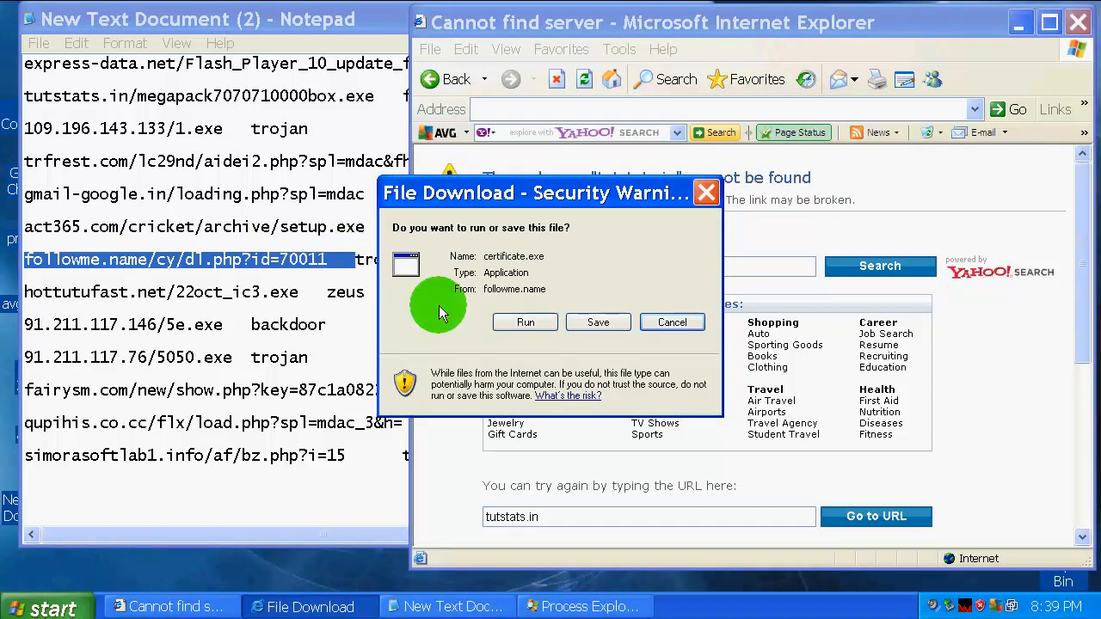
{"action": "left_click", "coordinate": [525, 322]}
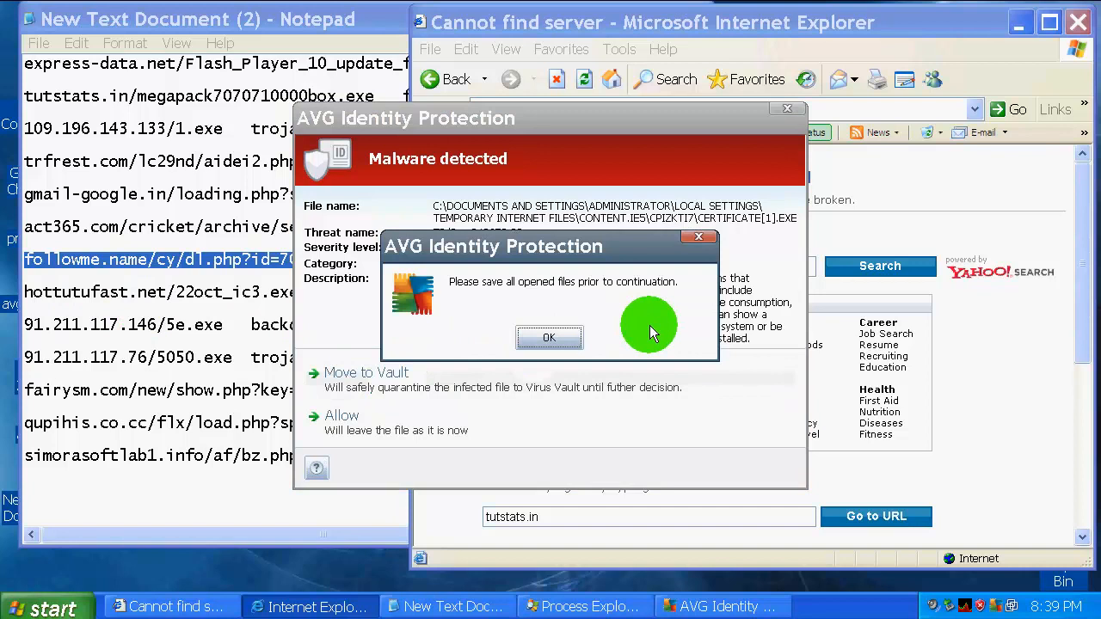
{"action": "left_click", "coordinate": [549, 338]}
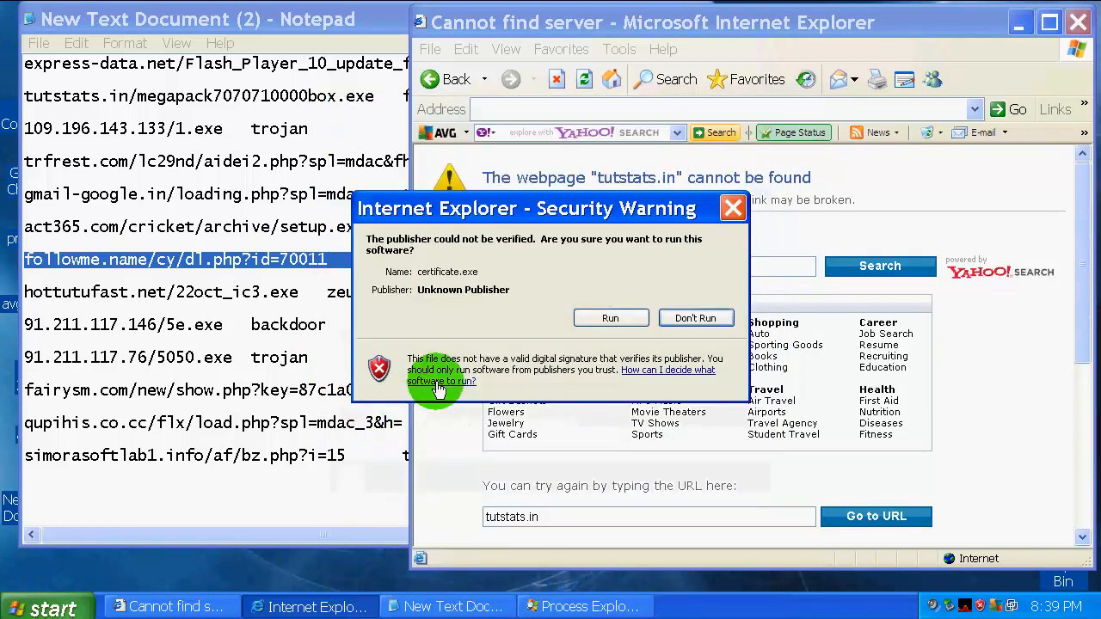
{"action": "left_click", "coordinate": [696, 317]}
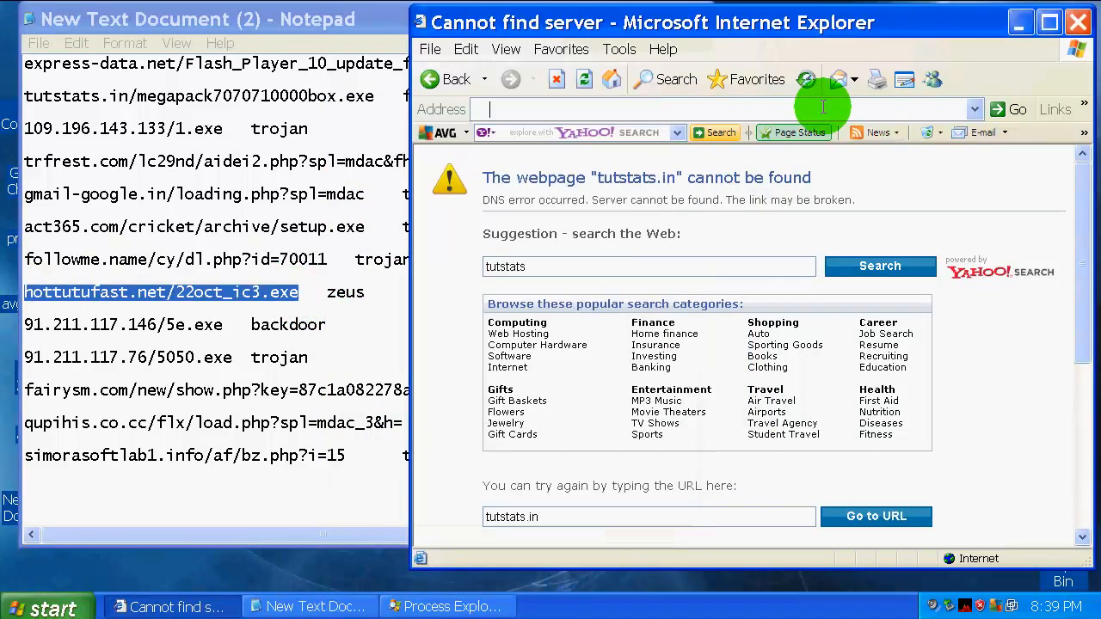
{"action": "type", "text": "hottutufast.net/22oct_ic3.exe"}
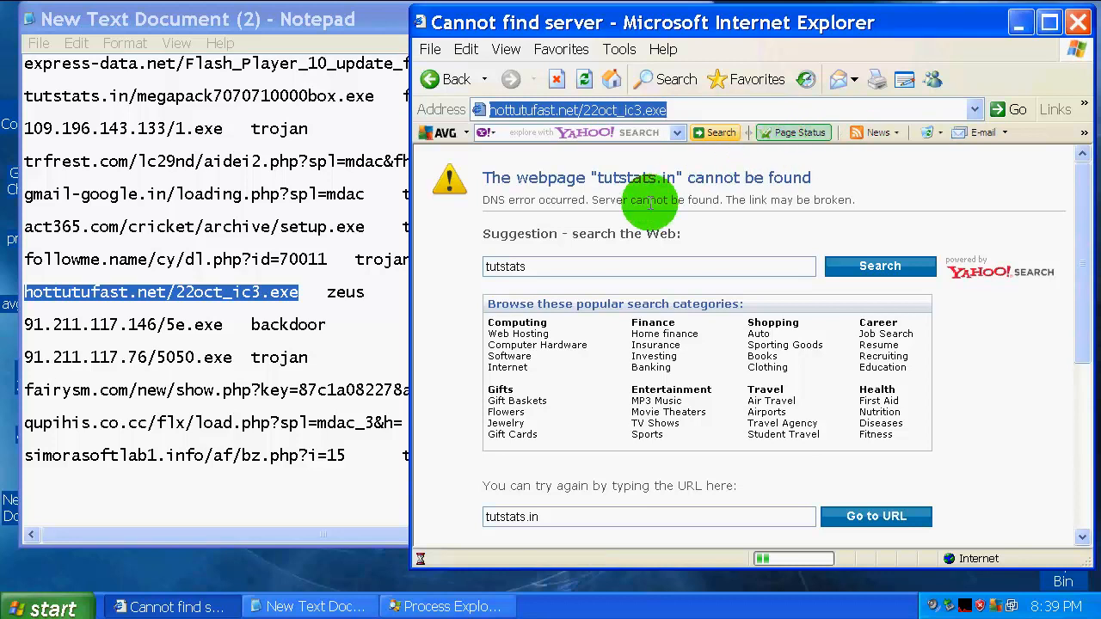
{"action": "mouse_move", "coordinate": [305, 607]}
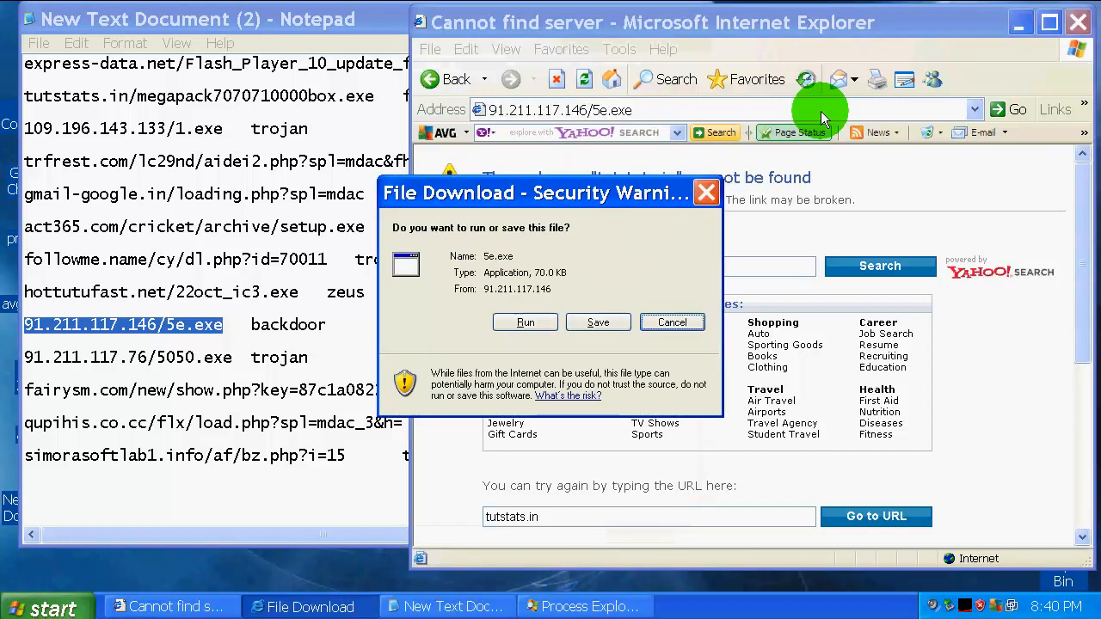
- Run 5e.exe, try vaulting TR/Crypt.XPACK.Gen, and close the Generic19.AXBR alert
{"action": "left_click", "coordinate": [525, 322]}
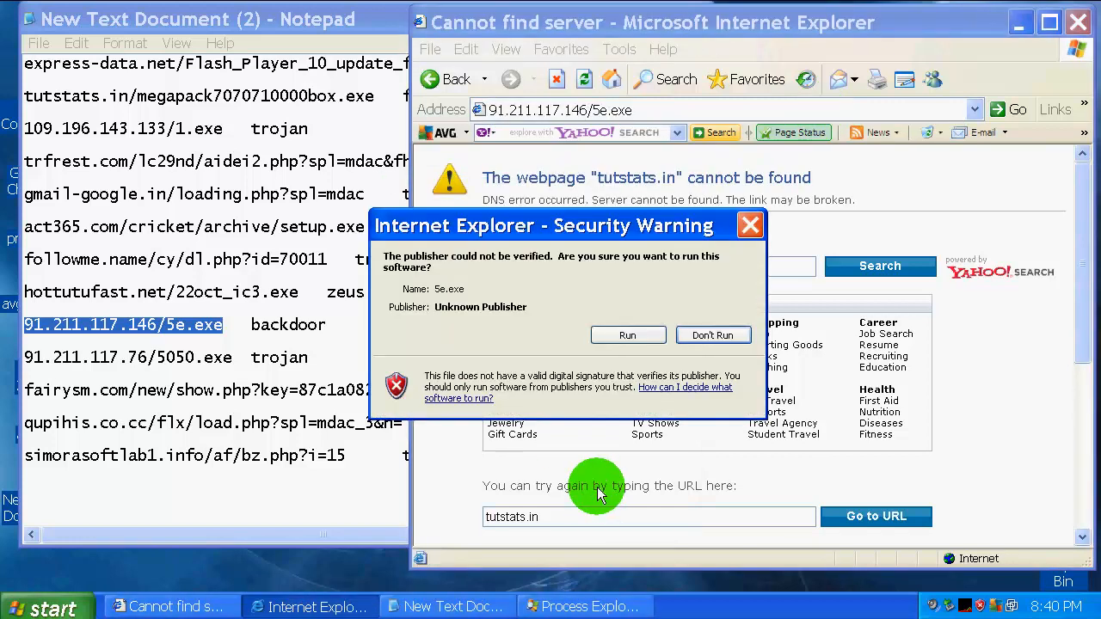
{"action": "left_click", "coordinate": [713, 334]}
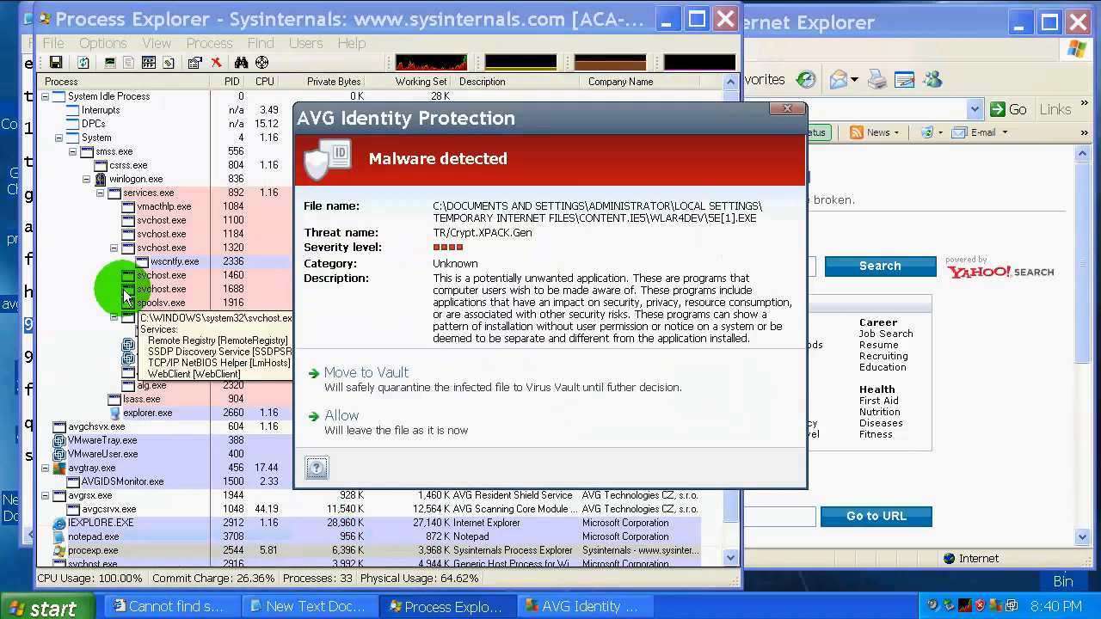
{"action": "mouse_move", "coordinate": [361, 371]}
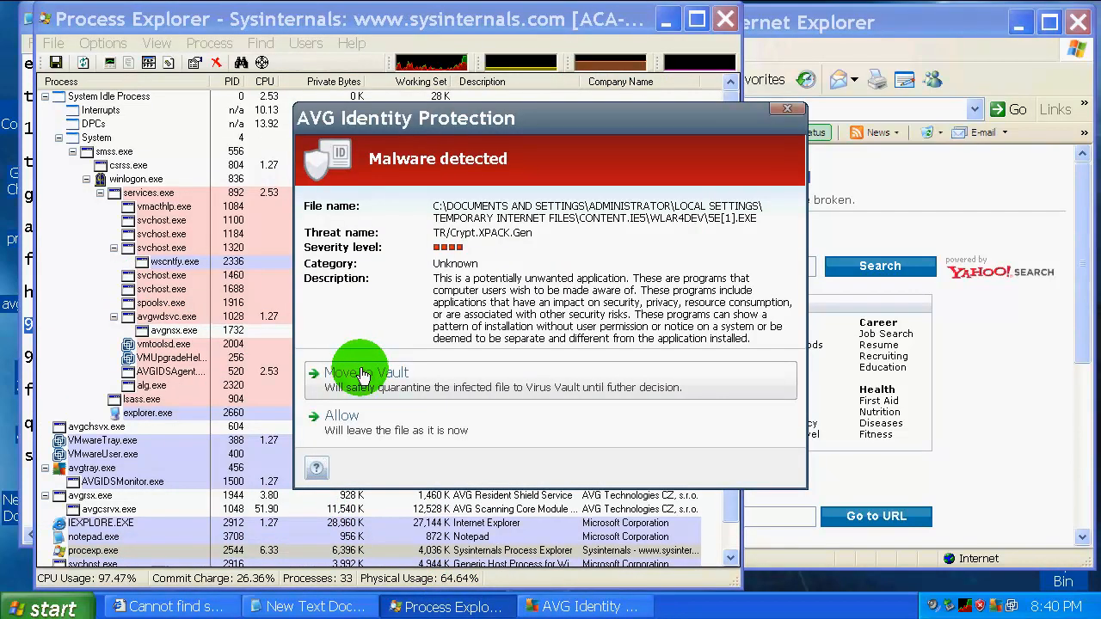
{"action": "left_click", "coordinate": [365, 373]}
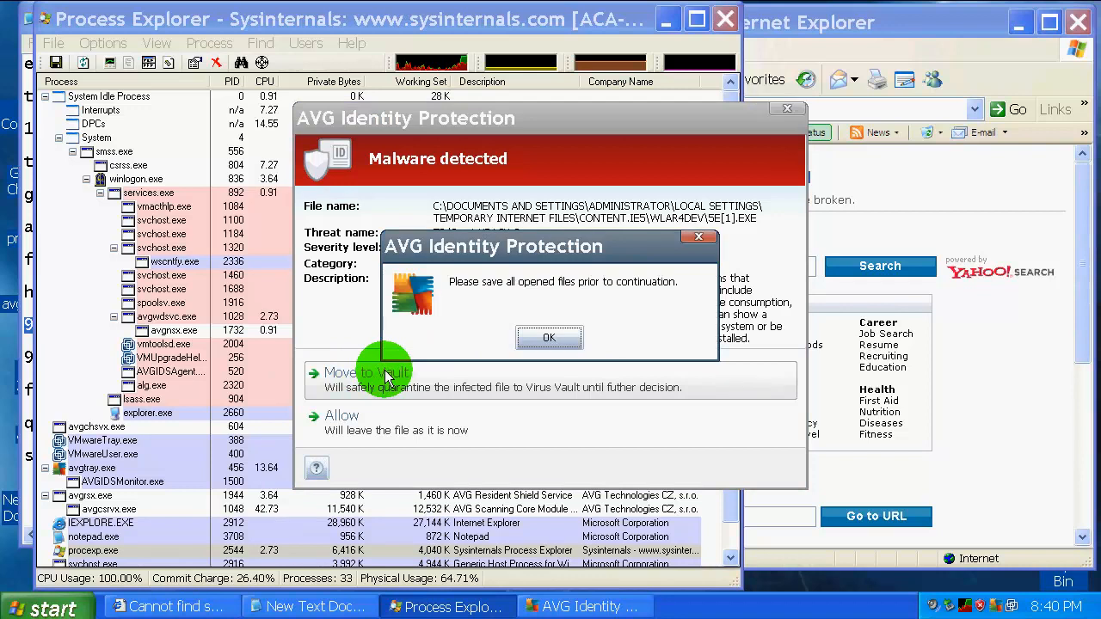
{"action": "left_click", "coordinate": [549, 337]}
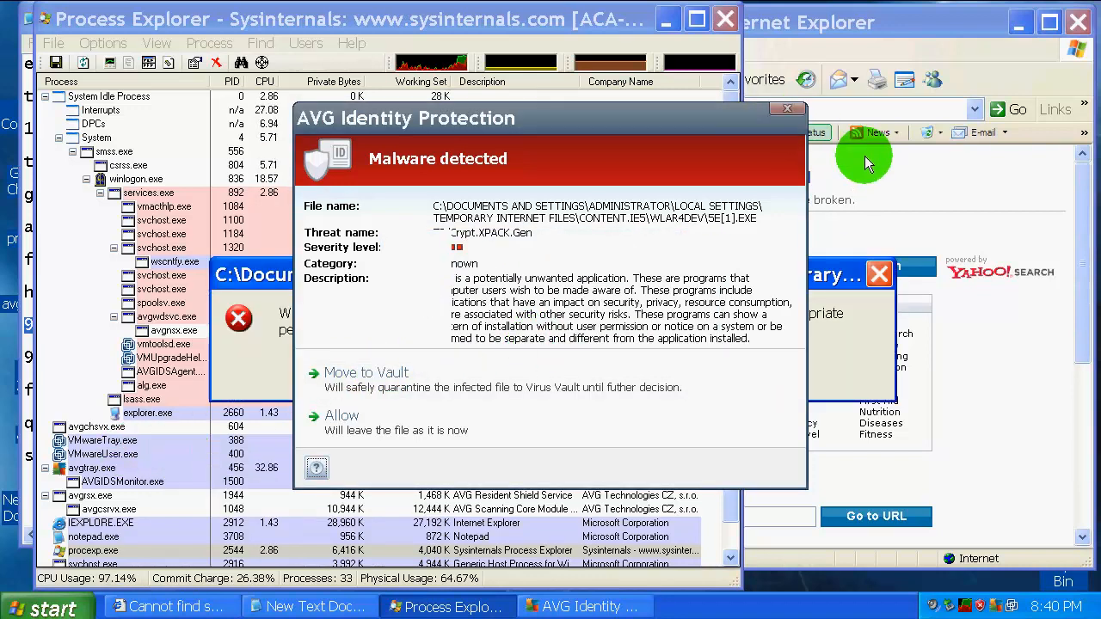
{"action": "left_click", "coordinate": [368, 373]}
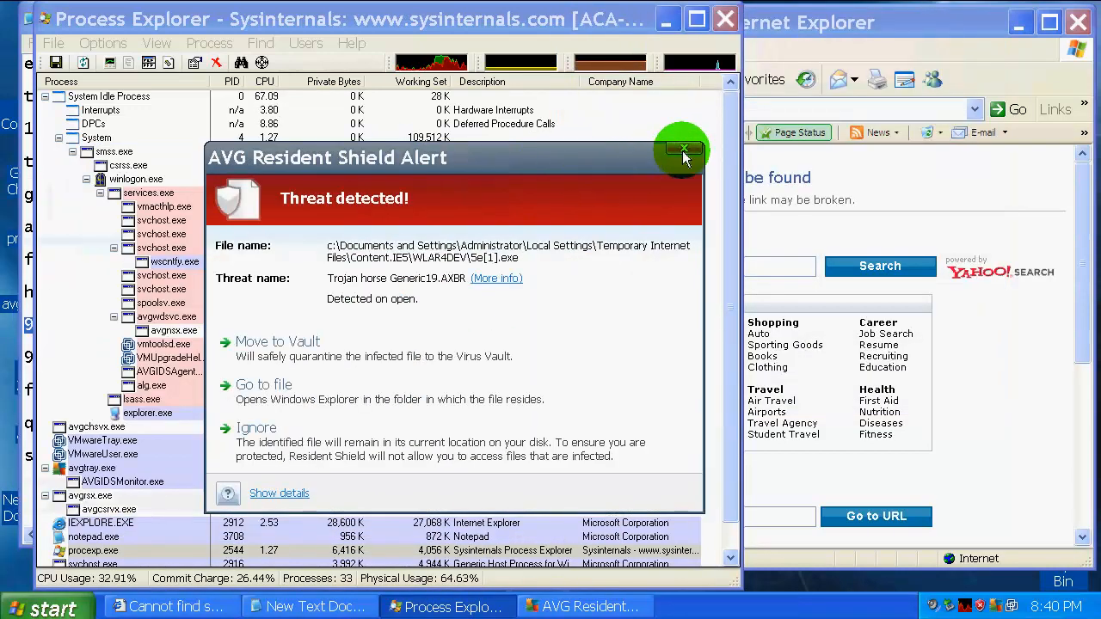
{"action": "left_click", "coordinate": [682, 150]}
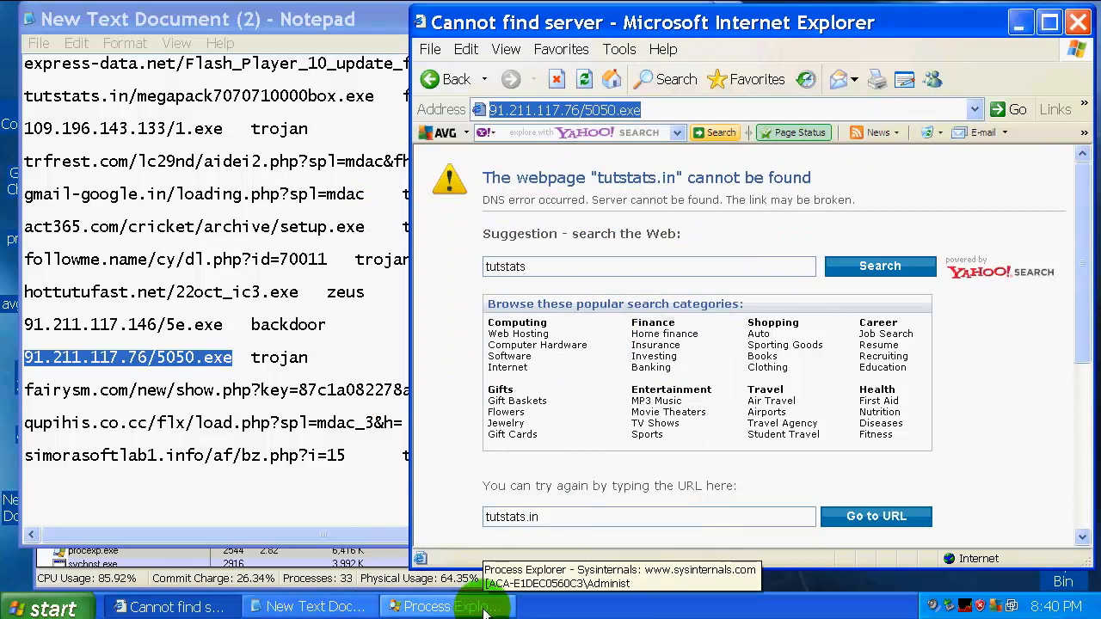
- Vault the 5050.exe Dropper.Generic2.BLHD trojan, force its removal, and decline the restart
{"action": "left_click", "coordinate": [452, 605]}
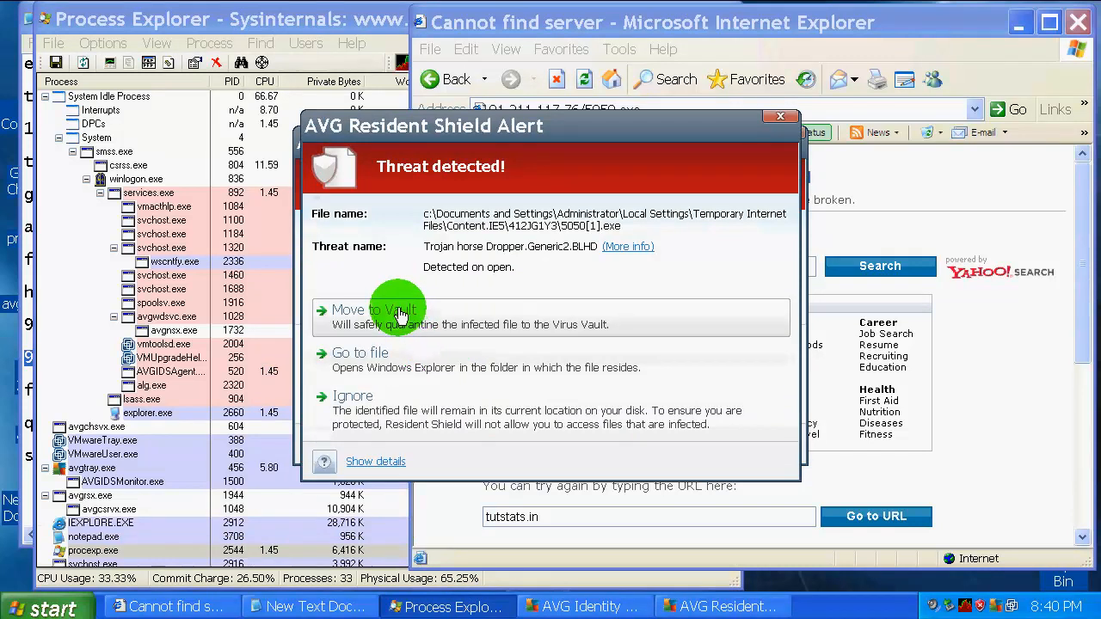
{"action": "left_click", "coordinate": [395, 310]}
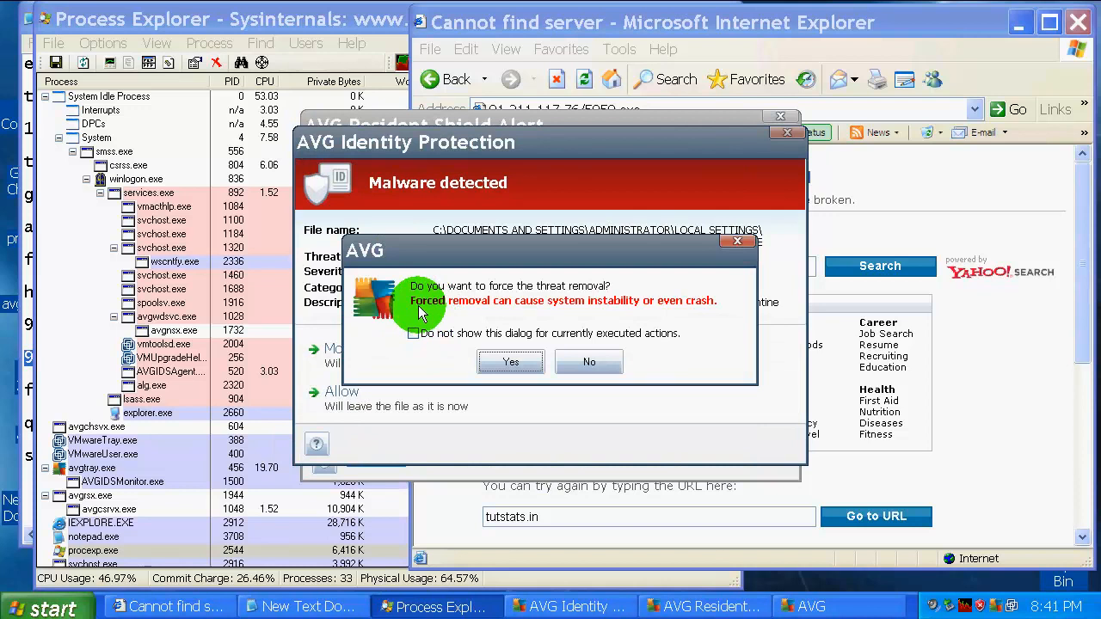
{"action": "mouse_move", "coordinate": [615, 309]}
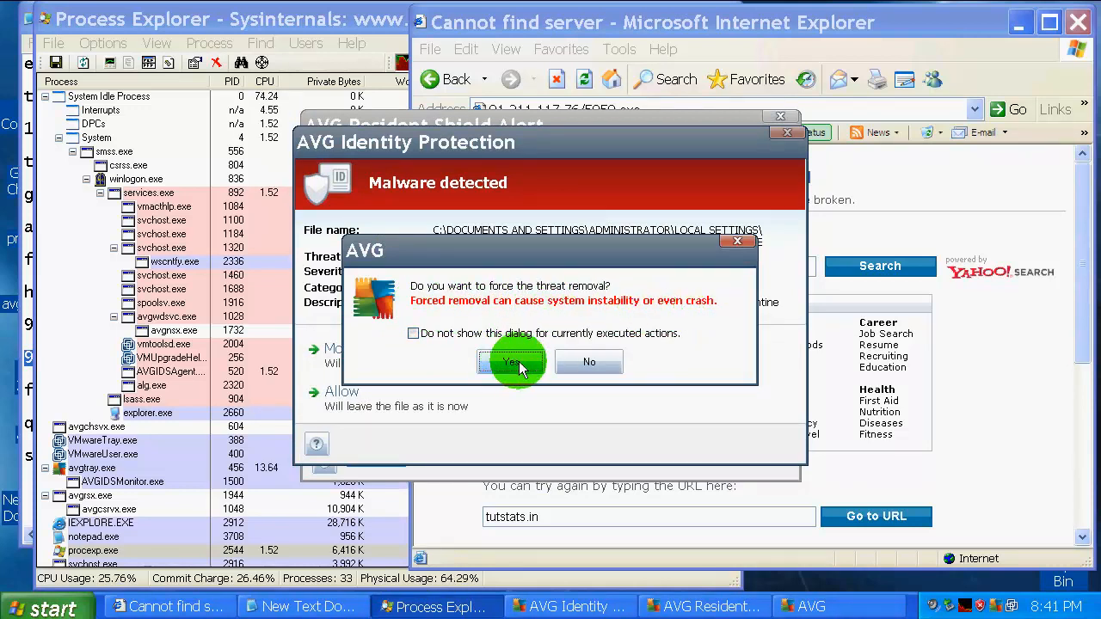
{"action": "left_click", "coordinate": [512, 361]}
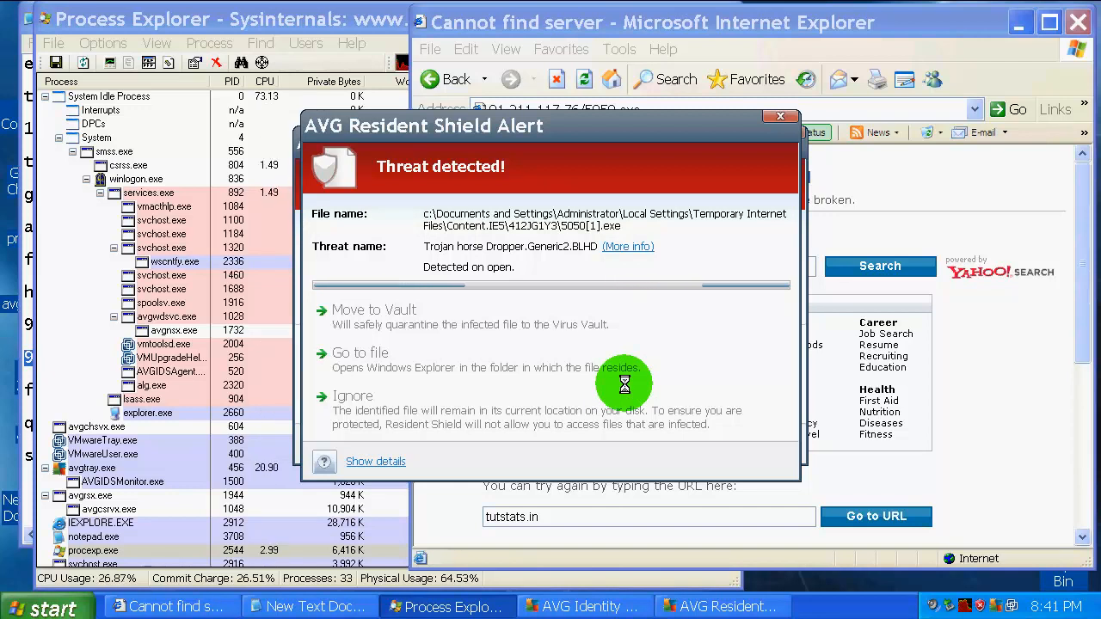
{"action": "mouse_move", "coordinate": [599, 350]}
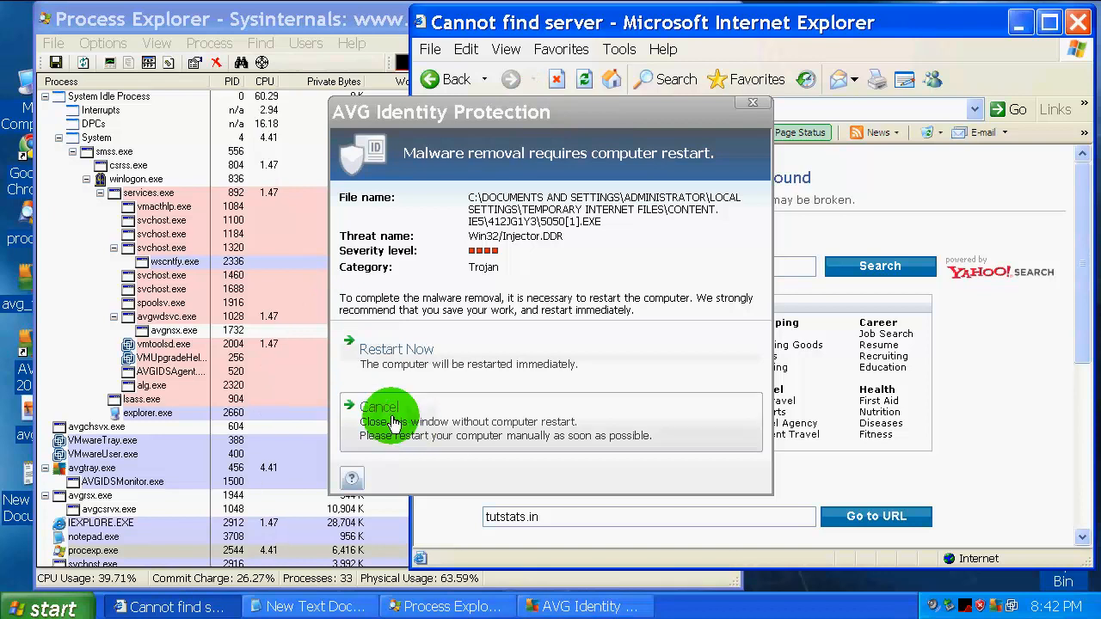
{"action": "left_click", "coordinate": [380, 407]}
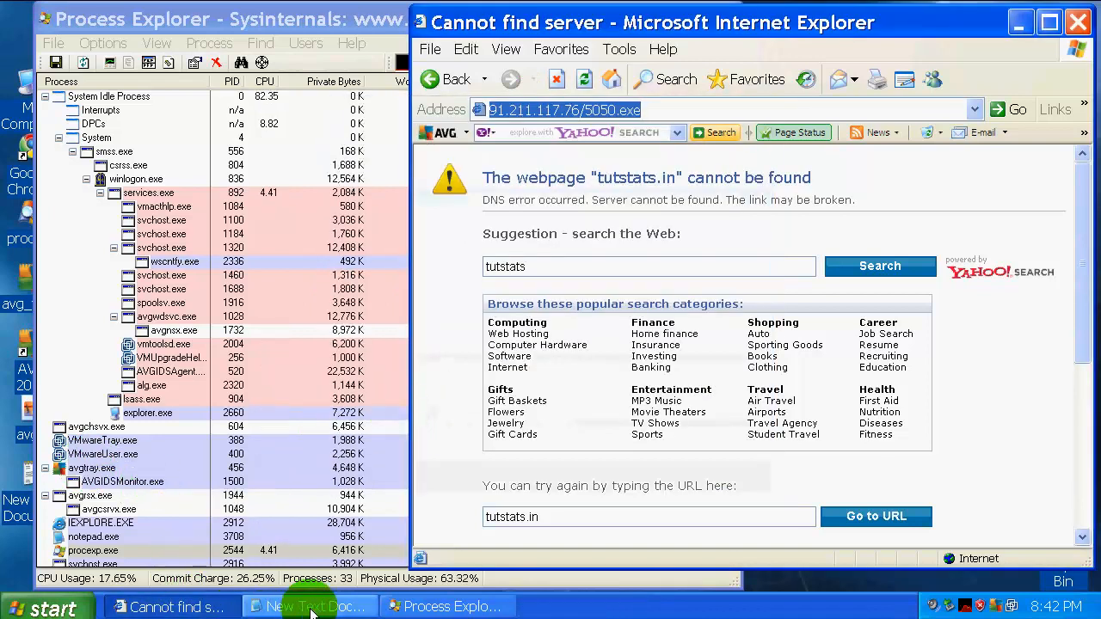
- Load simorasoftlab1.info/af/bz.php?i=15, save bz.php, and attempt vaulting the Generic_r.ET trojan
{"action": "left_click", "coordinate": [315, 606]}
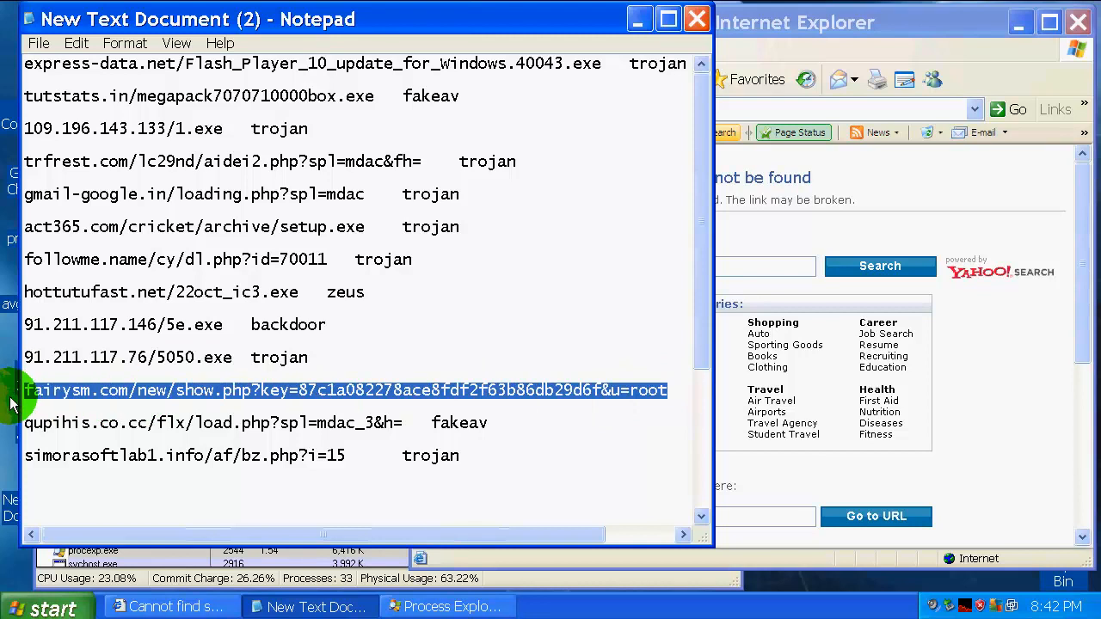
{"action": "mouse_move", "coordinate": [347, 533]}
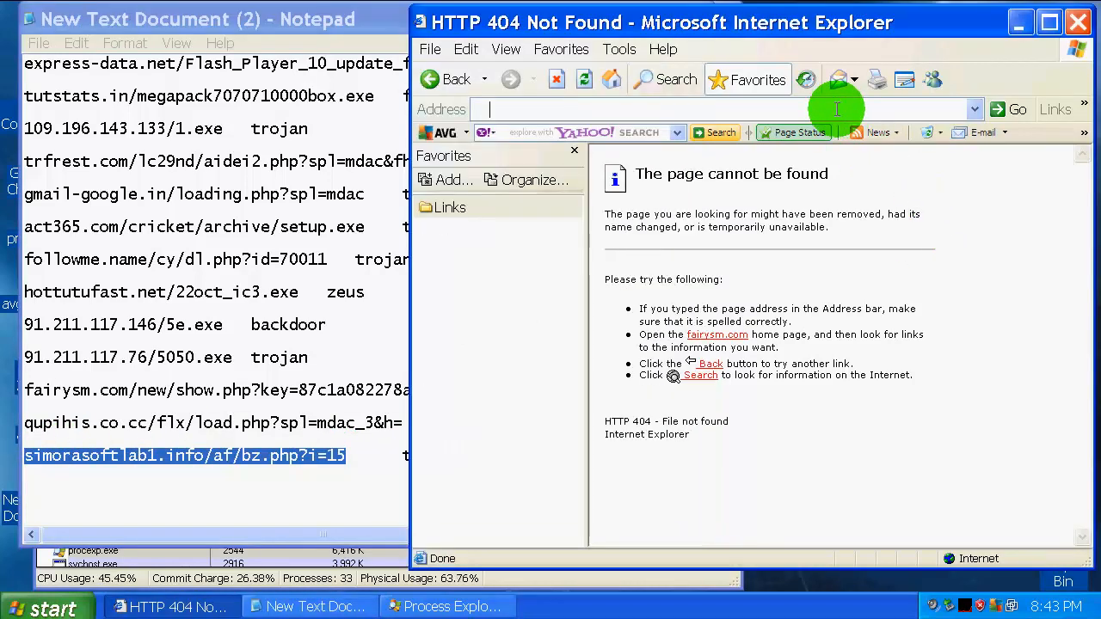
{"action": "type", "text": "simorasoftlab1.info/af/bz.php?i=15"}
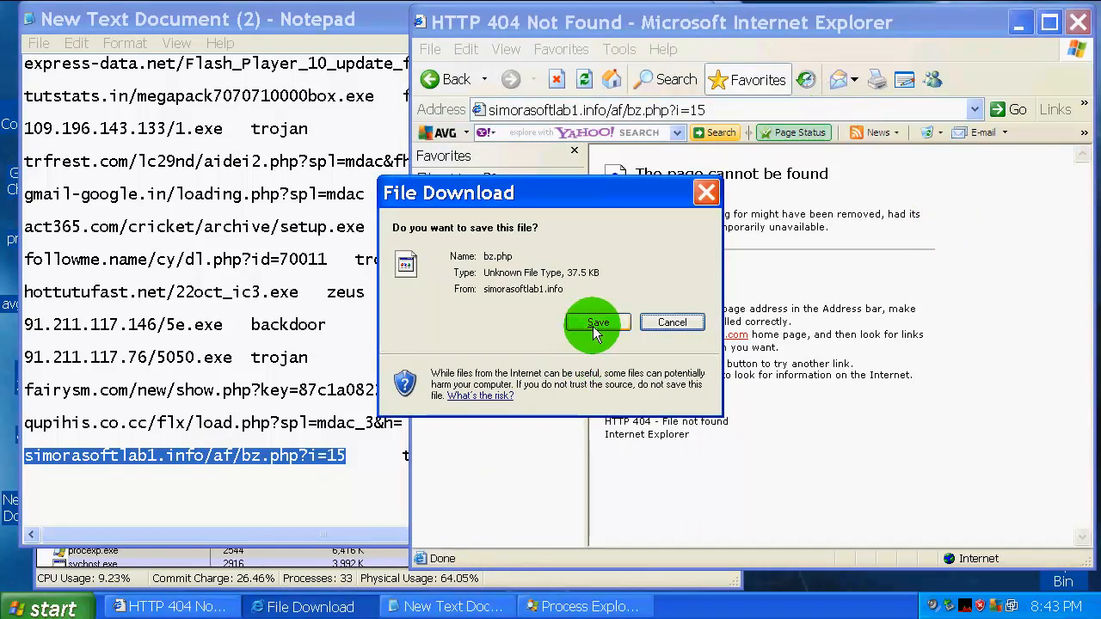
{"action": "left_click", "coordinate": [597, 322]}
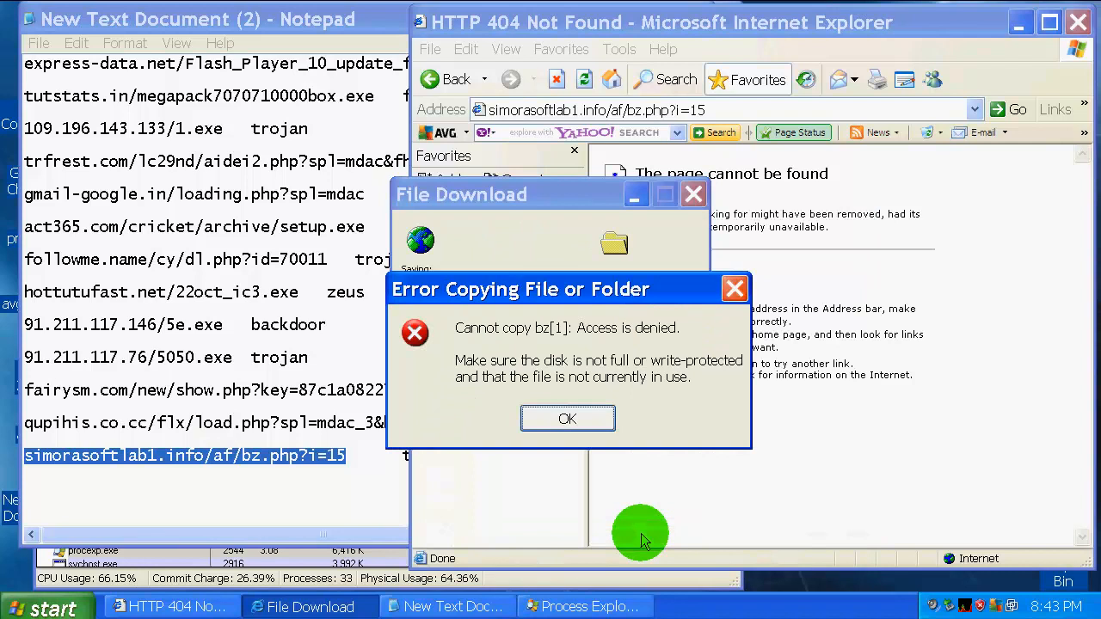
{"action": "left_click", "coordinate": [567, 418]}
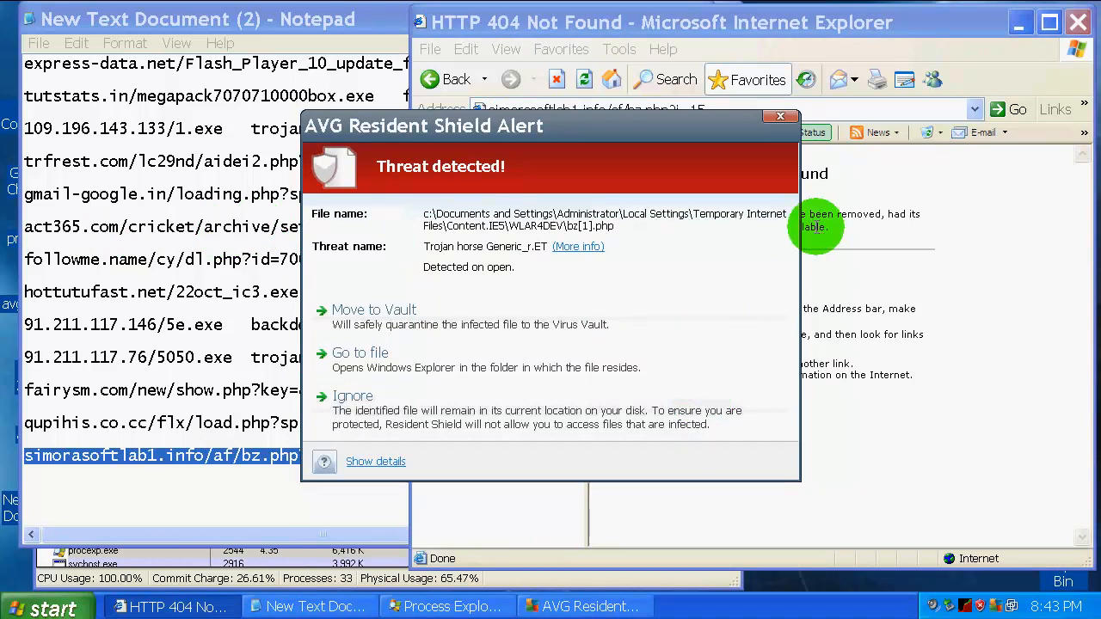
{"action": "left_click", "coordinate": [373, 310]}
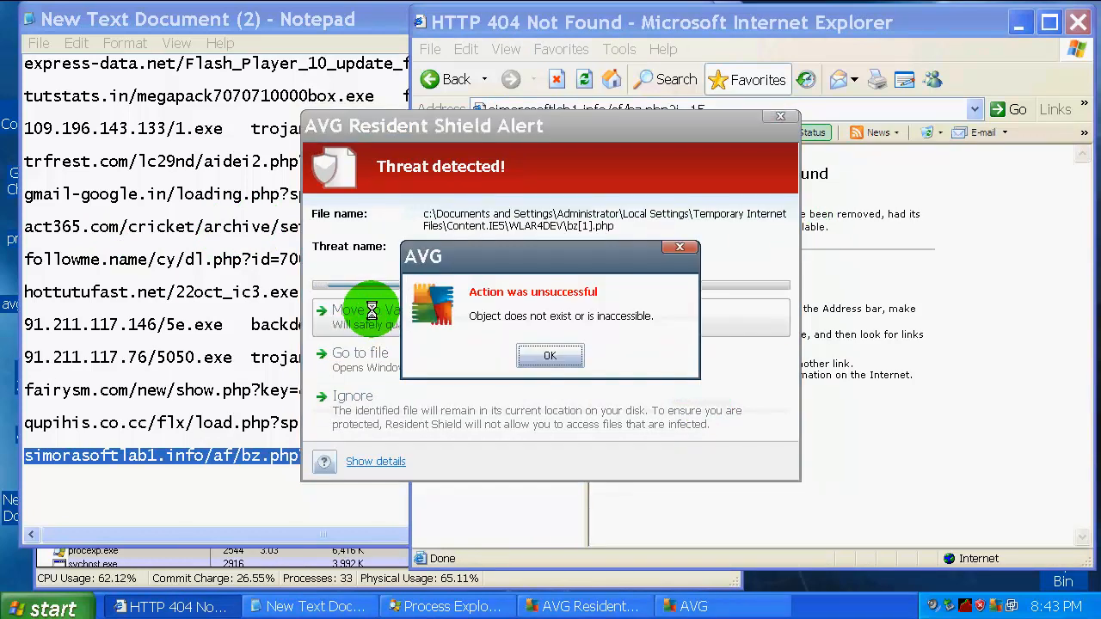
{"action": "left_click", "coordinate": [550, 356]}
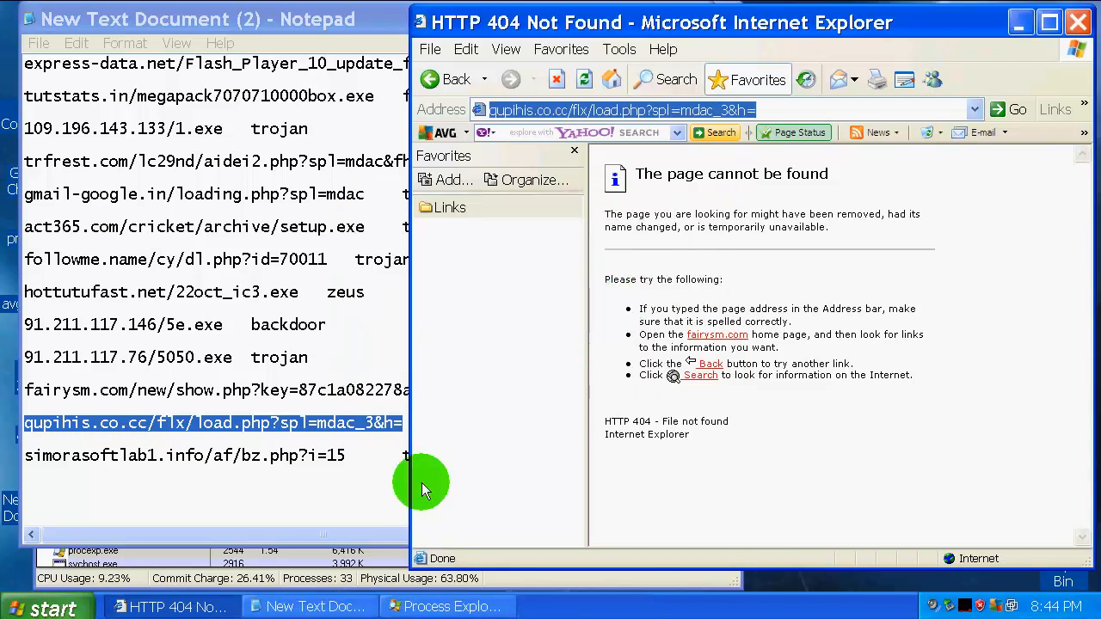
- Close Process Explorer and restart the computer from the Internet Explorer window
{"action": "left_click", "coordinate": [446, 607]}
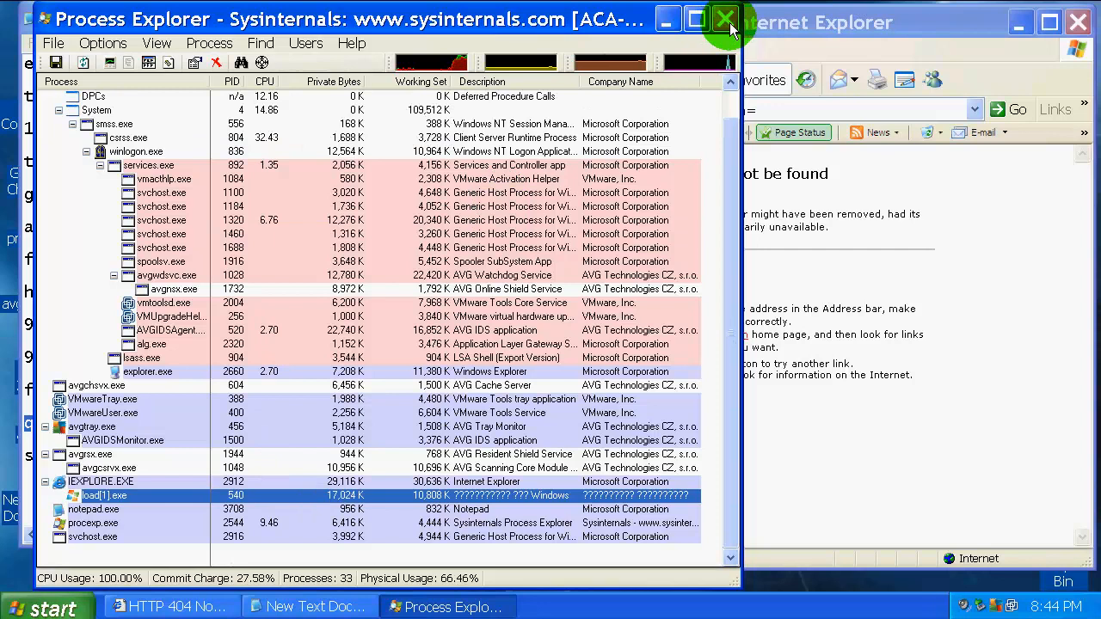
{"action": "left_click", "coordinate": [725, 22]}
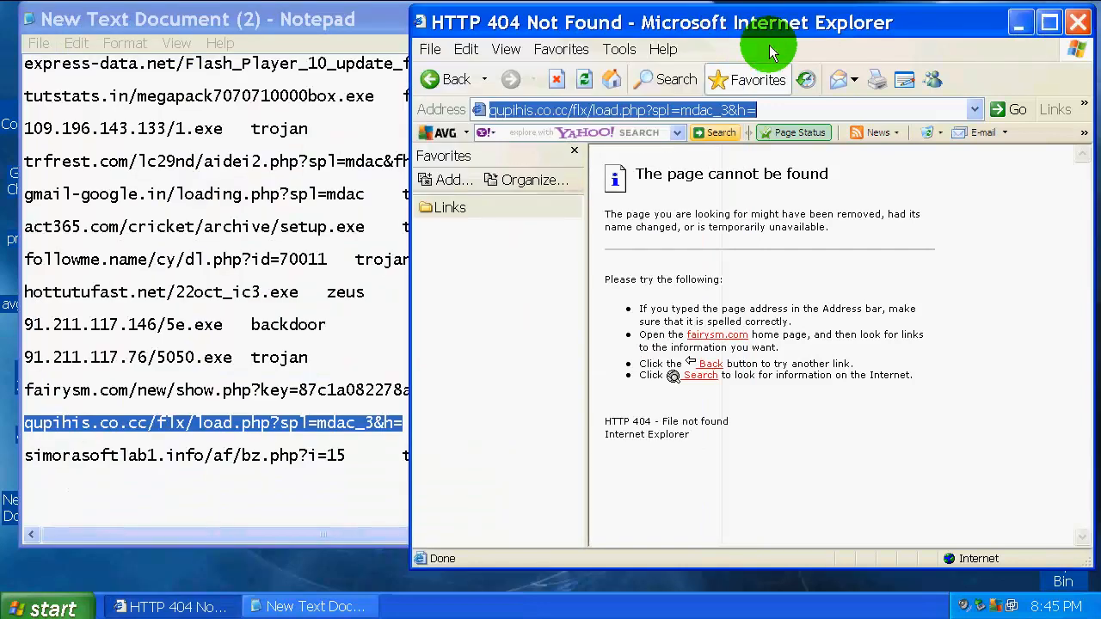
{"action": "left_click", "coordinate": [43, 607]}
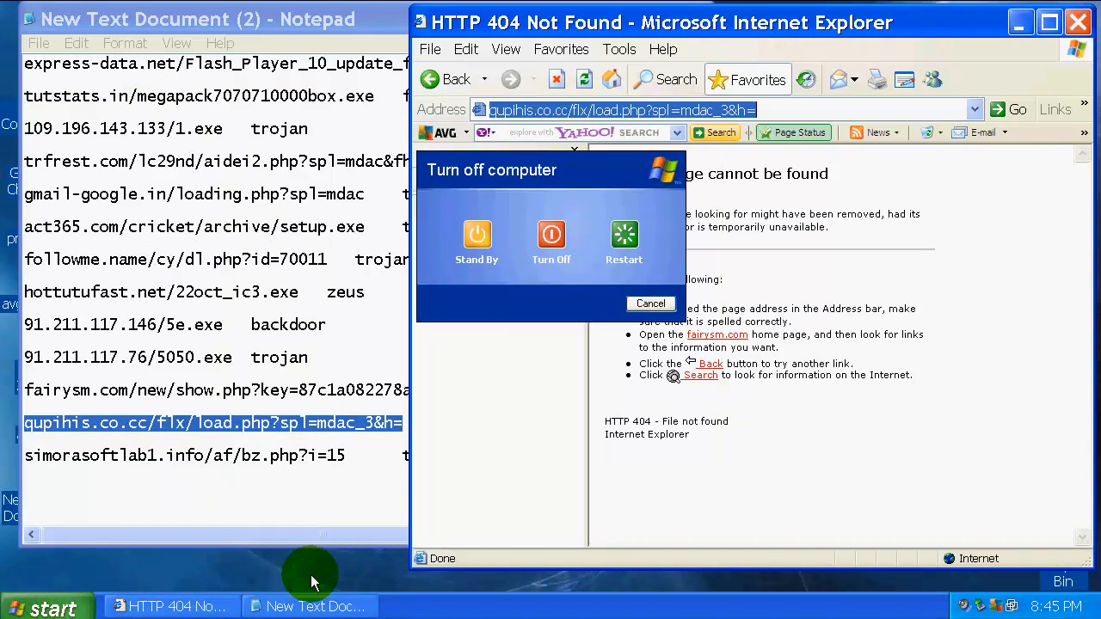
{"action": "left_click", "coordinate": [651, 303]}
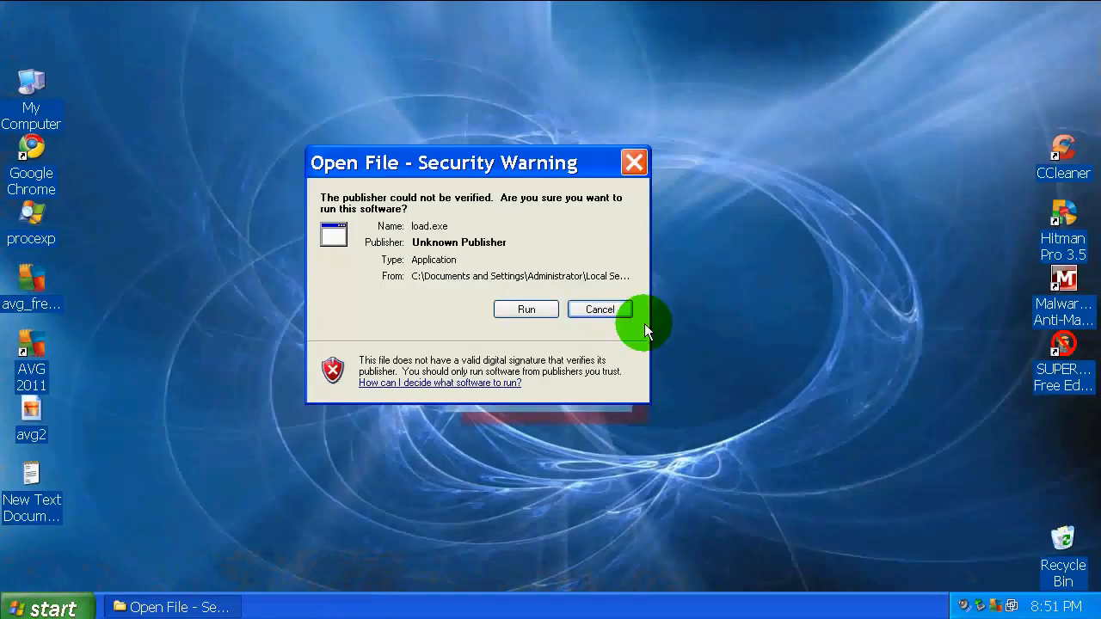
{"action": "mouse_move", "coordinate": [505, 169]}
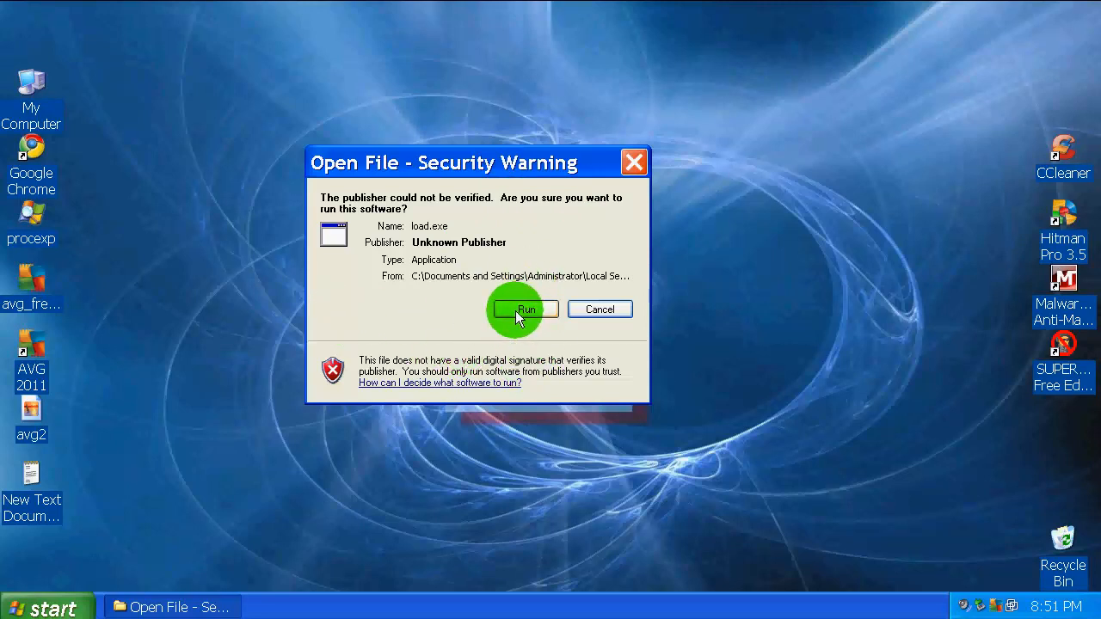
- Allow load.exe to run and dismiss AntiVirus Studio 2010's fake spamming alert
{"action": "left_click", "coordinate": [528, 309]}
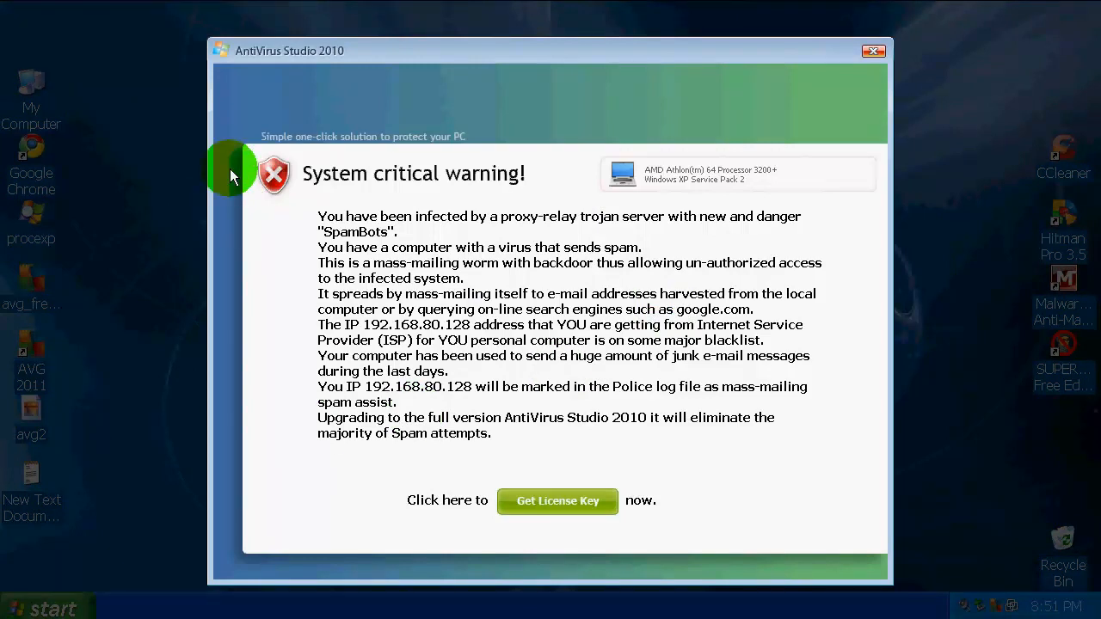
{"action": "mouse_move", "coordinate": [351, 148]}
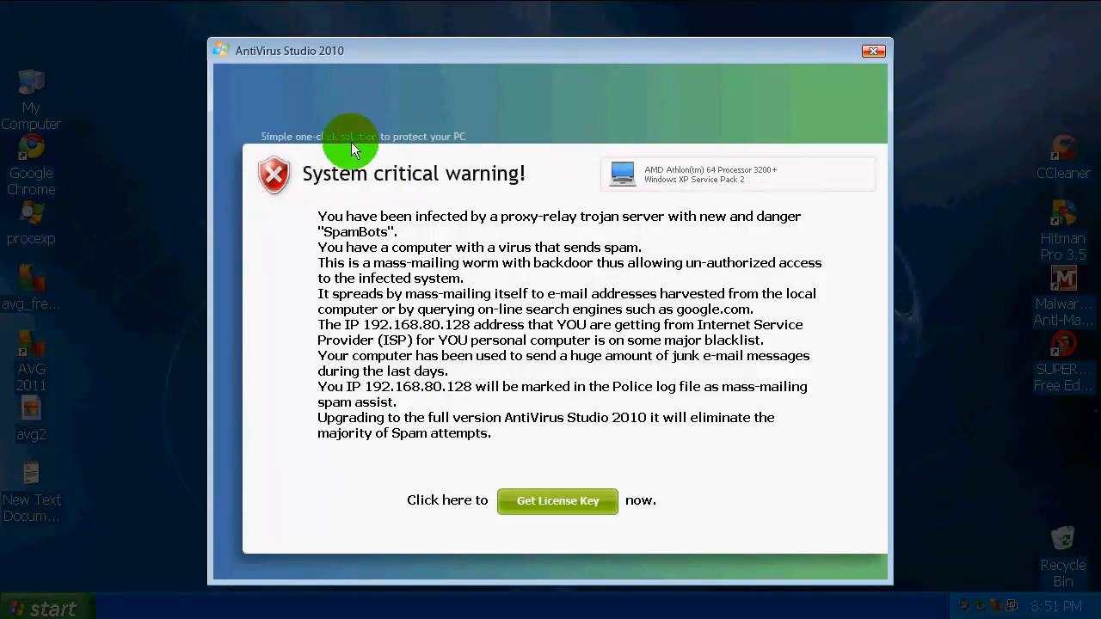
{"action": "mouse_move", "coordinate": [524, 516]}
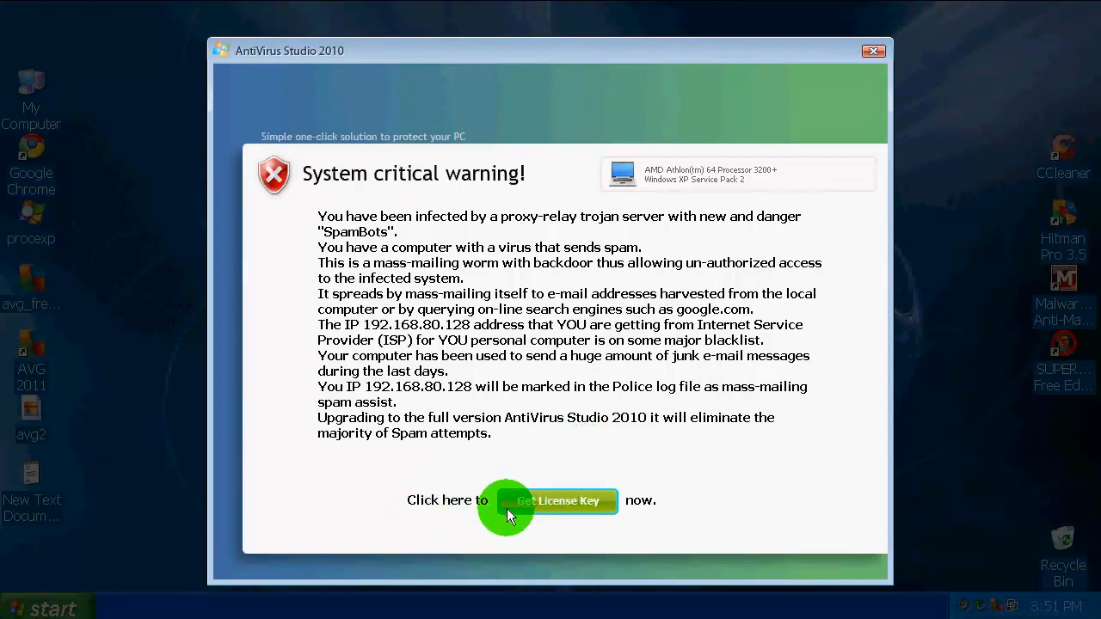
{"action": "mouse_move", "coordinate": [874, 53]}
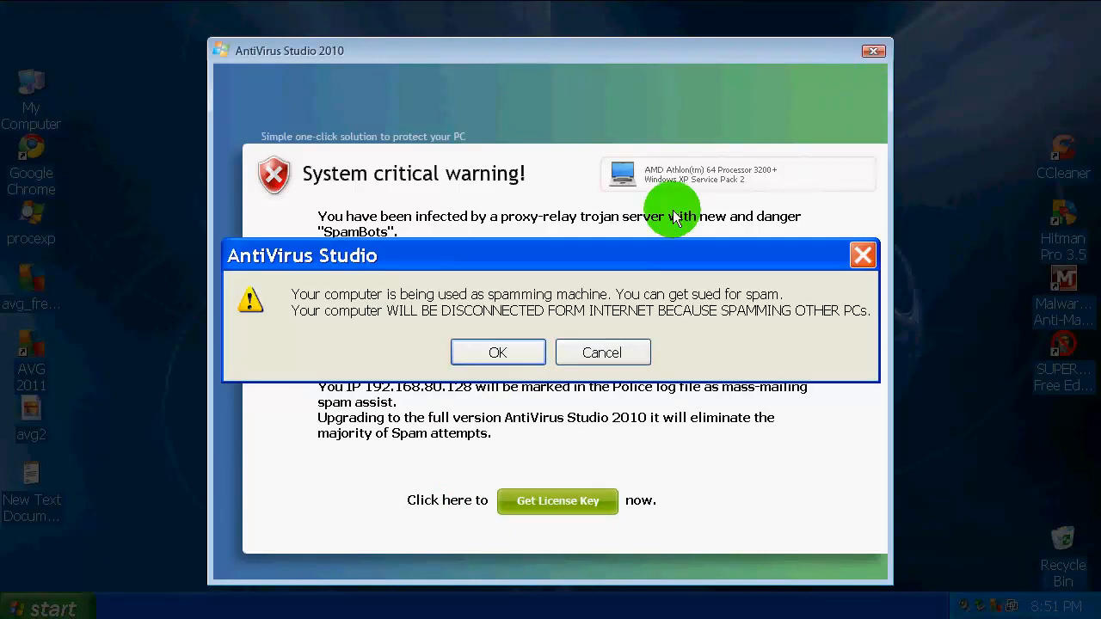
{"action": "mouse_move", "coordinate": [547, 284]}
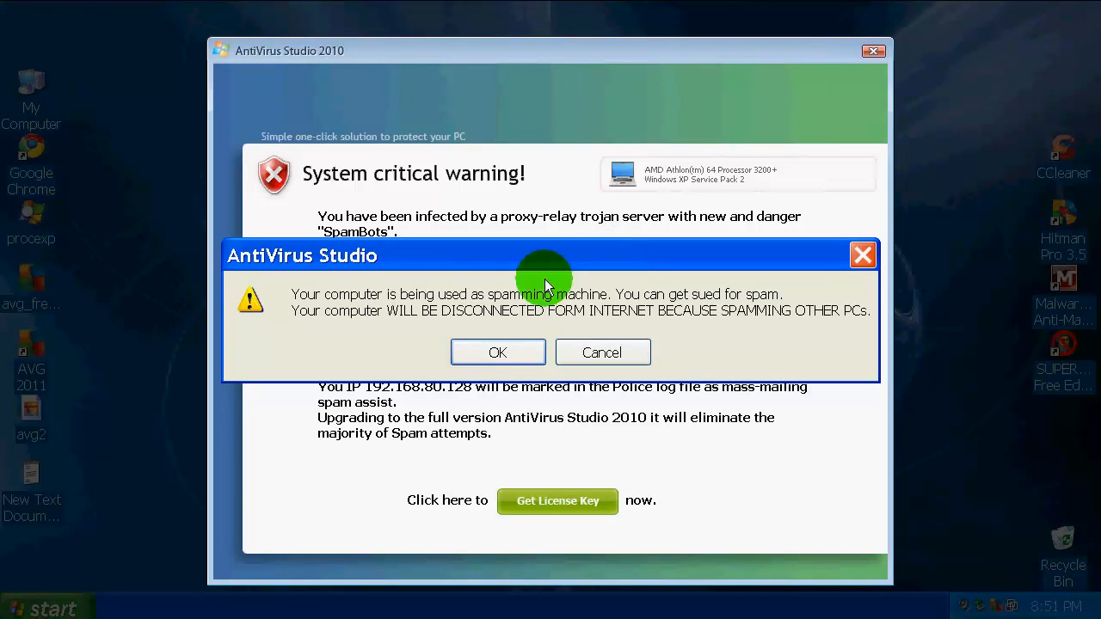
{"action": "mouse_move", "coordinate": [575, 323]}
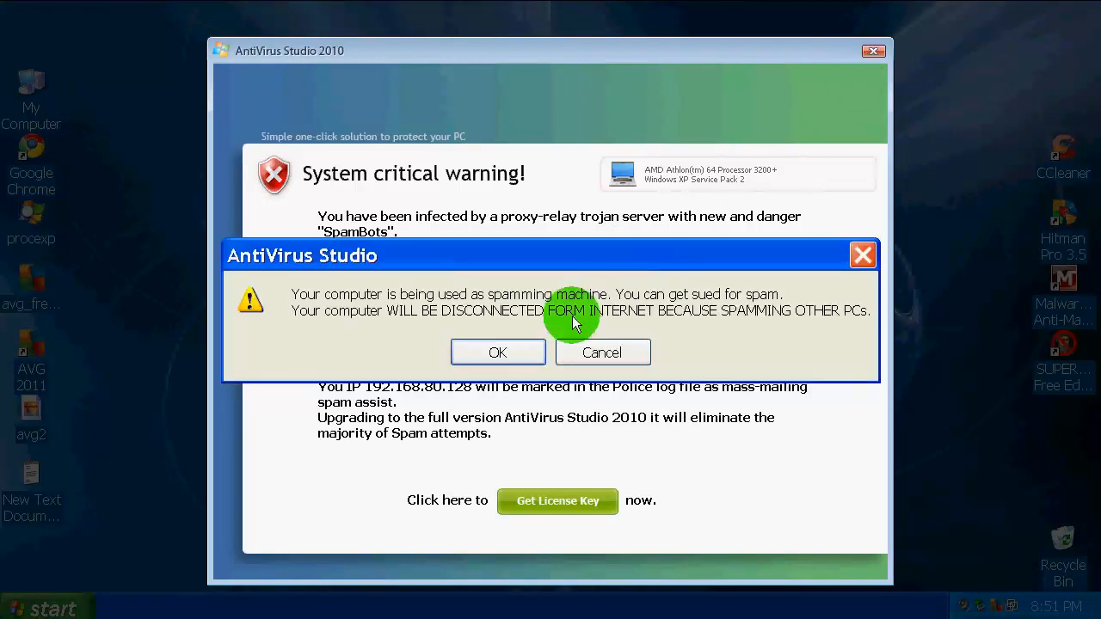
{"action": "left_click", "coordinate": [499, 352]}
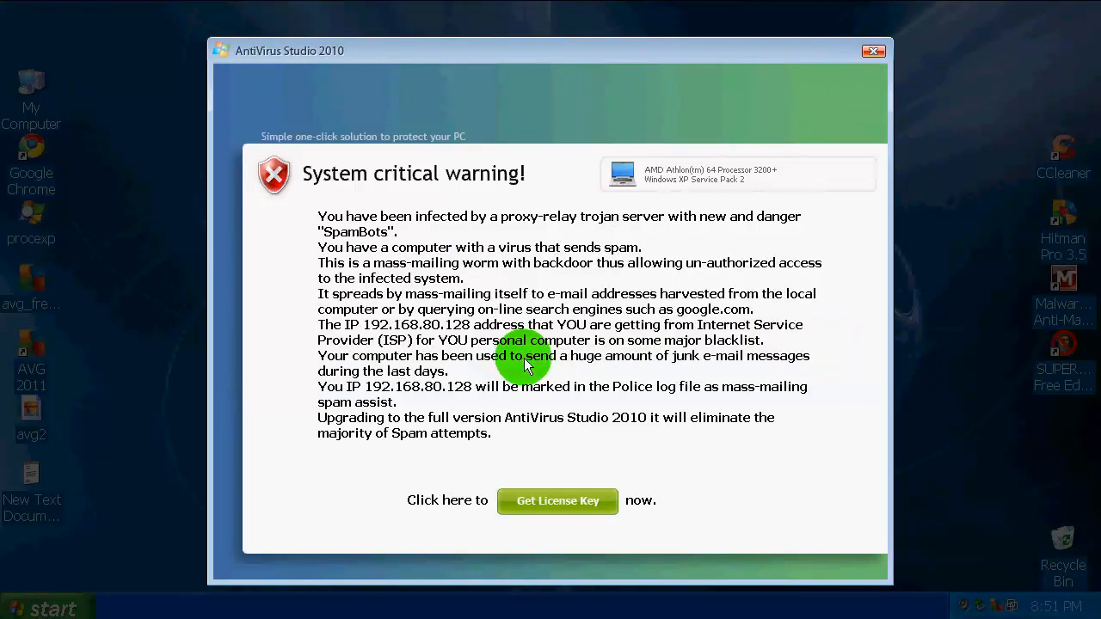
{"action": "mouse_move", "coordinate": [612, 58]}
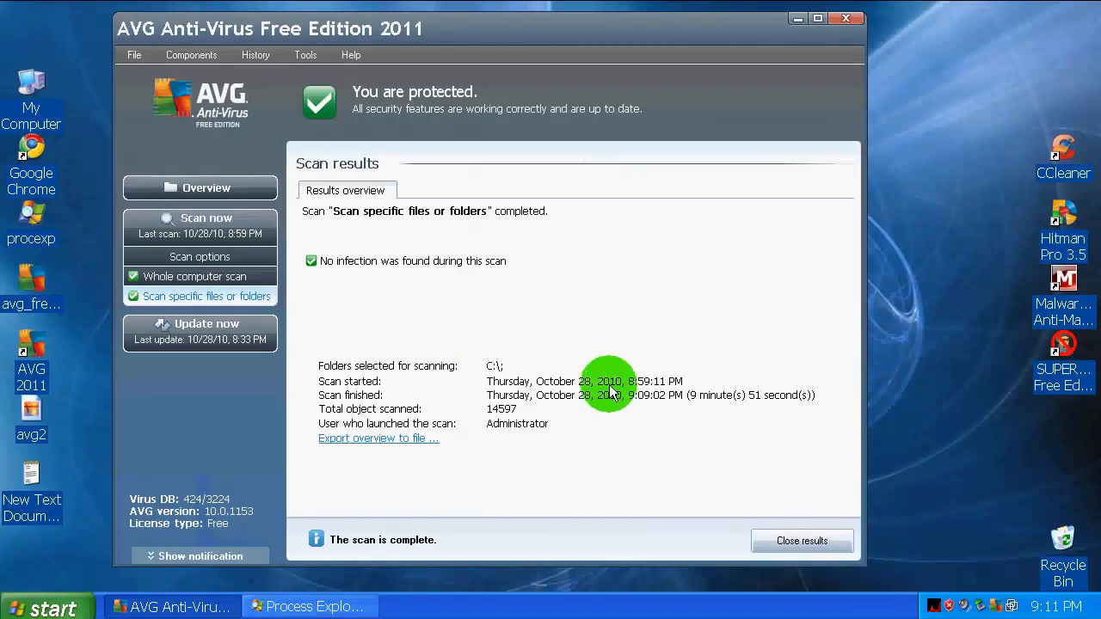
{"action": "mouse_move", "coordinate": [478, 239]}
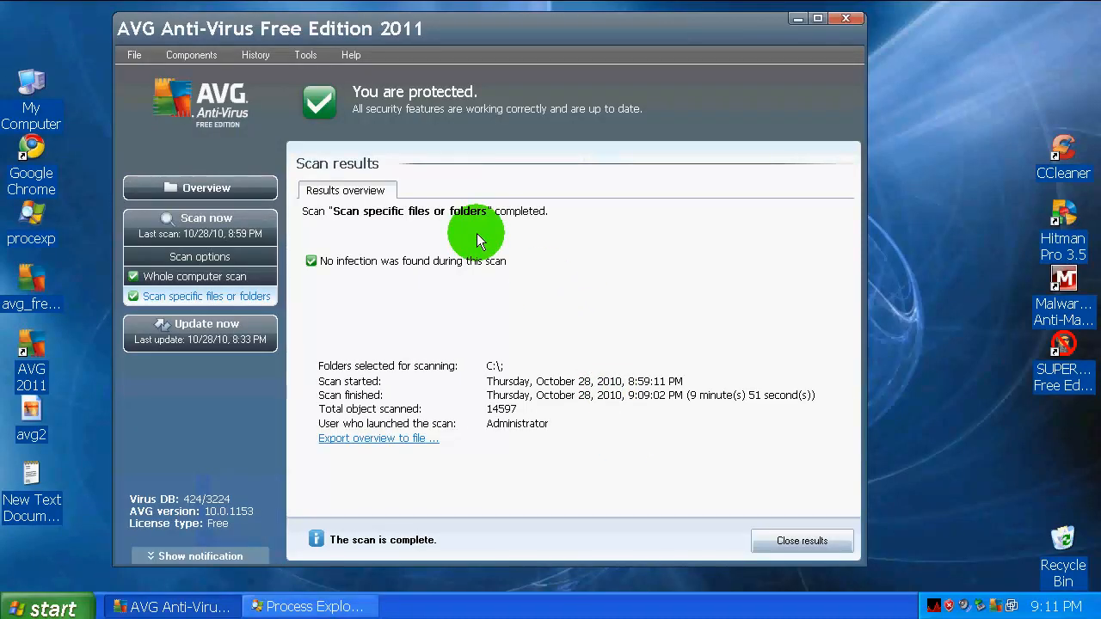
{"action": "mouse_move", "coordinate": [362, 261]}
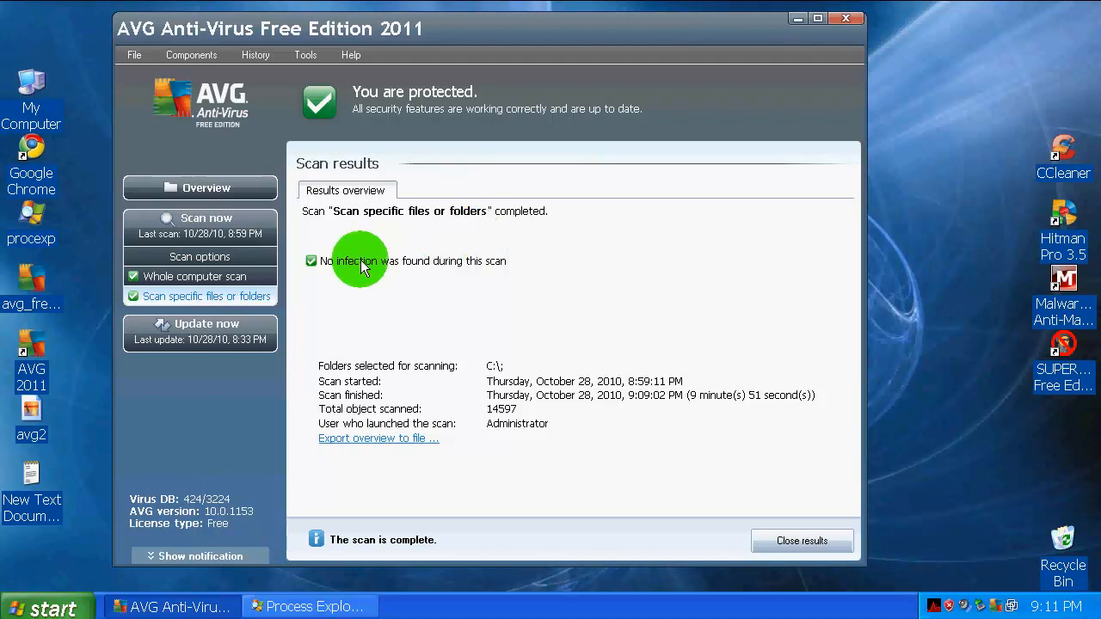
{"action": "mouse_move", "coordinate": [475, 280]}
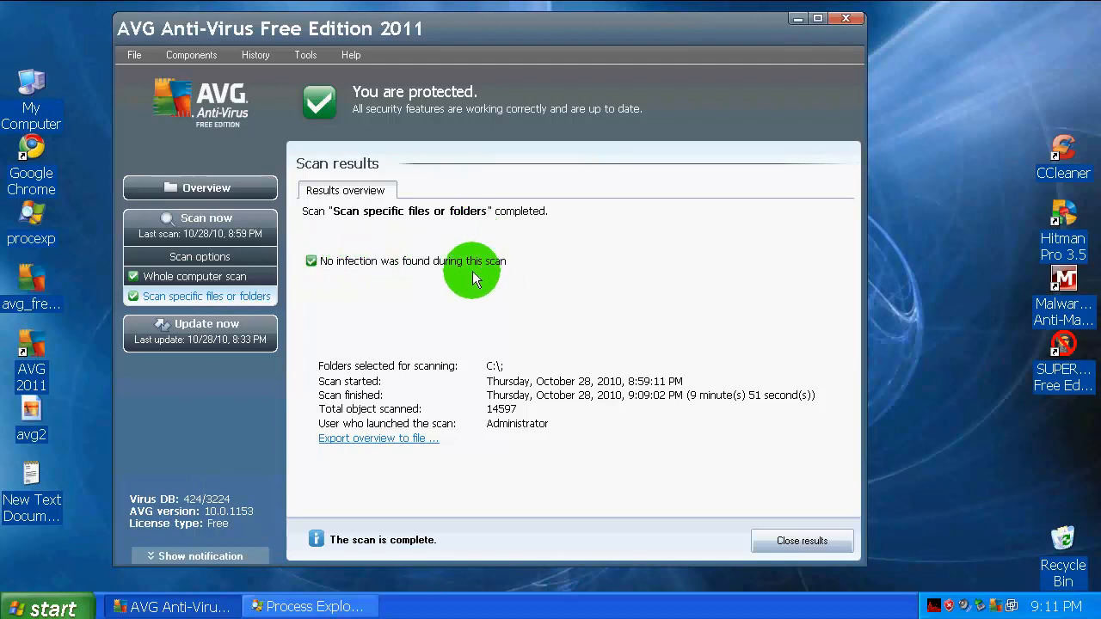
{"action": "mouse_move", "coordinate": [842, 17]}
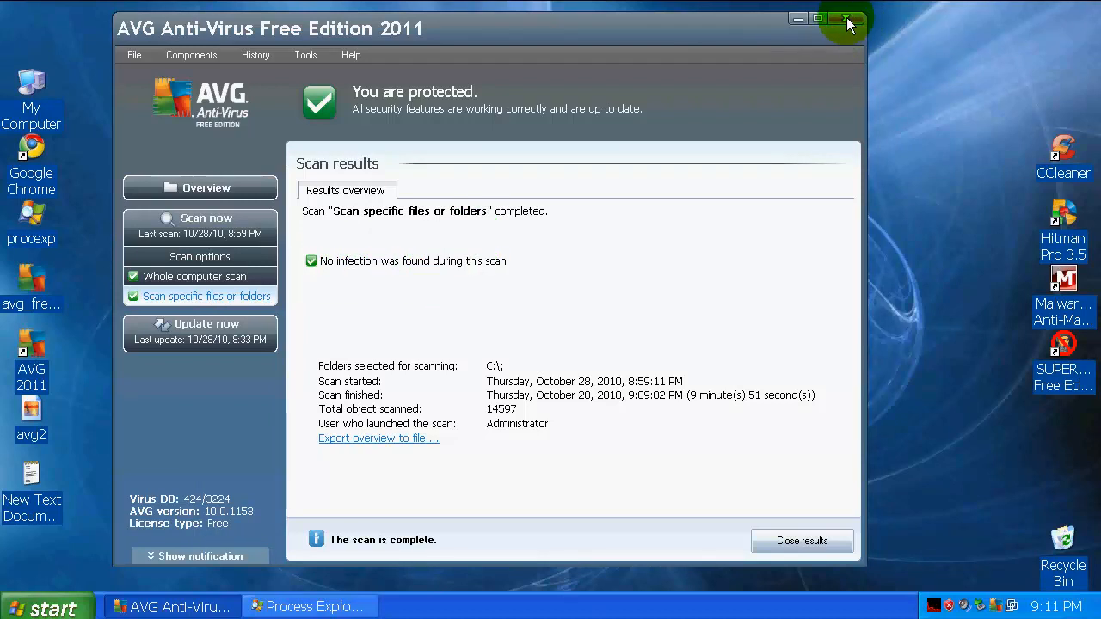
- Close AVG after its C:\ scan reports no infection among 14,597 objects
{"action": "left_click", "coordinate": [843, 19]}
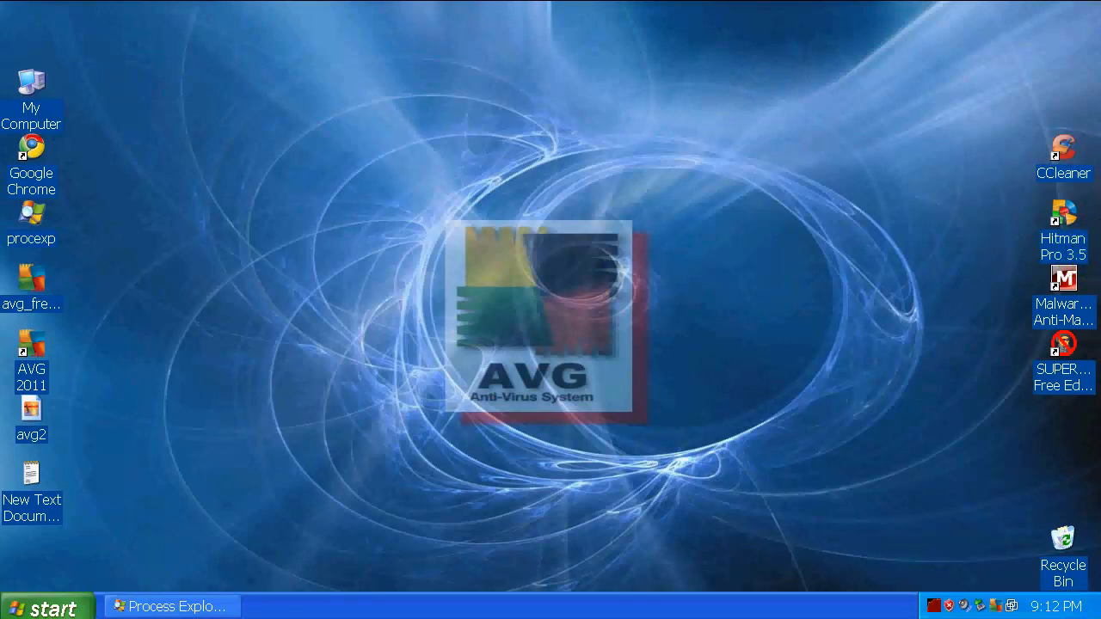
- Run Hitman Pro, review its 43 threats, proceed to removal and cancel product activation
{"action": "double_click", "coordinate": [1061, 146]}
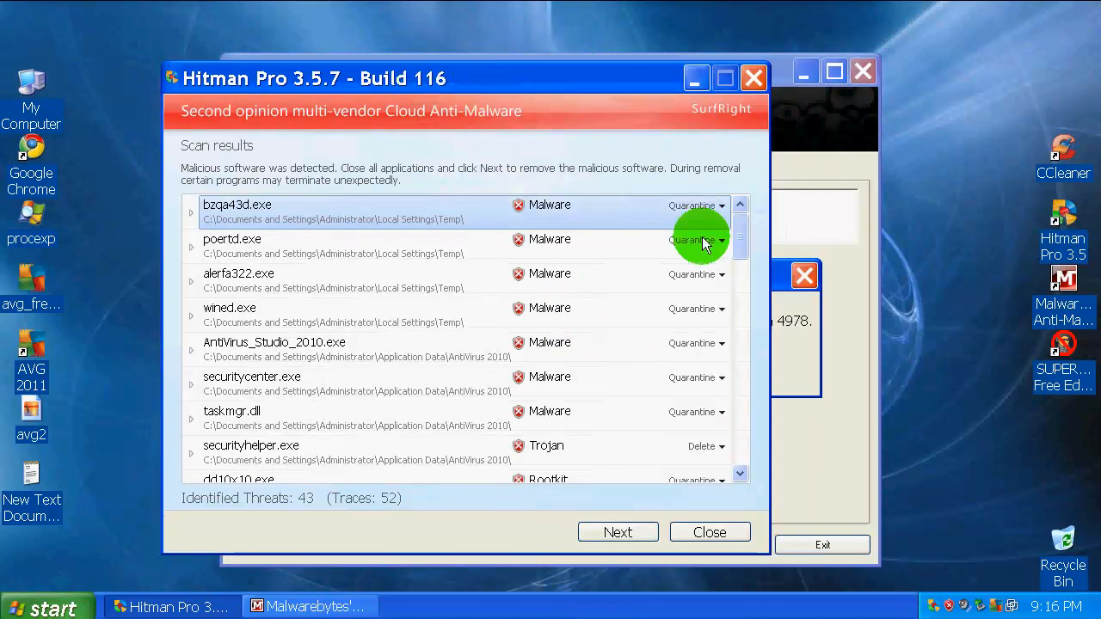
{"action": "left_click_drag", "start_coordinate": [740, 241], "coordinate": [740, 327]}
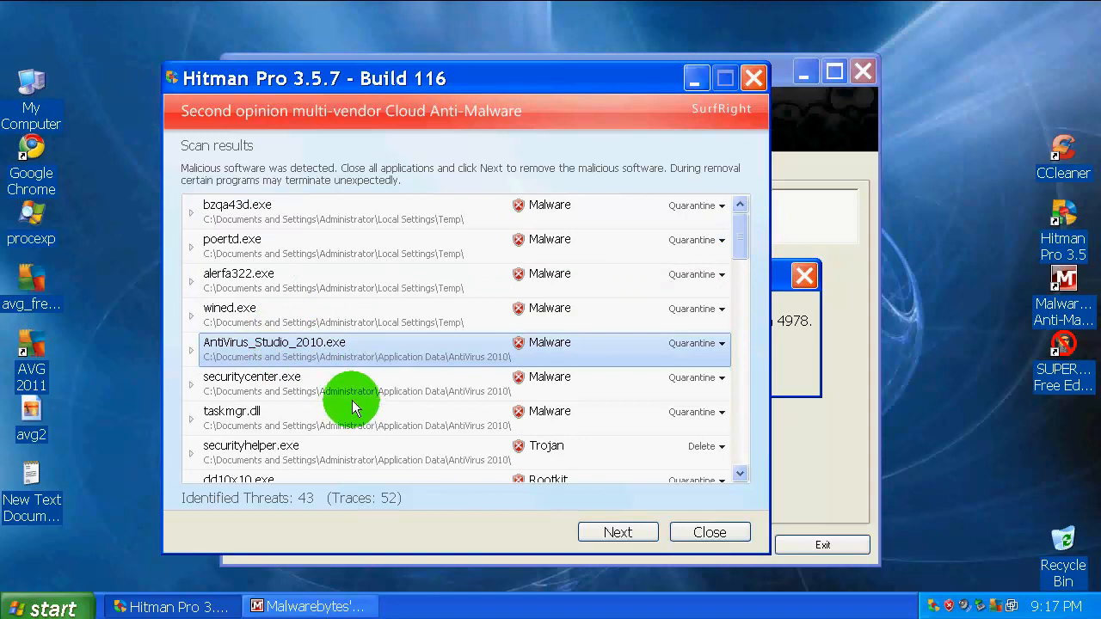
{"action": "mouse_move", "coordinate": [298, 405]}
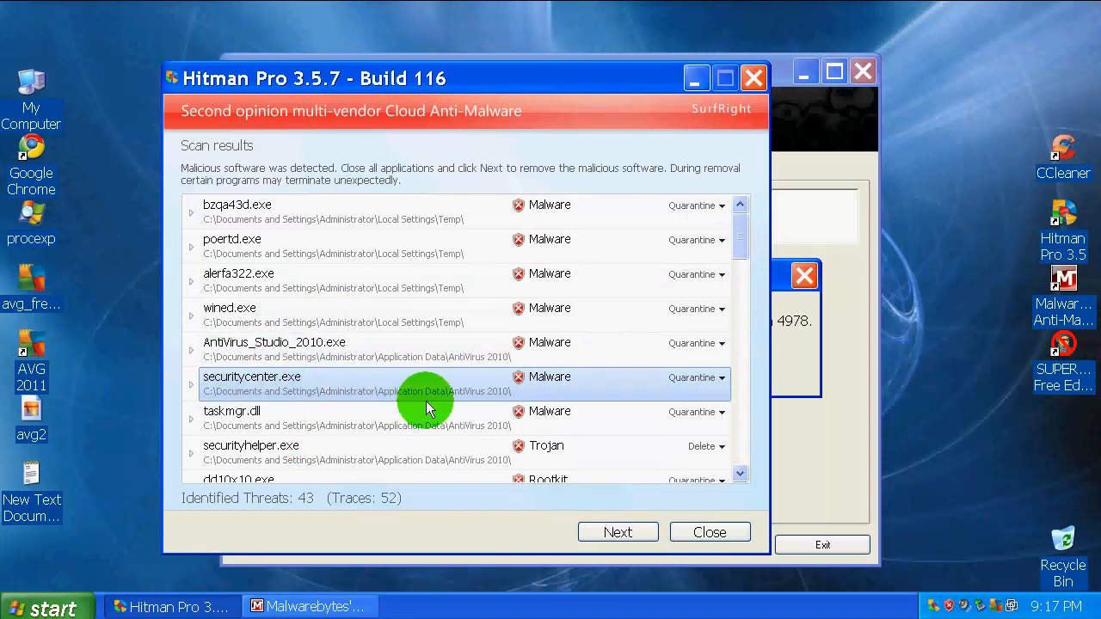
{"action": "left_click", "coordinate": [618, 532]}
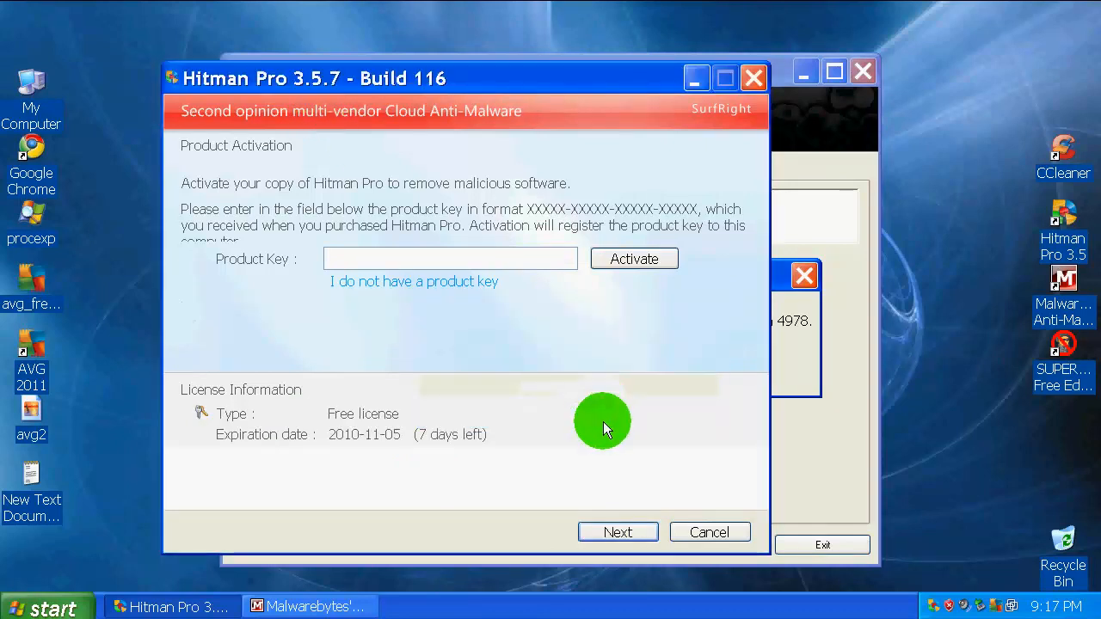
{"action": "left_click", "coordinate": [617, 532]}
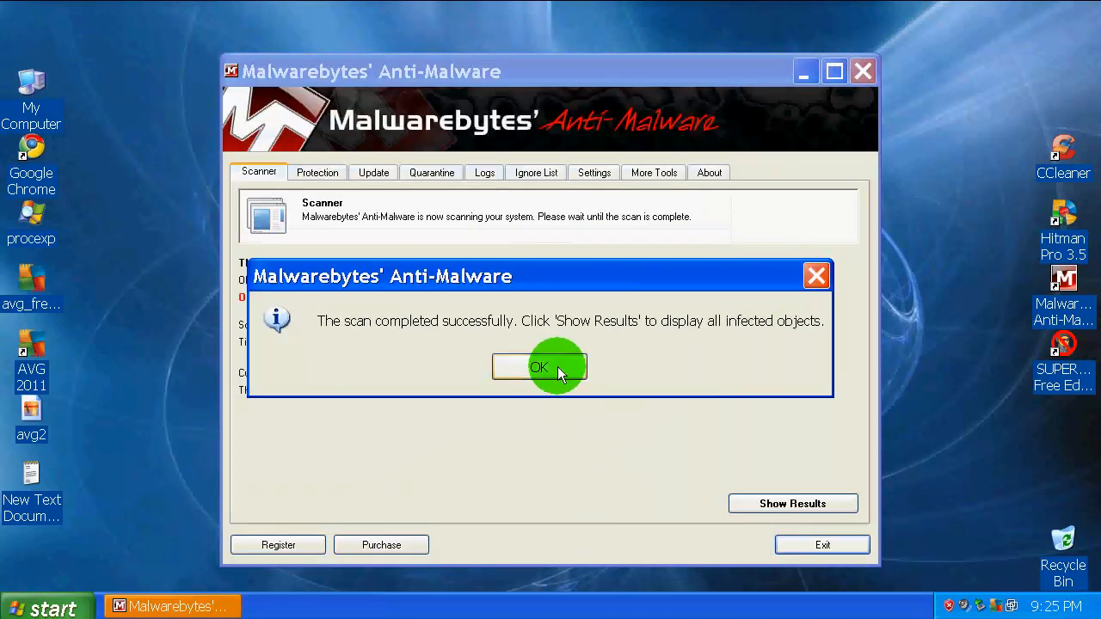
- Show Malwarebytes' 7 infections, inspect Rogue.AntiVirus2010 and Trojan.FakeAlert, and remove all checked items
{"action": "left_click", "coordinate": [539, 367]}
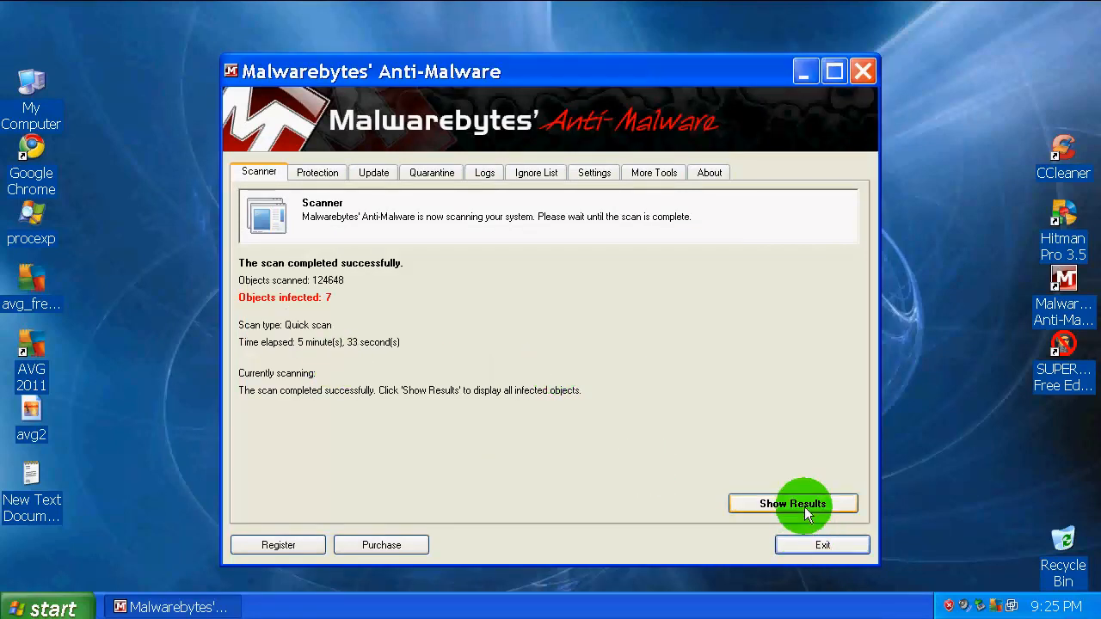
{"action": "left_click", "coordinate": [793, 503]}
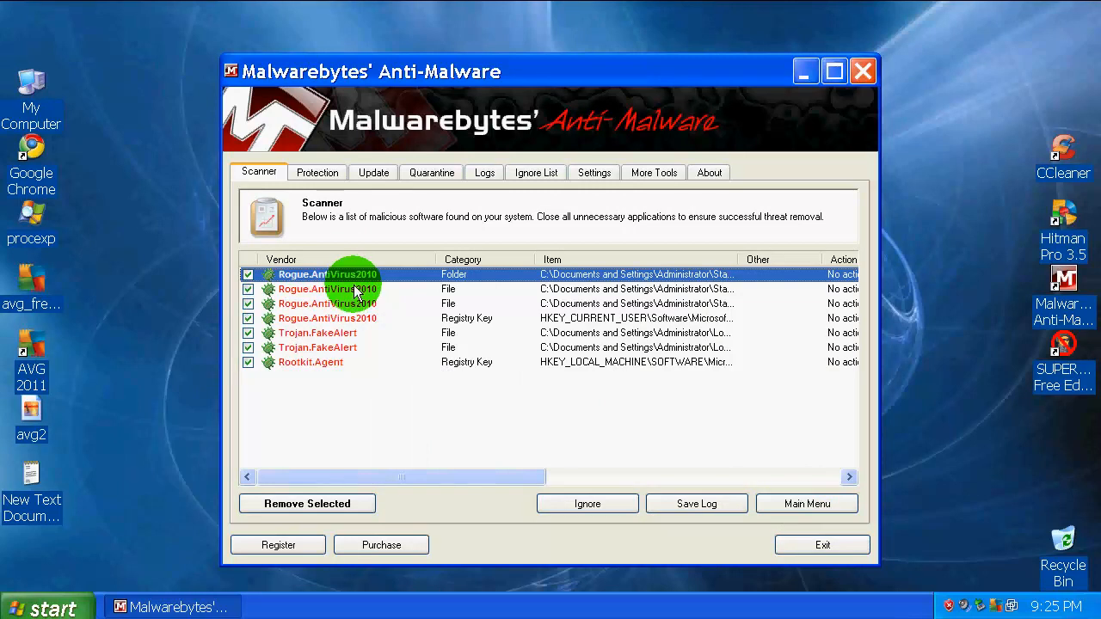
{"action": "left_click", "coordinate": [341, 333]}
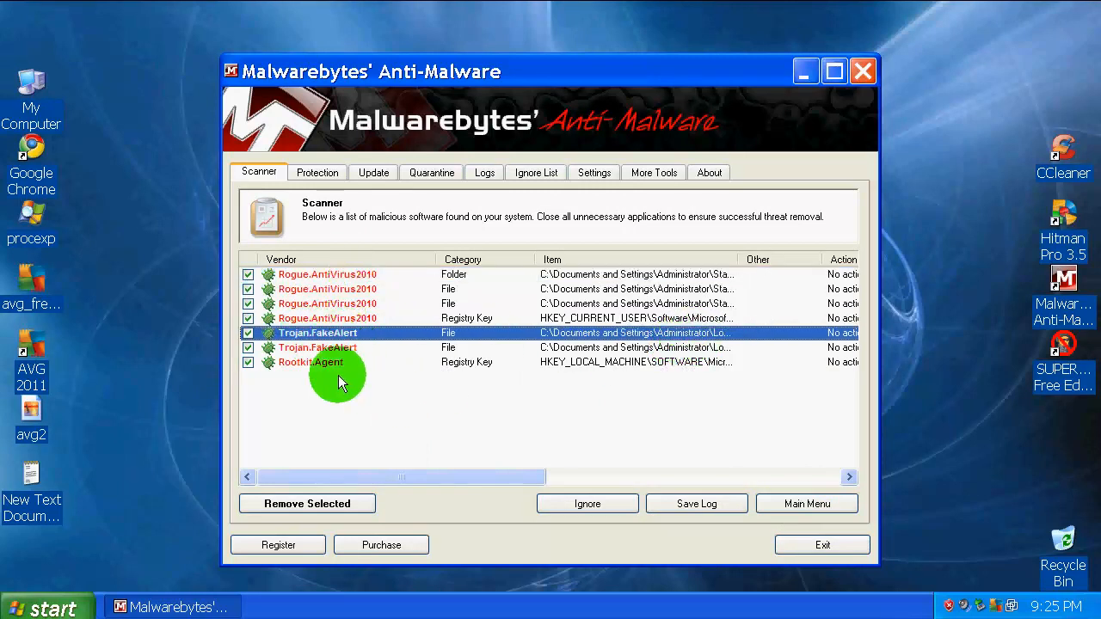
{"action": "left_click", "coordinate": [602, 361]}
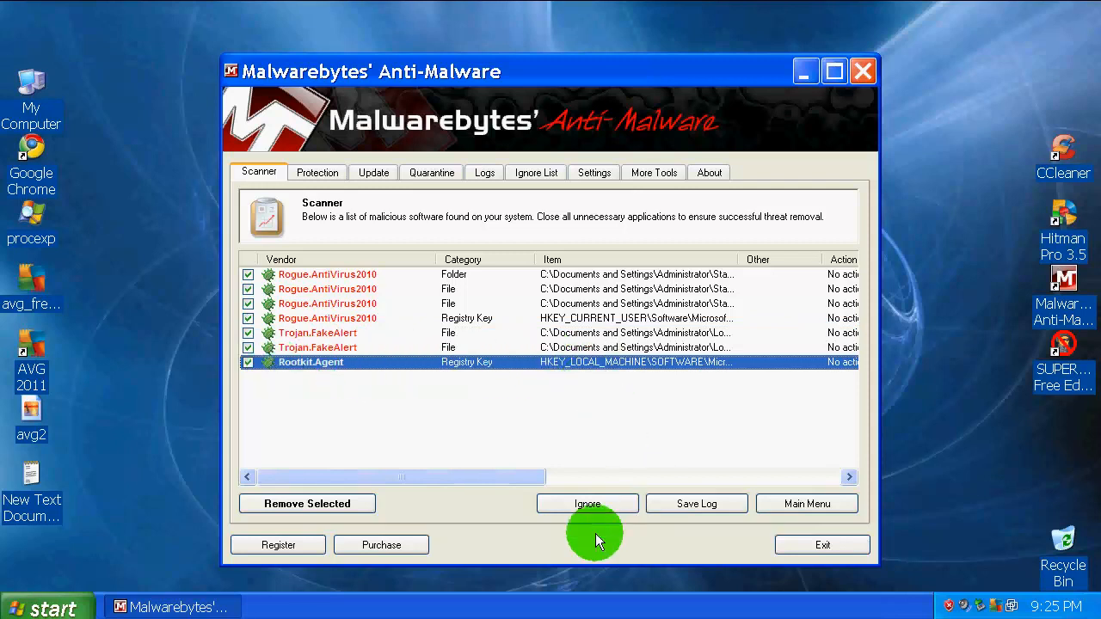
{"action": "left_click", "coordinate": [306, 503]}
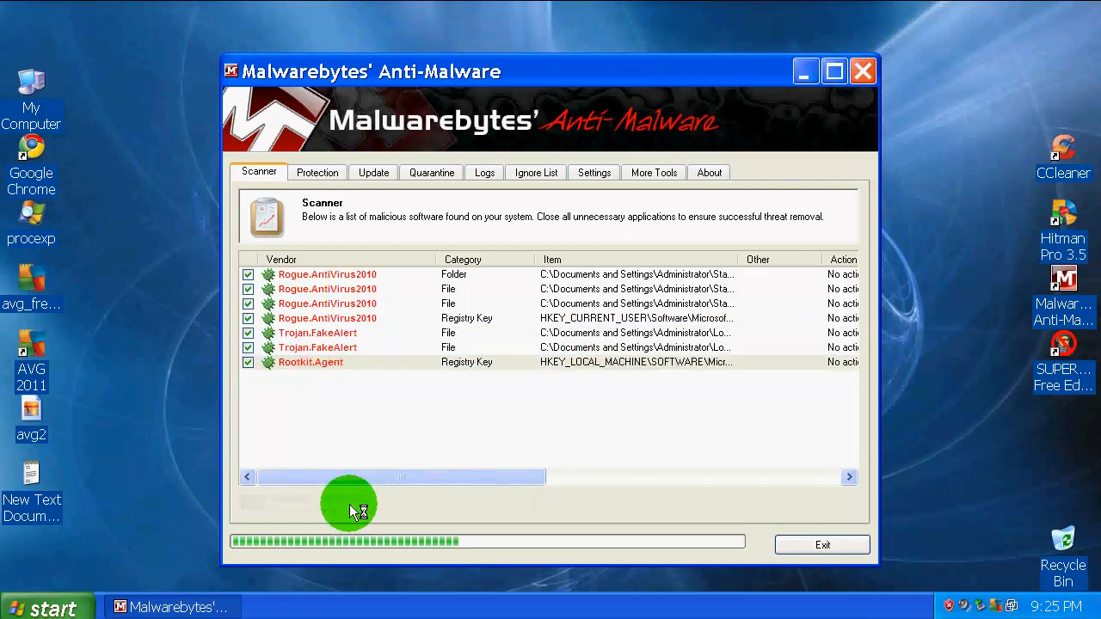